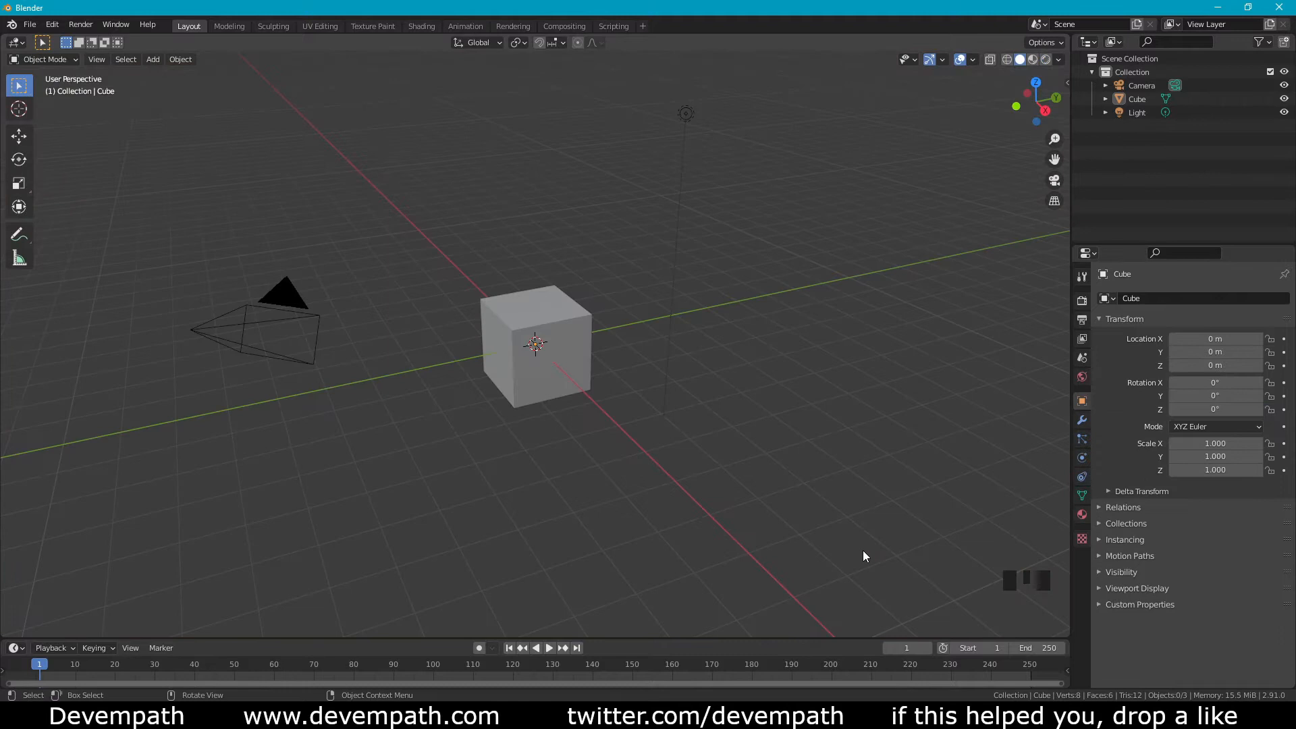
Delete the default cube and add a Text object at the world origin
left_click(553, 325)
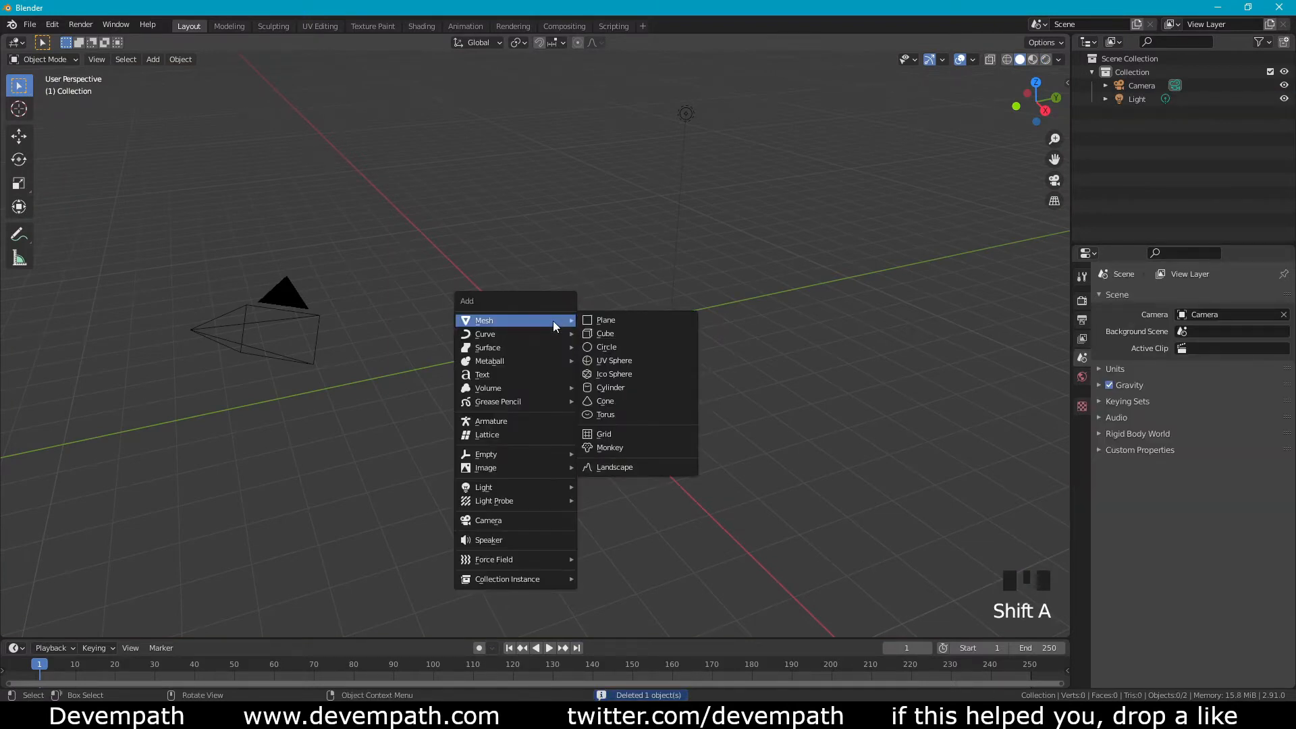
mouse_move(484, 374)
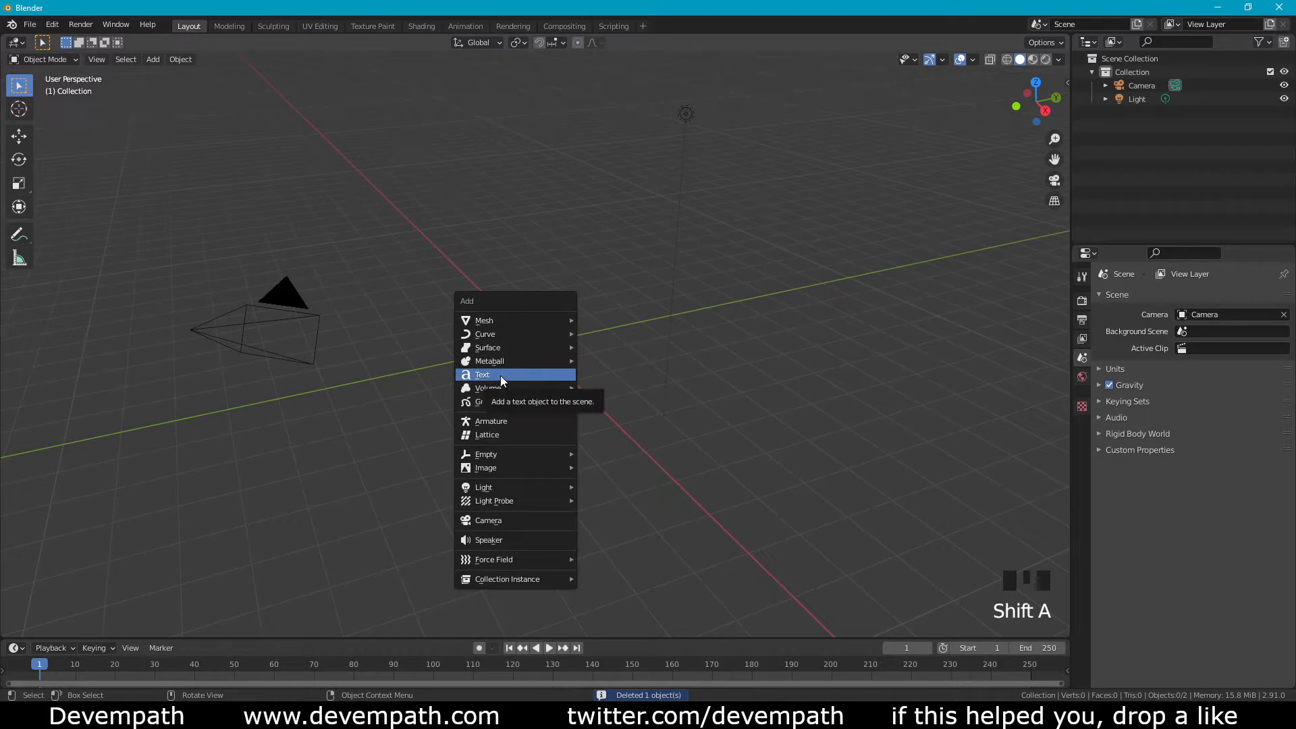
left_click(482, 374)
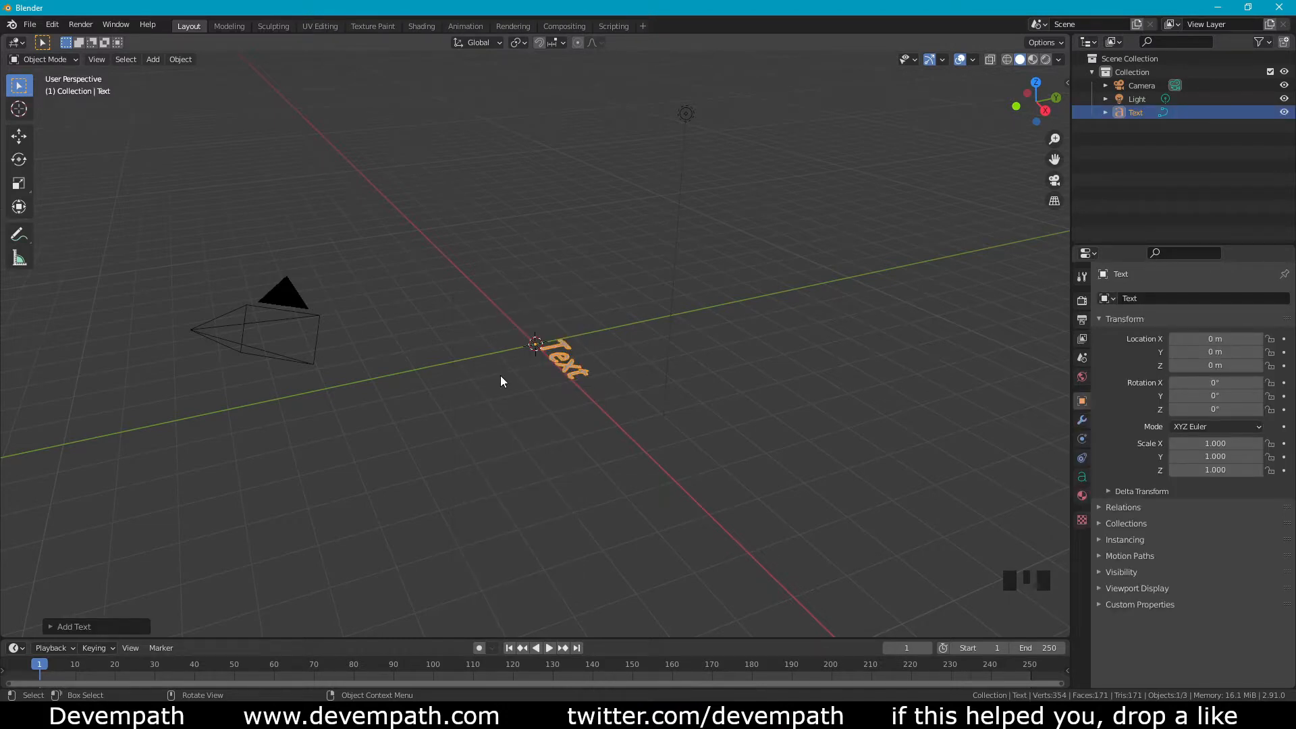
mouse_move(1013, 400)
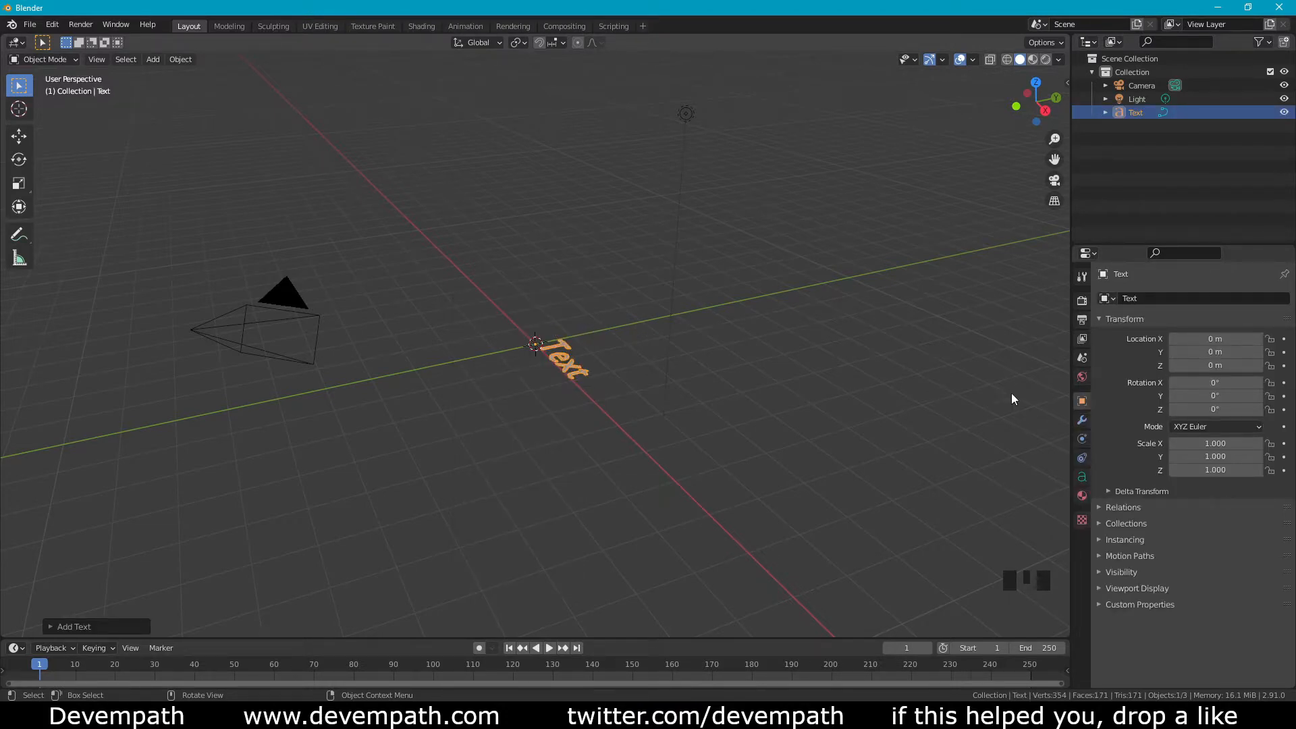
mouse_move(585, 366)
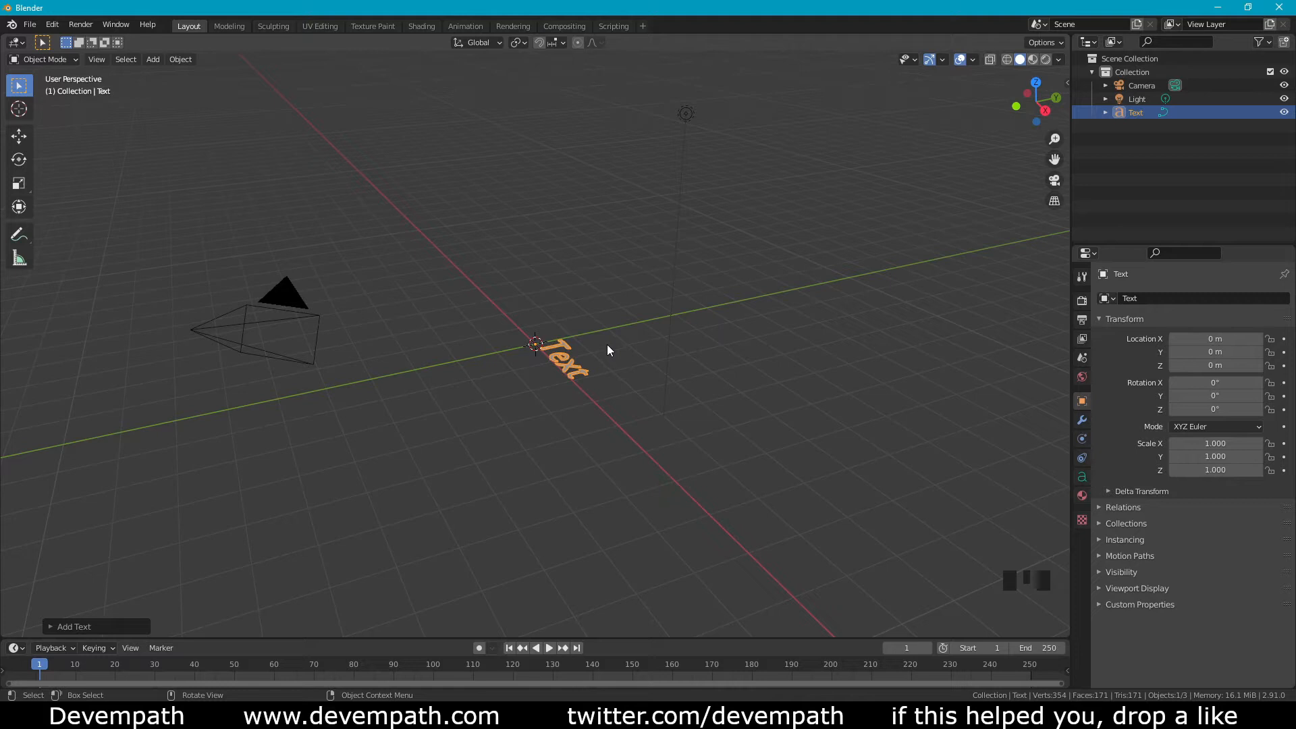
mouse_move(602, 342)
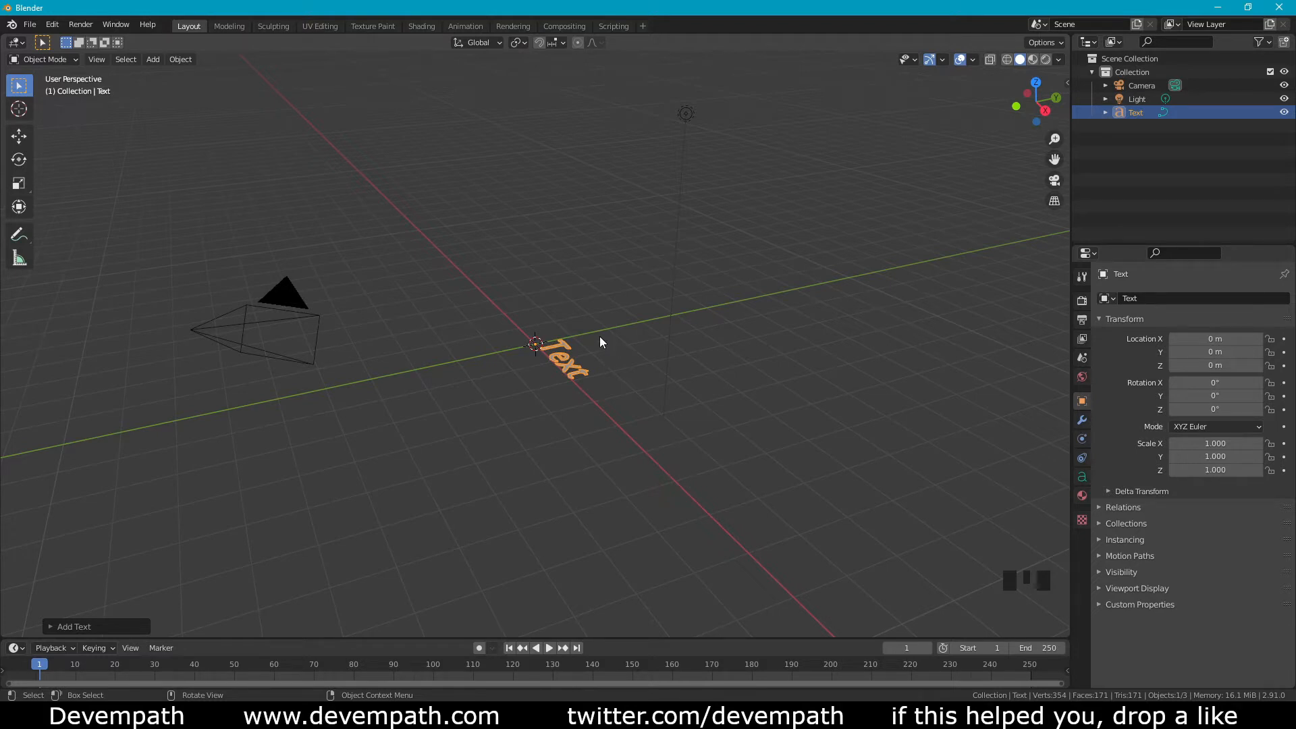
Rotate the text 90° about X so it stands upright, then frame it in the viewport
key("r")
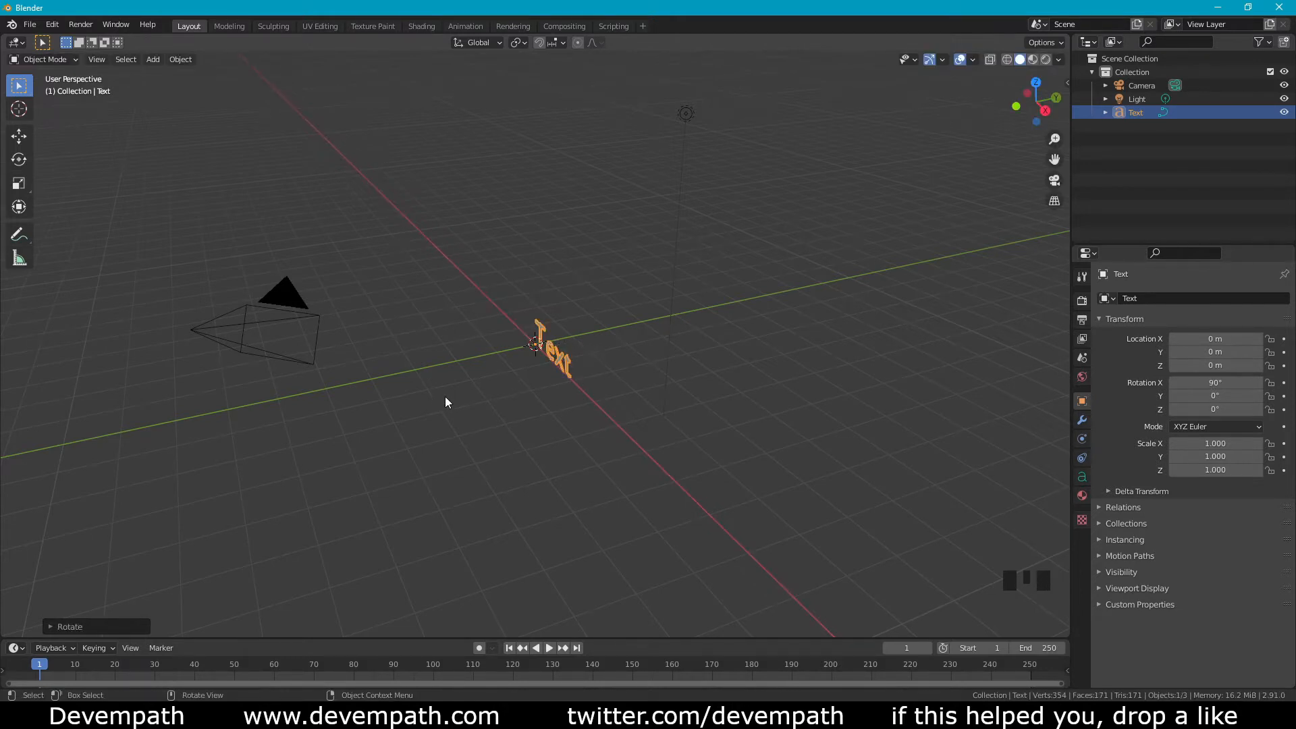
key("KP_1")
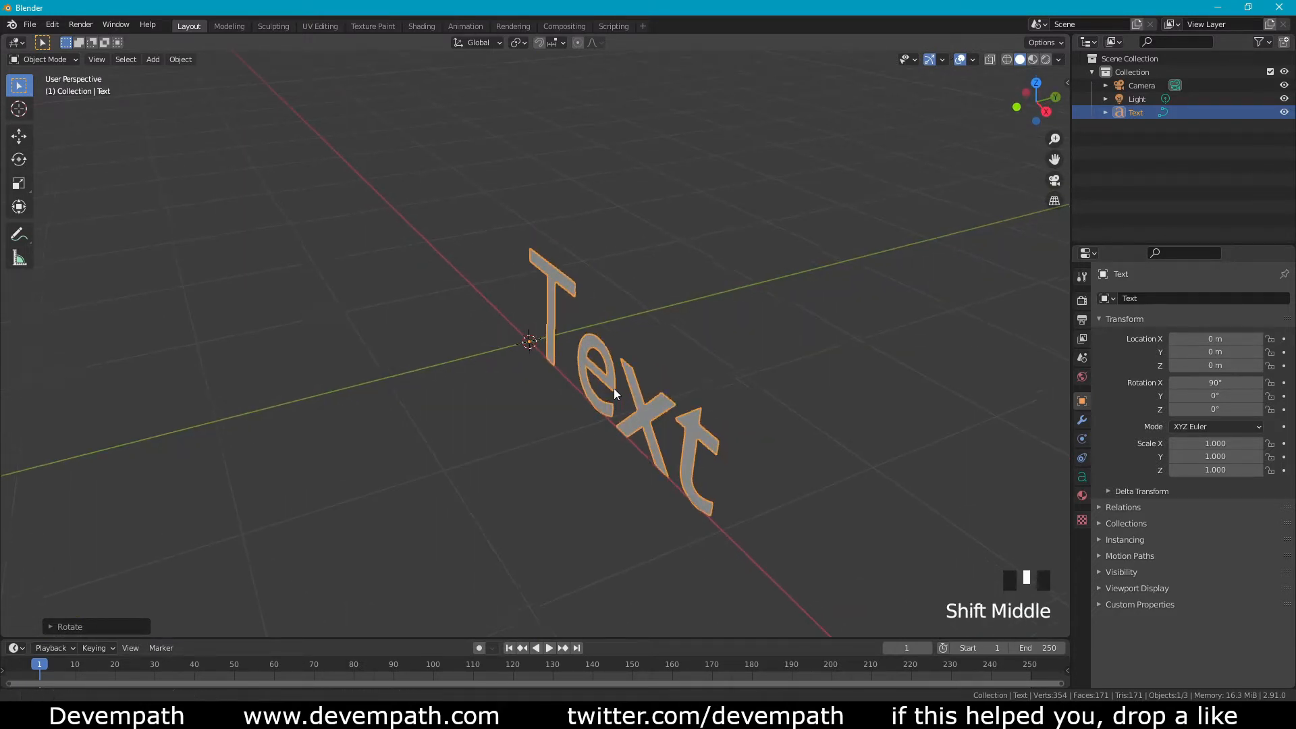
scroll("down", 3)
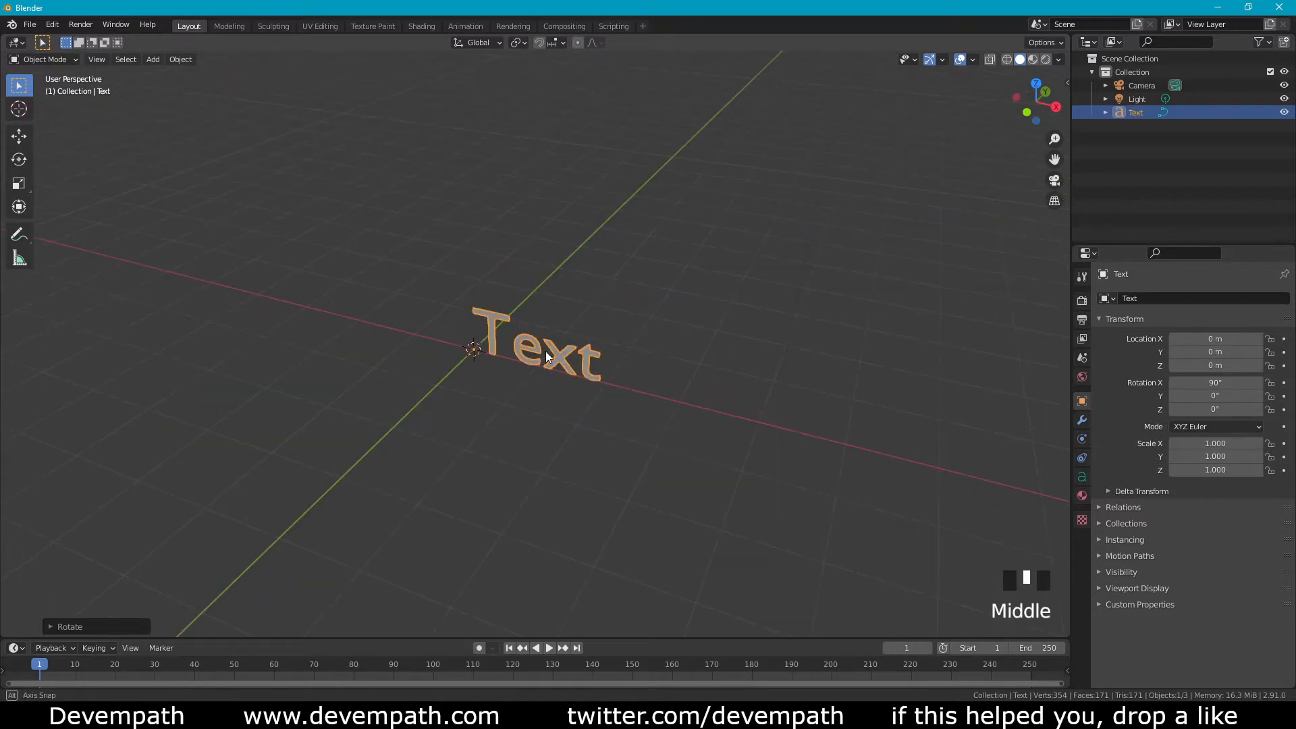
left_click_drag(545, 355, 942, 491)
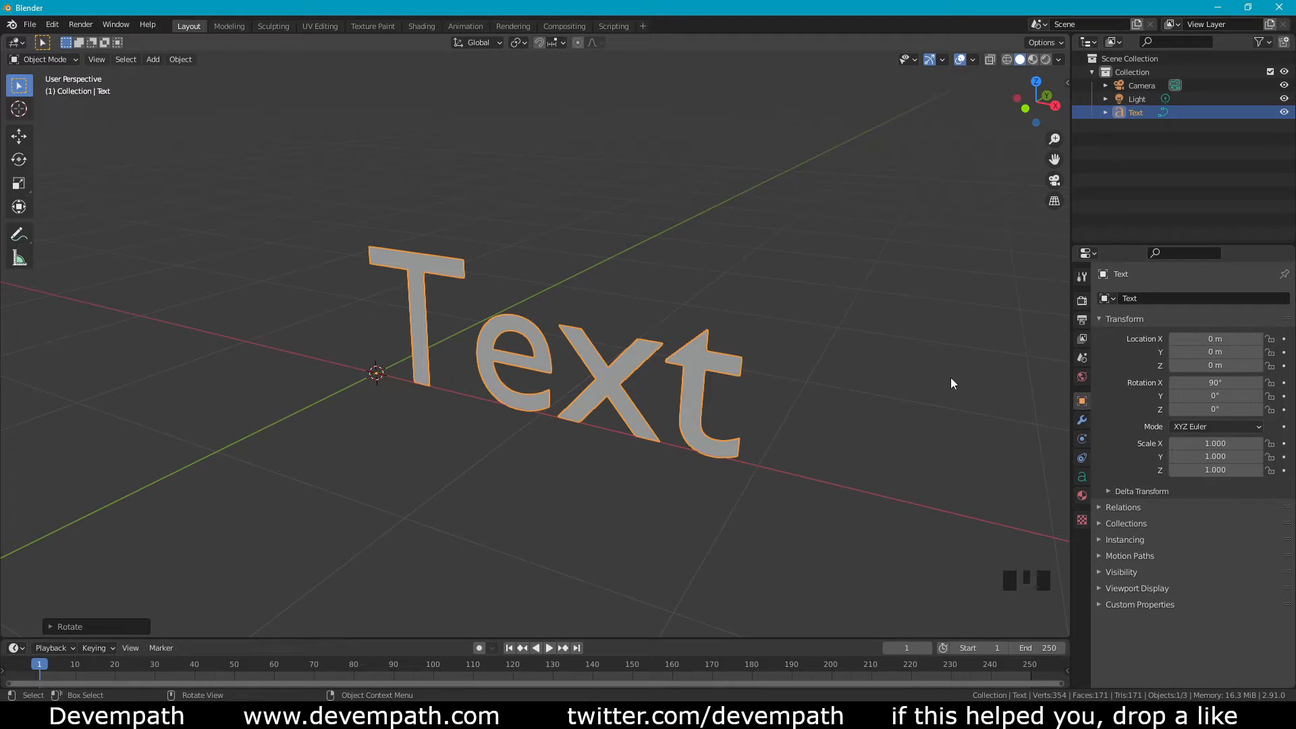
mouse_move(1079, 476)
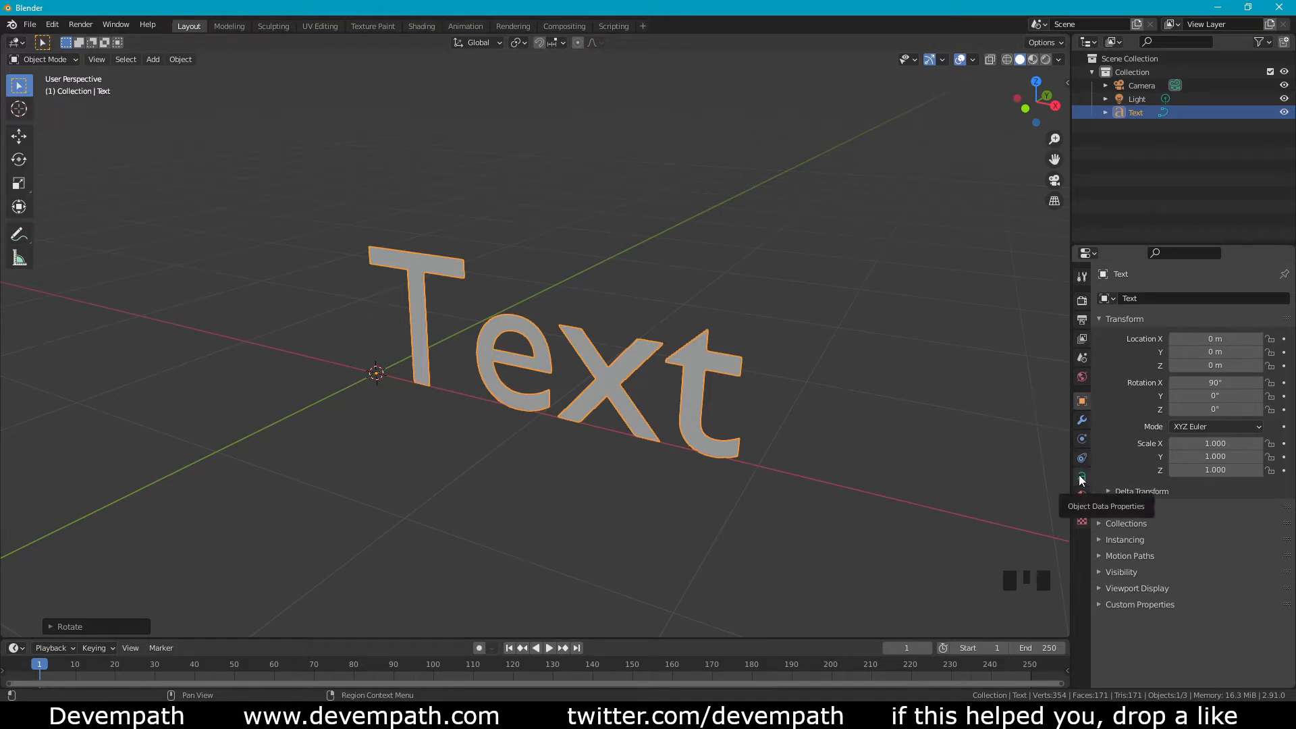
In the text's Geometry settings, set Extrude to 0.03 m for solid letters
left_click(1081, 477)
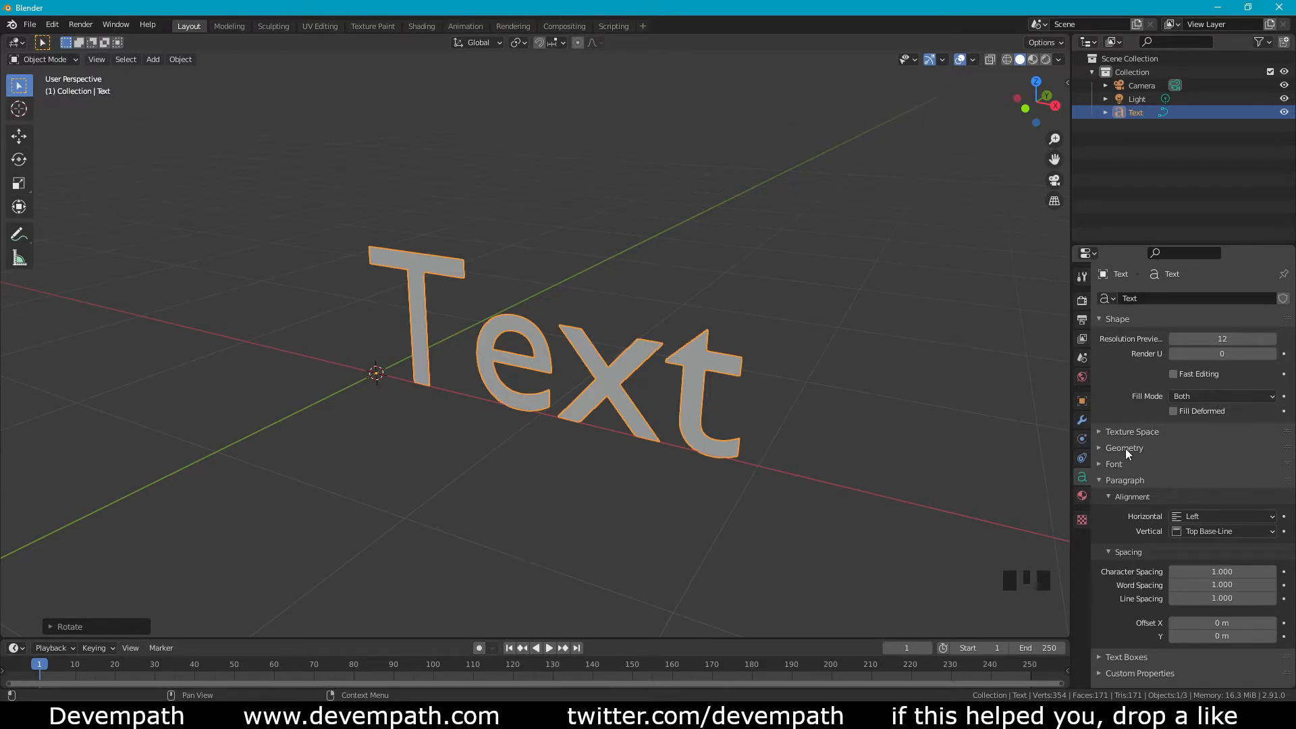
left_click(1124, 446)
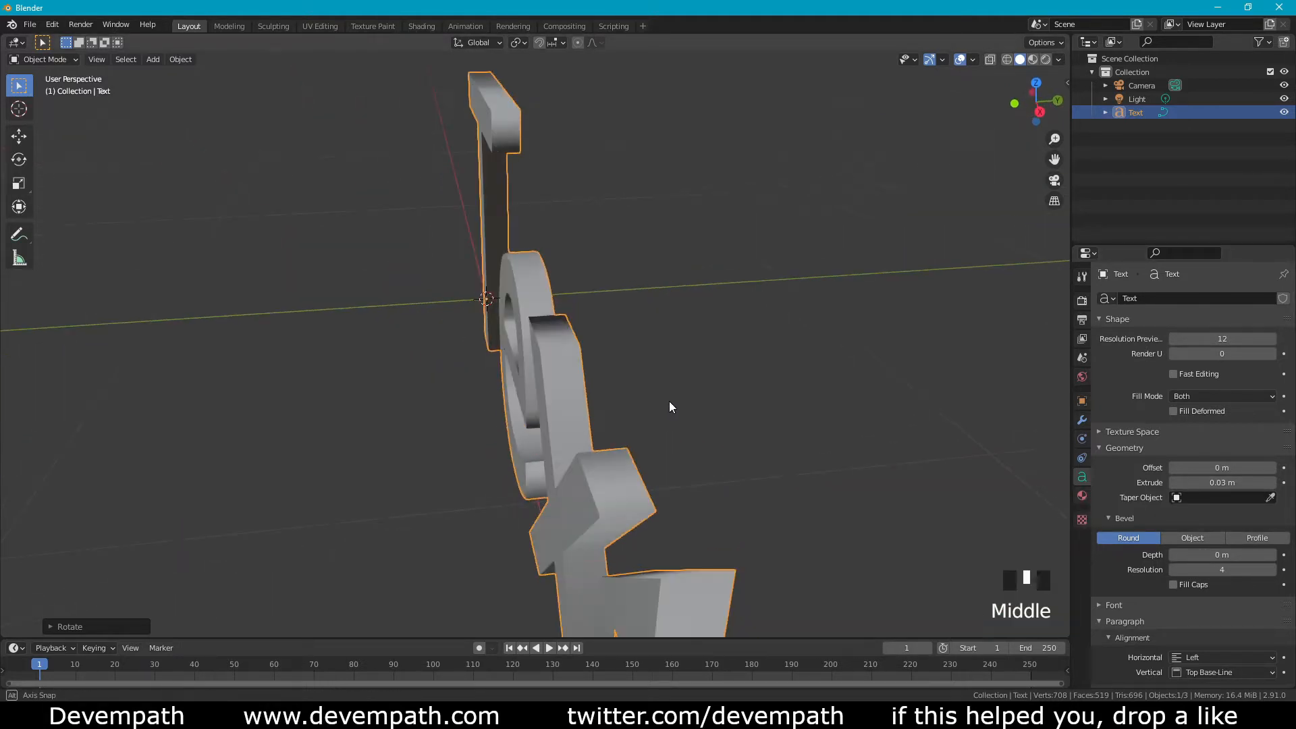
Set the Geometry Bevel Depth to 0.01 m to round the letter edges
scroll("down", 3)
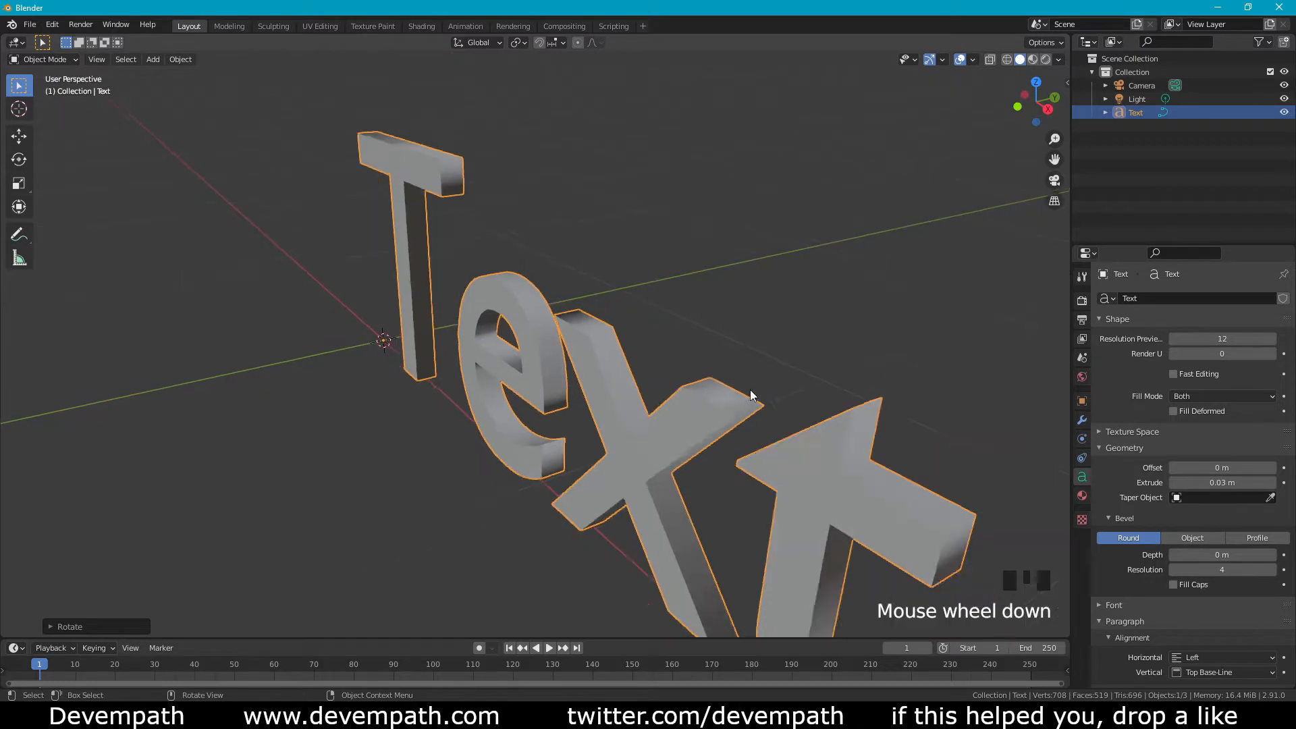
scroll("down", 3)
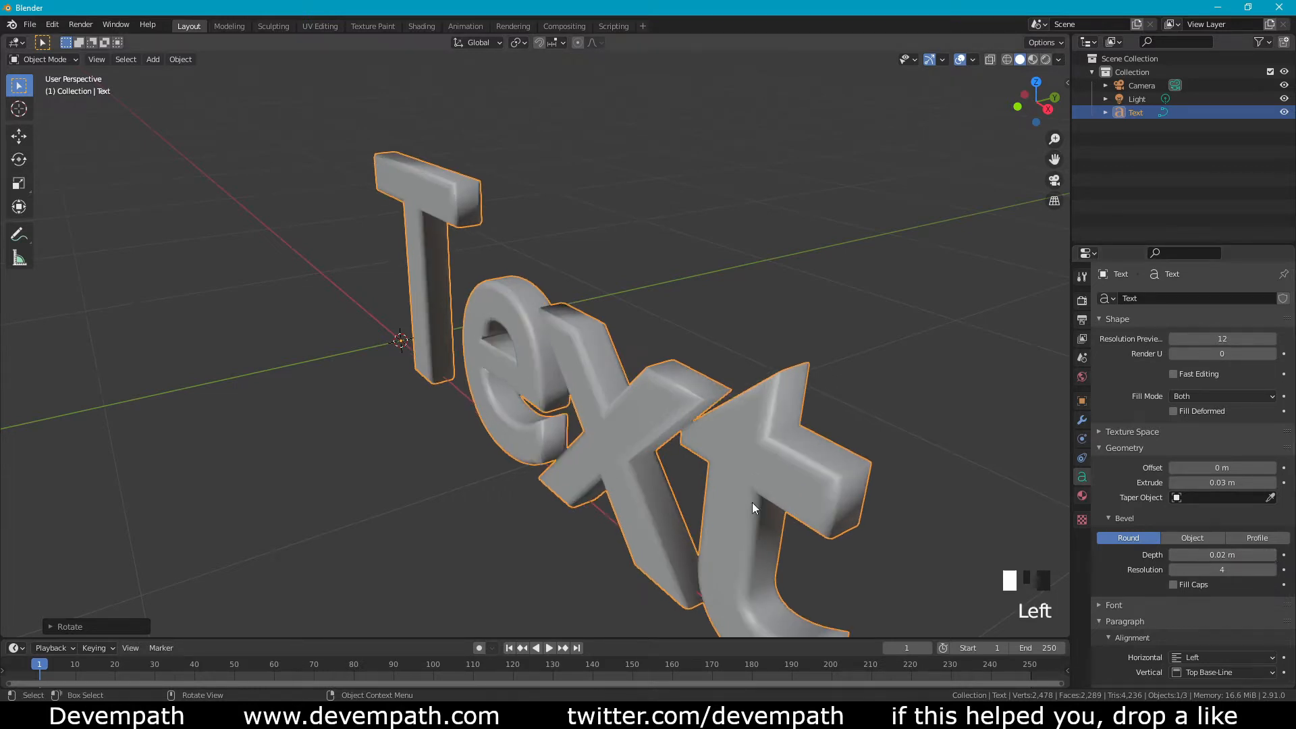
left_click_drag(752, 509, 822, 443)
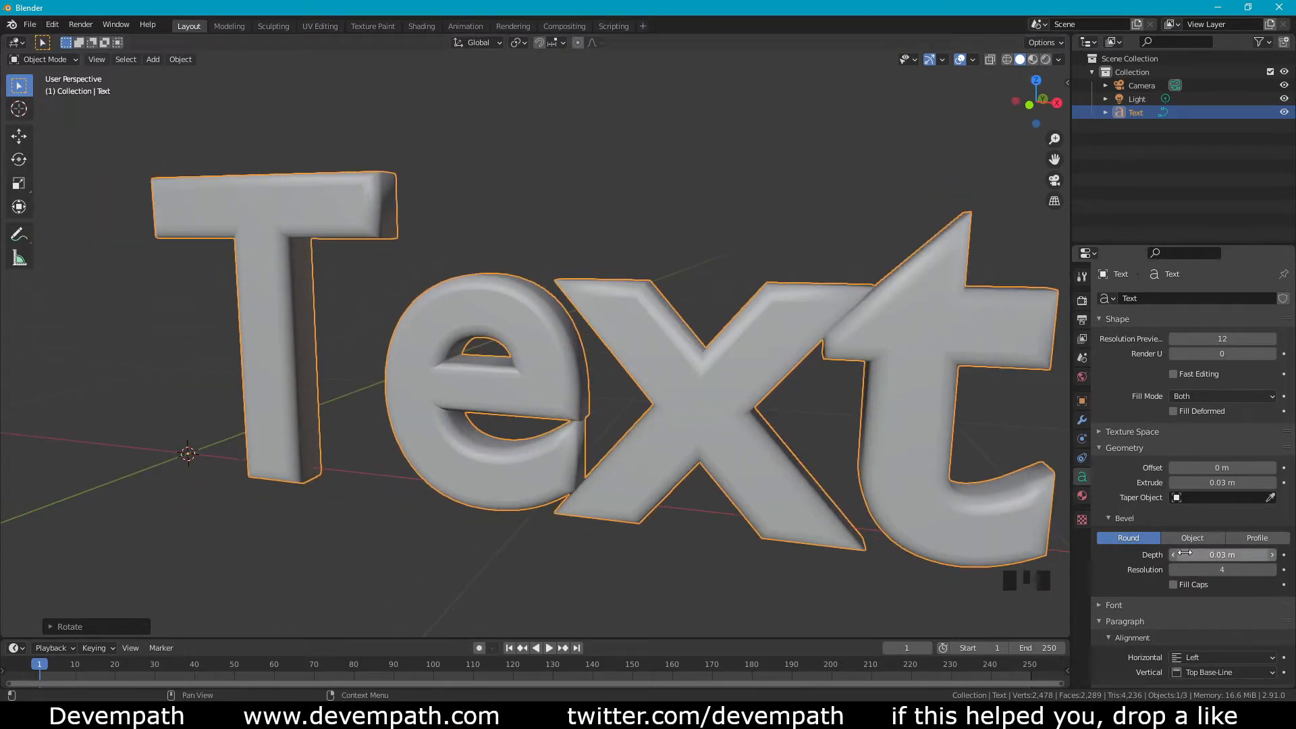
left_click_drag(1221, 554, 1190, 554)
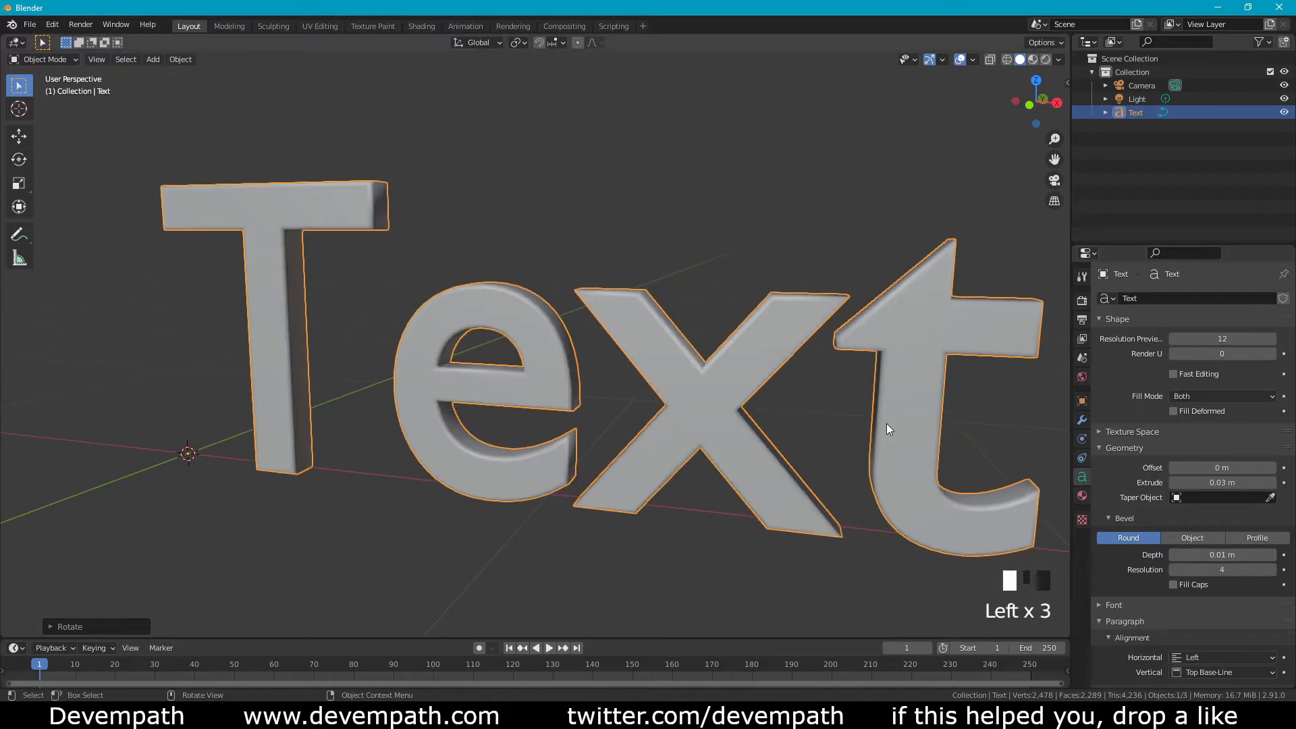
scroll("down", 3)
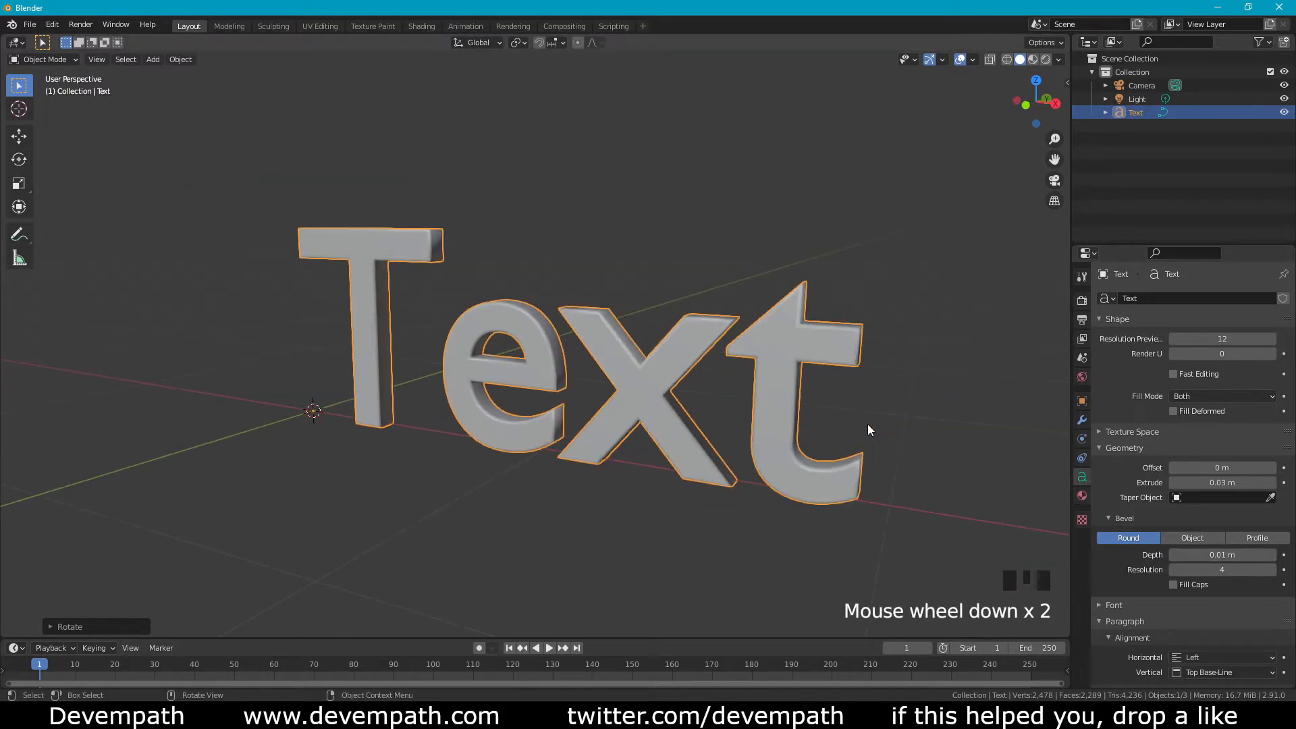
scroll("down", 3)
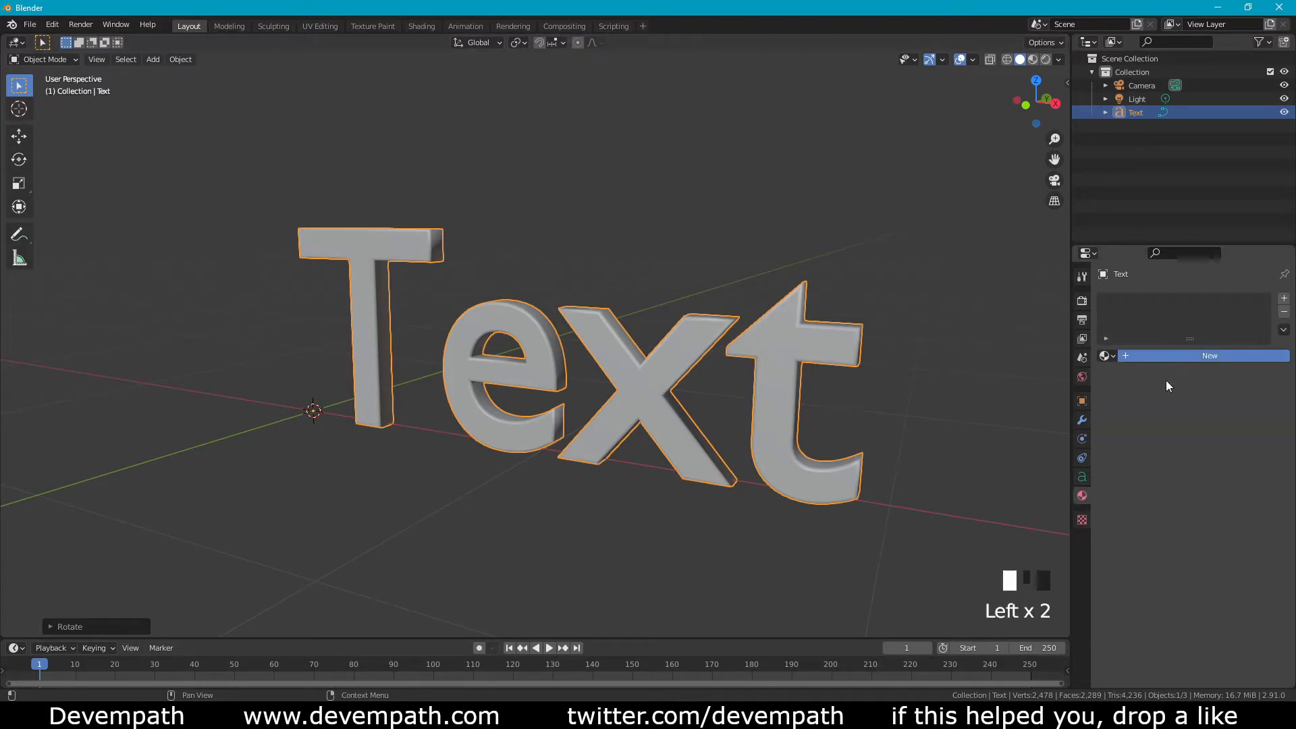
Create a new material named GlowText and switch its Surface to an Emission shader
left_click(1208, 355)
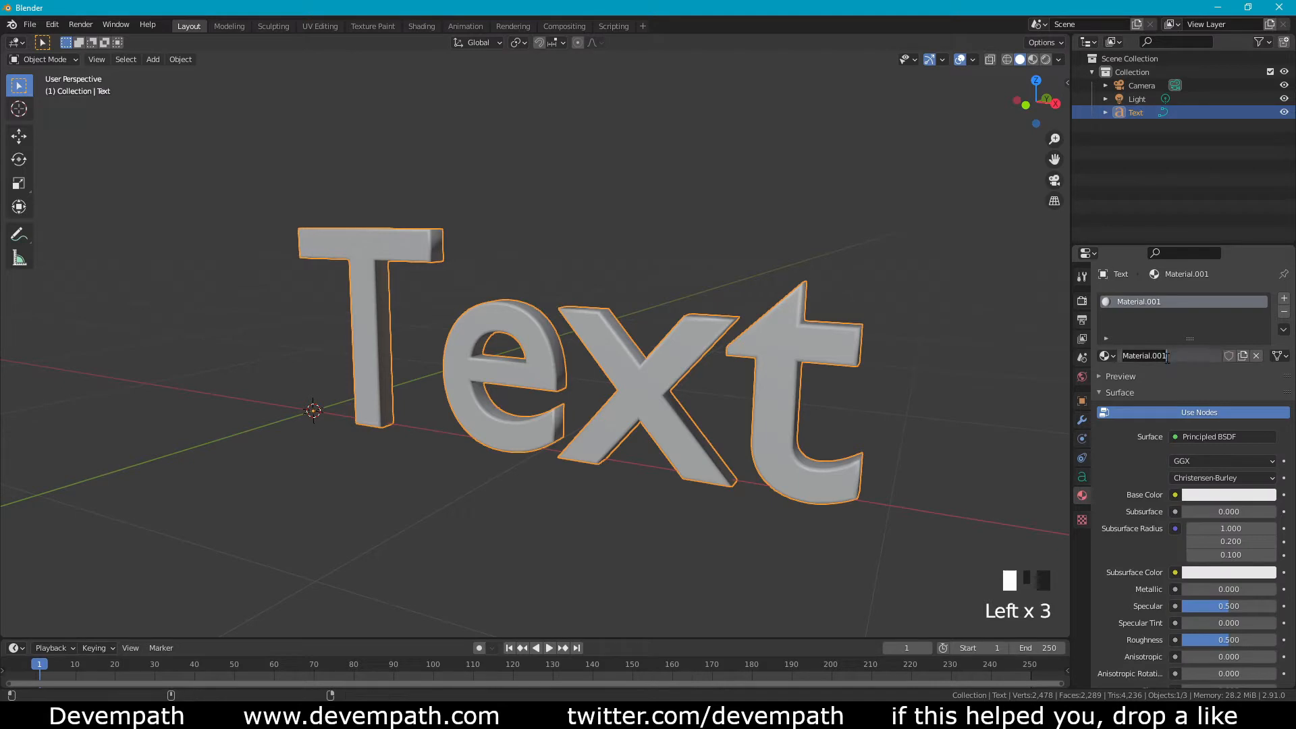
type("GlowText")
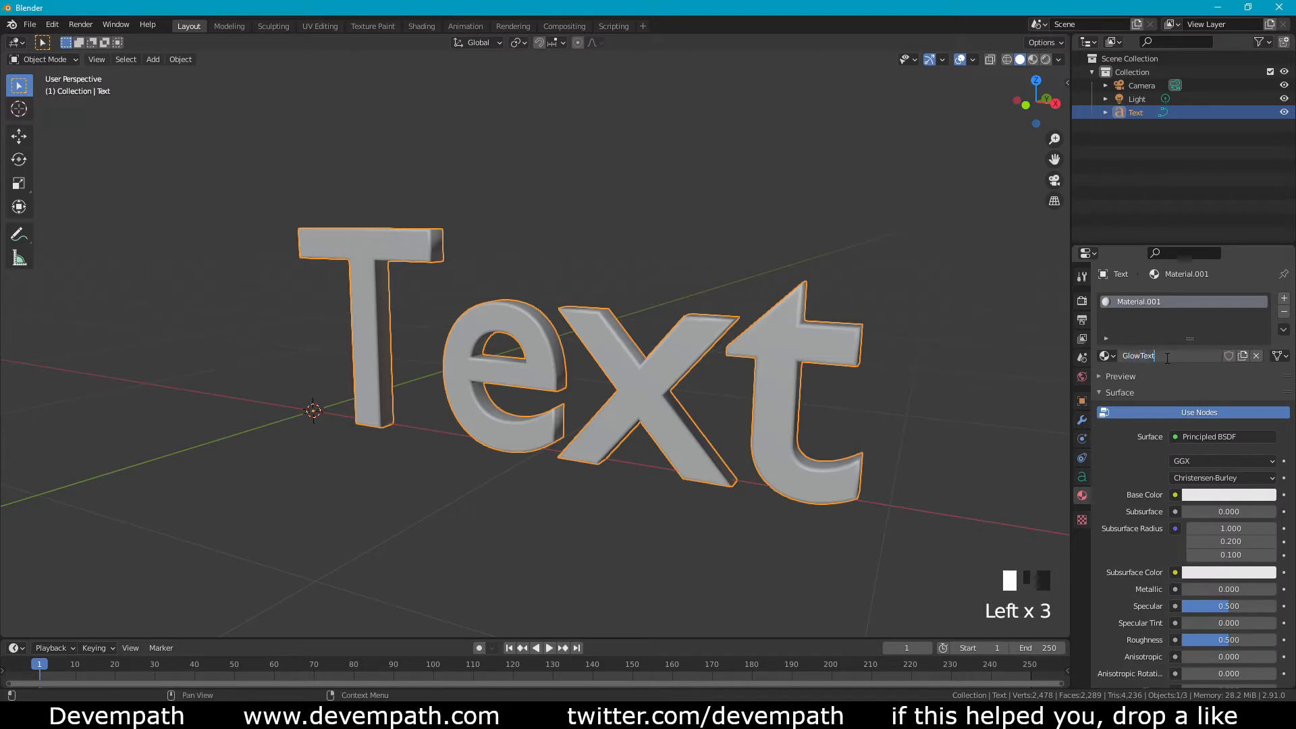
type("GlowText")
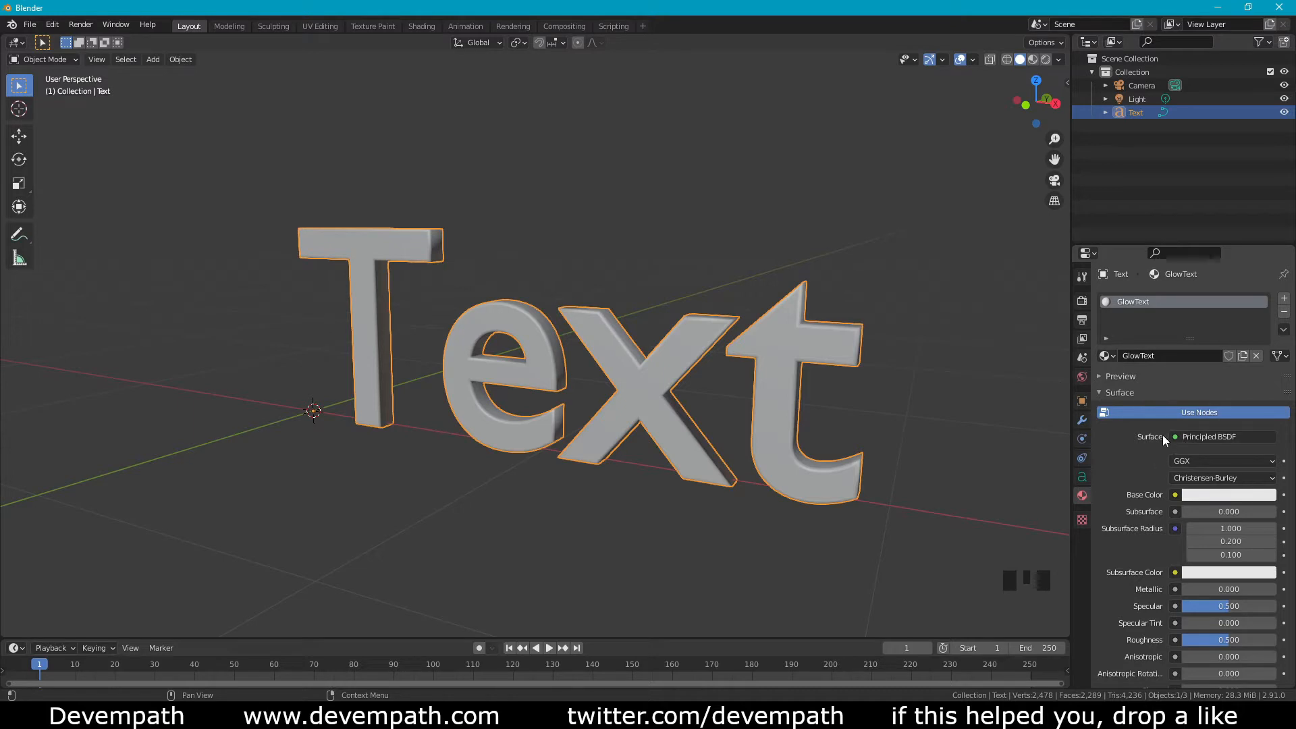
left_click(1222, 436)
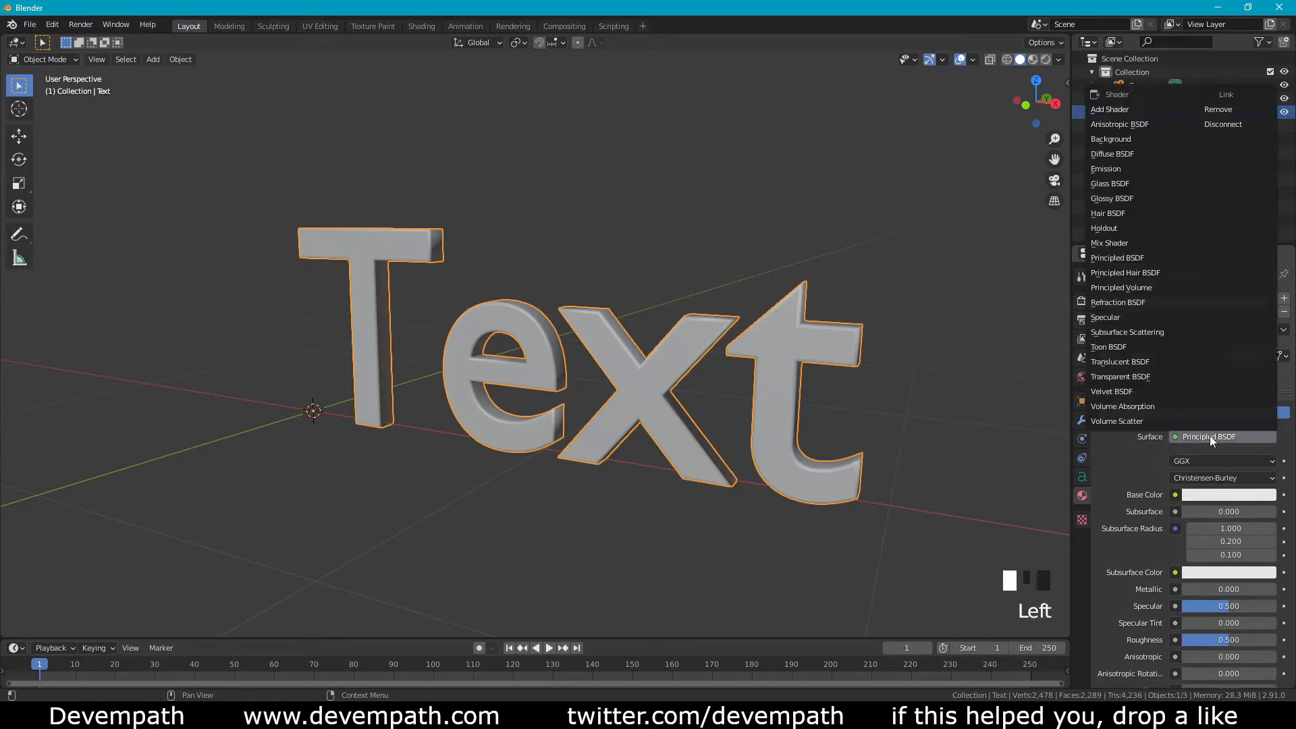
left_click(1105, 169)
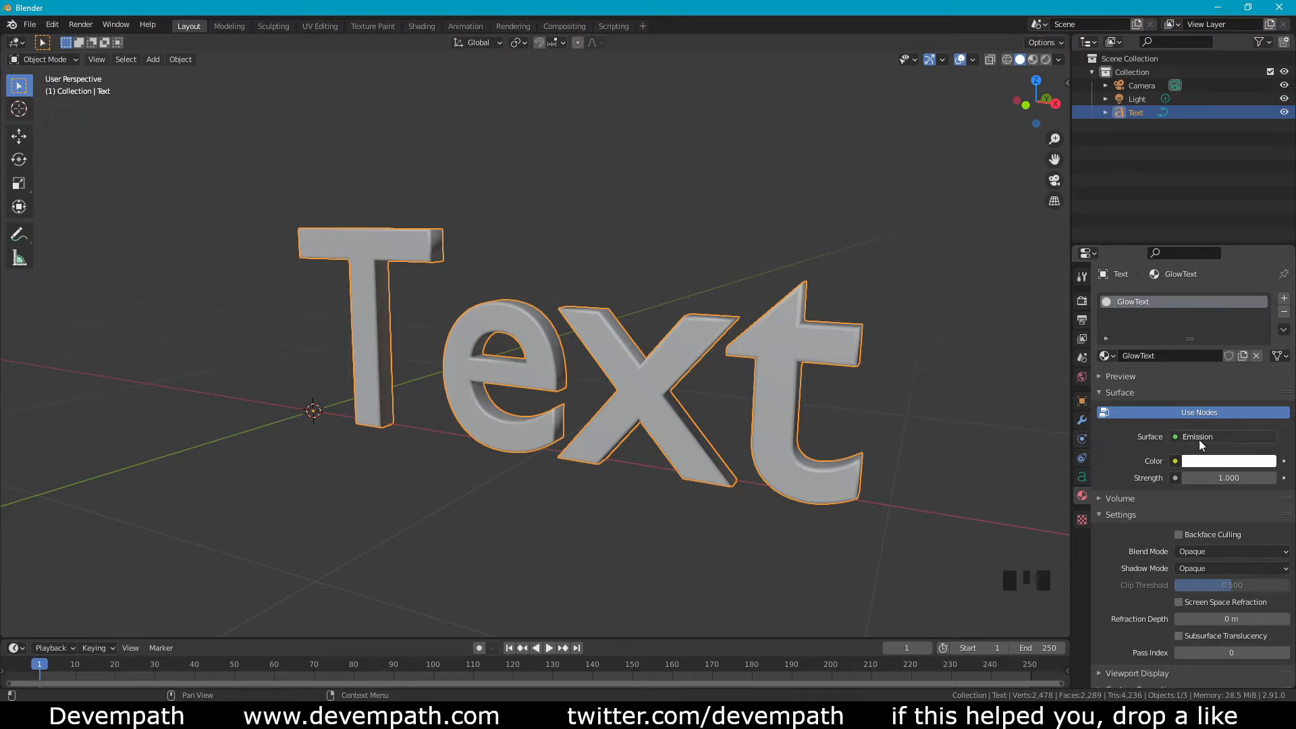
left_click(1228, 460)
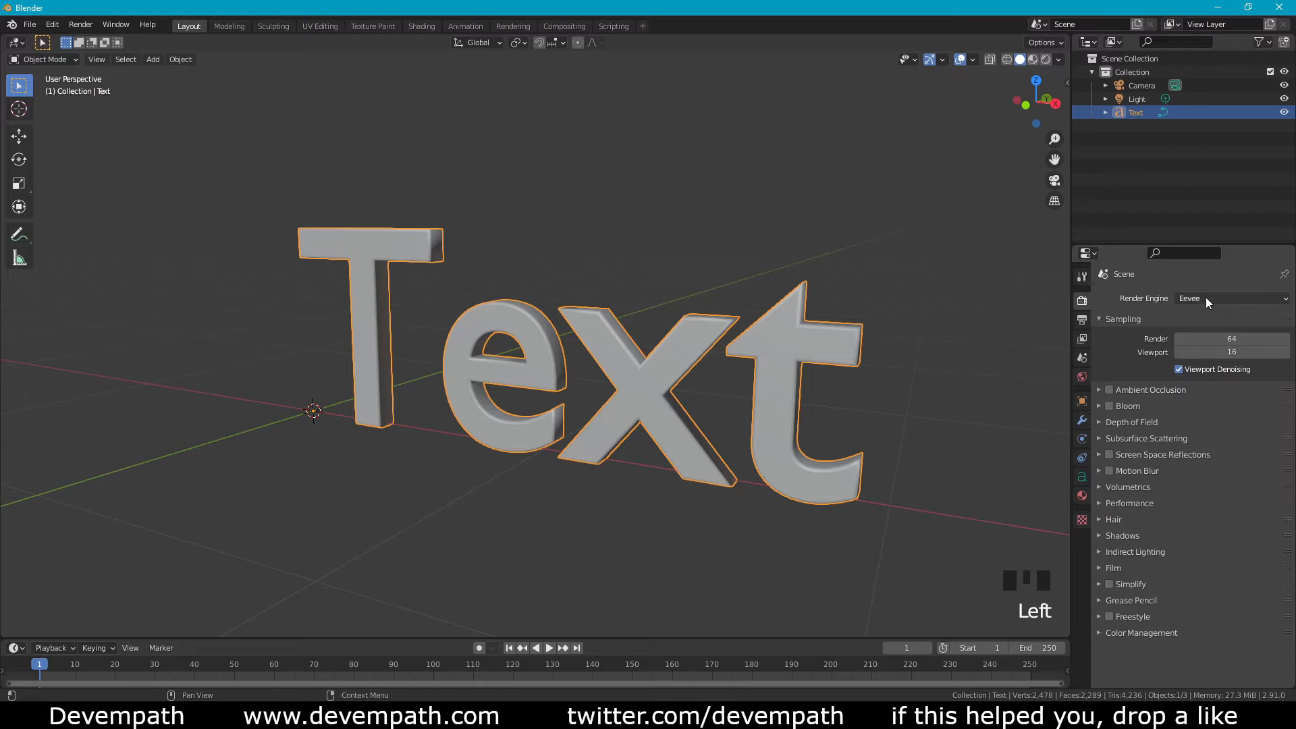
Keep Eevee as render engine, enable Bloom, and switch the viewport to Rendered shading
left_click(1231, 299)
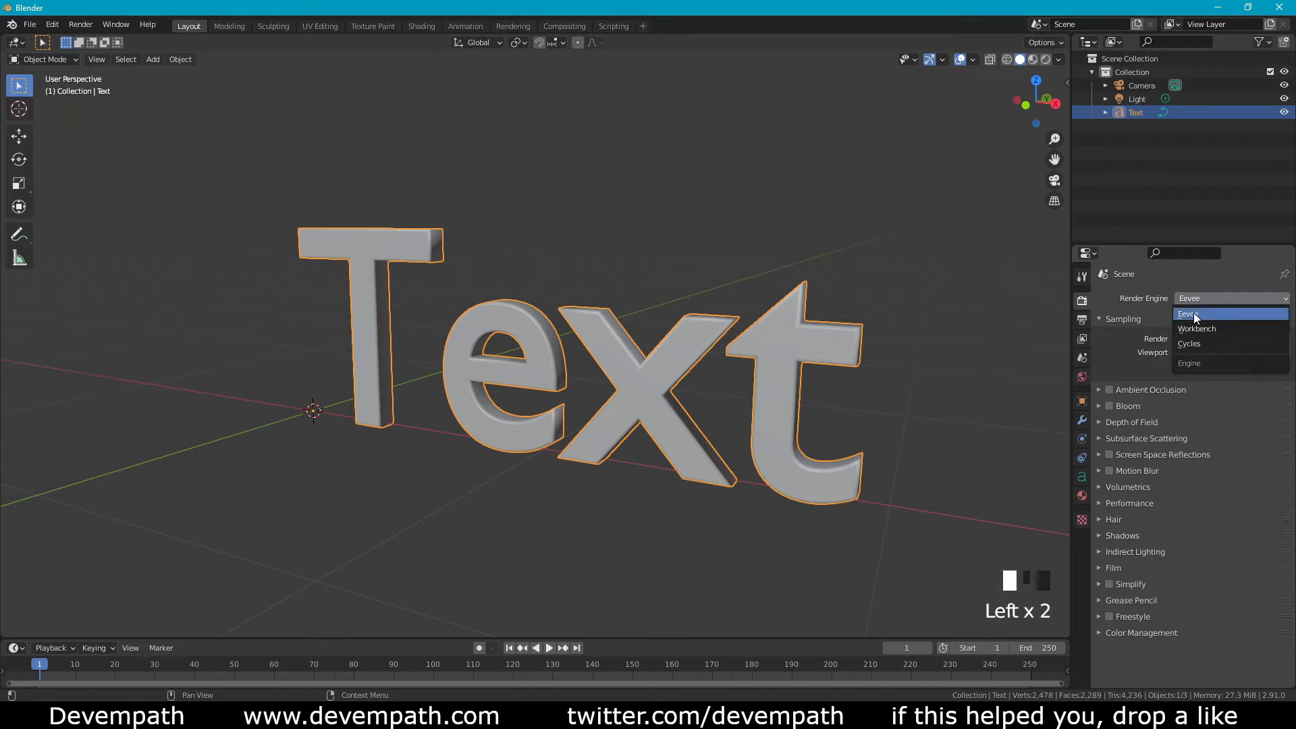
left_click(1188, 313)
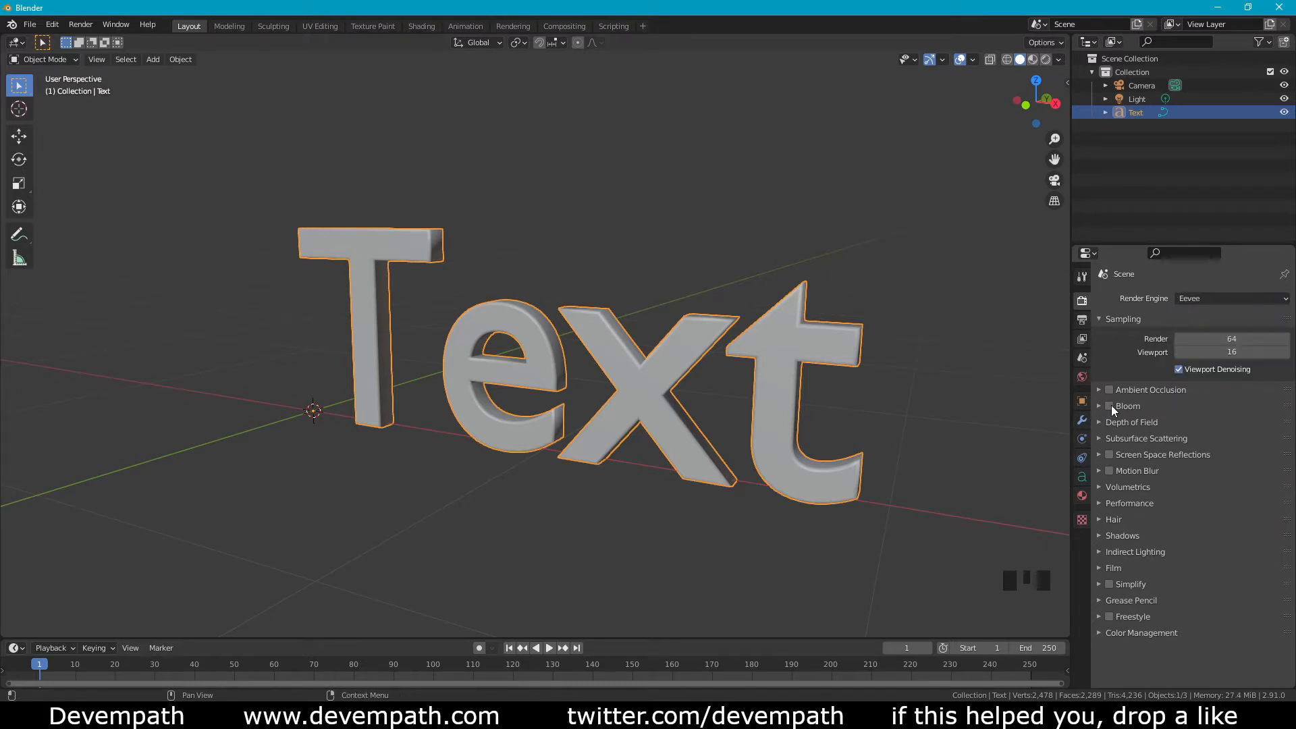
left_click(1110, 407)
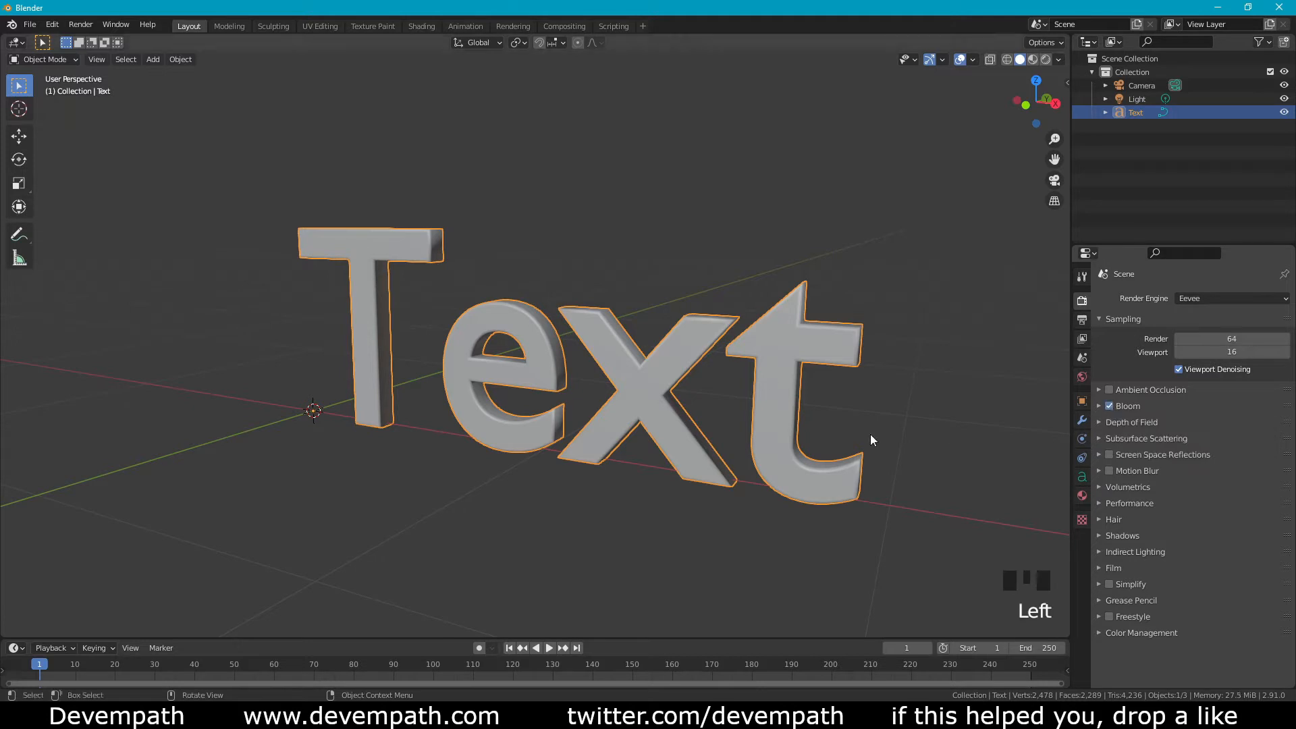
mouse_move(1045, 60)
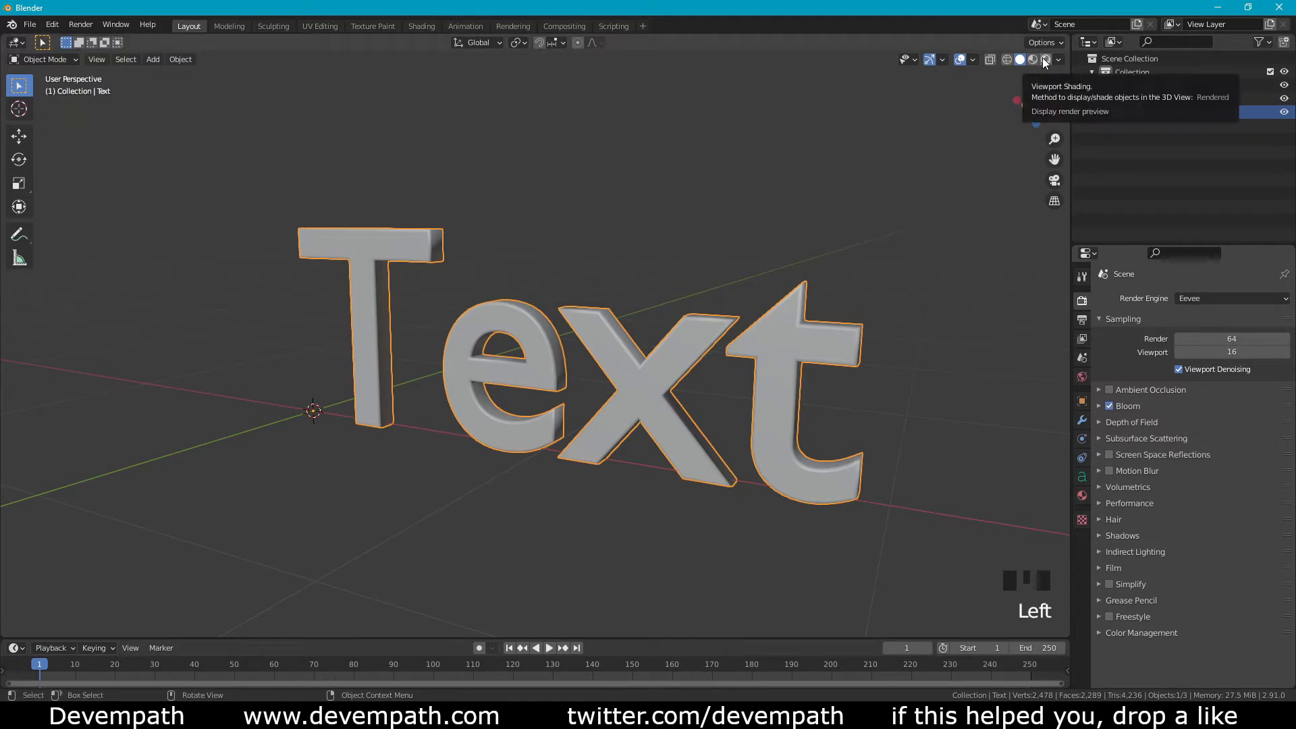
left_click(1046, 59)
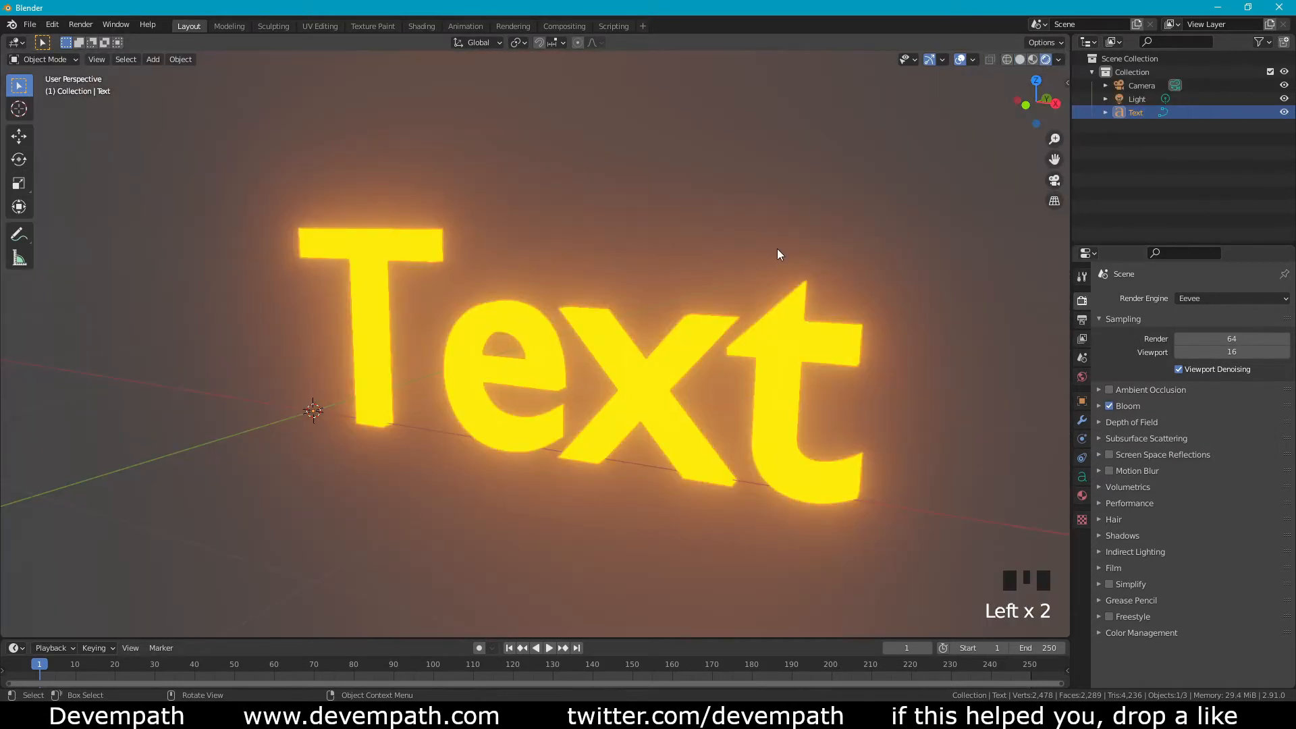
left_click_drag(778, 254, 620, 244)
type("fskdfj")
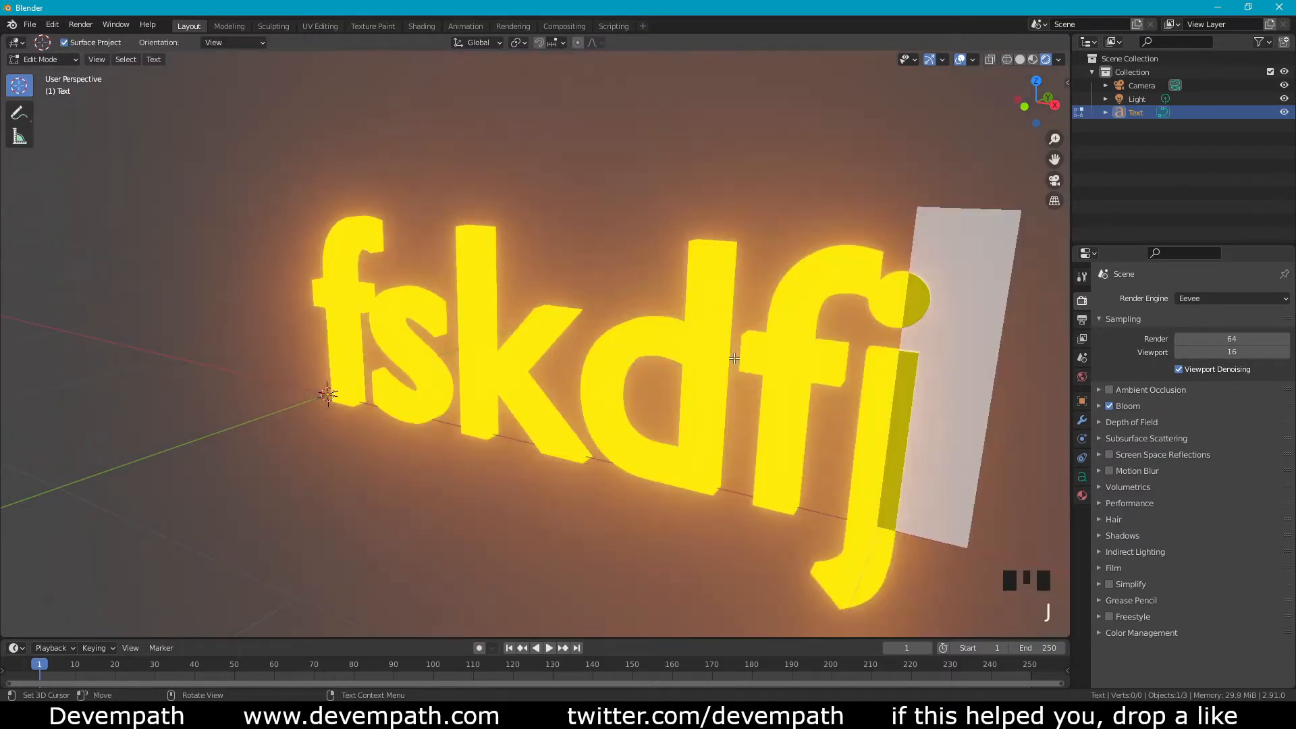
Retype the text object's contents so it reads 'test' and return to object mode
key("BACK_SPACE")
type("te")
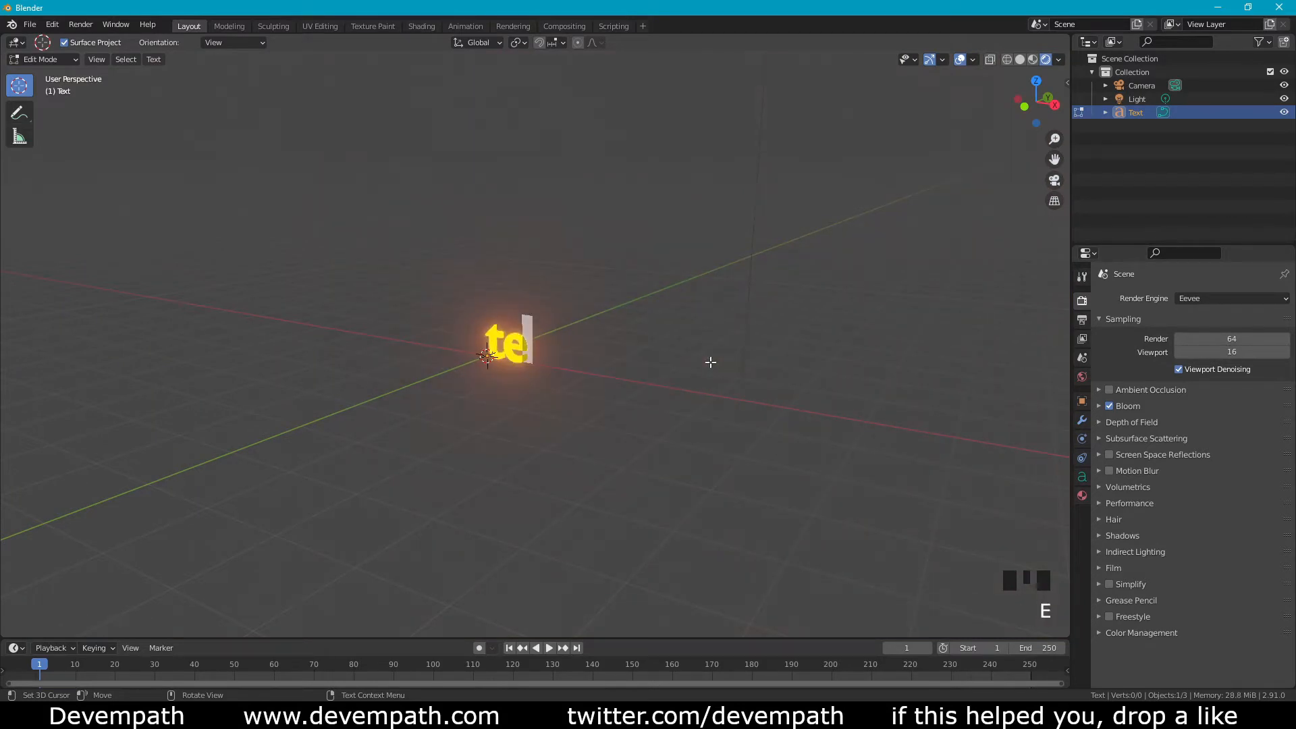
key("Tab")
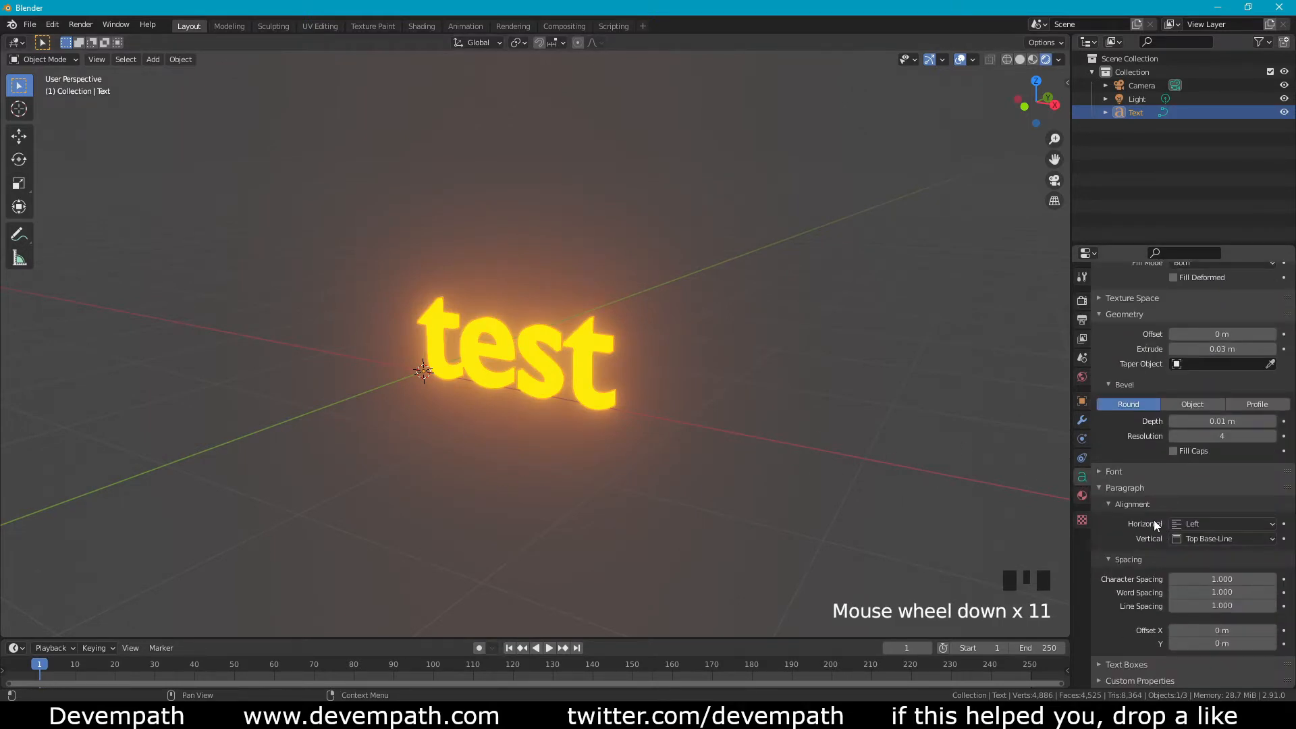
scroll("down", 3)
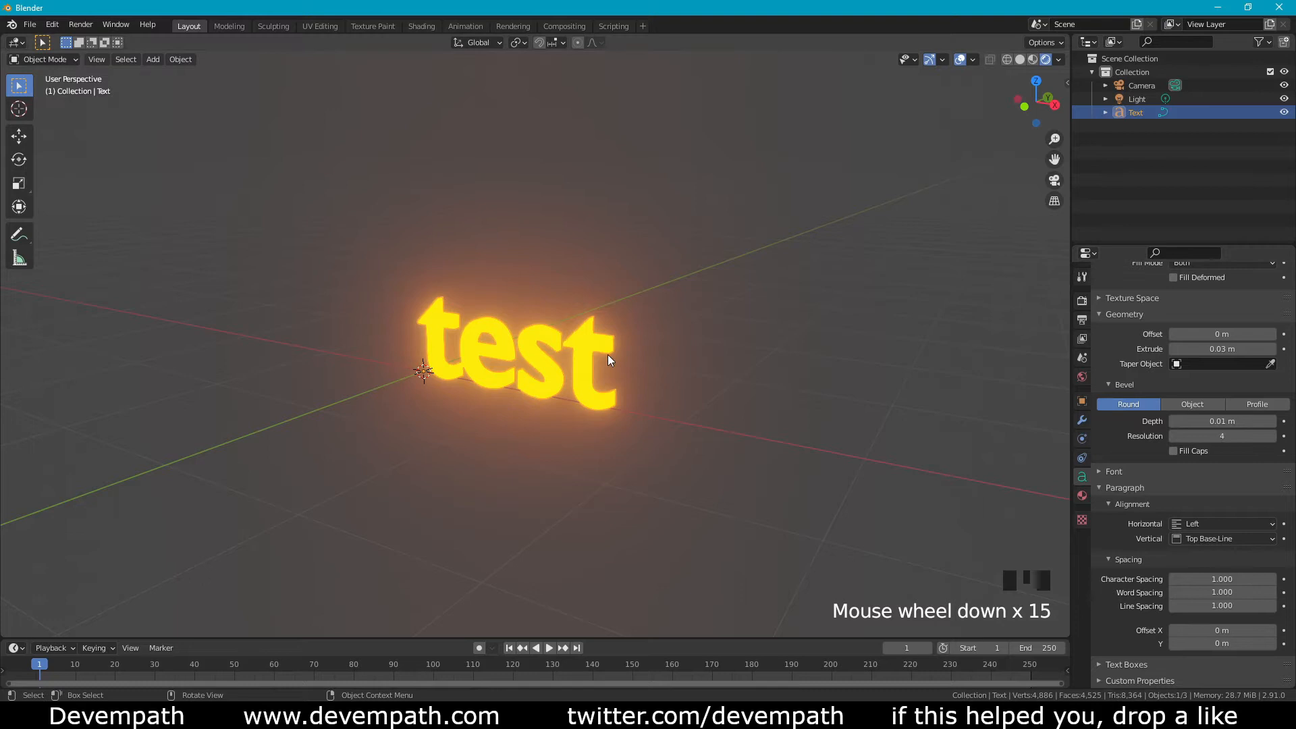
scroll("down", 3)
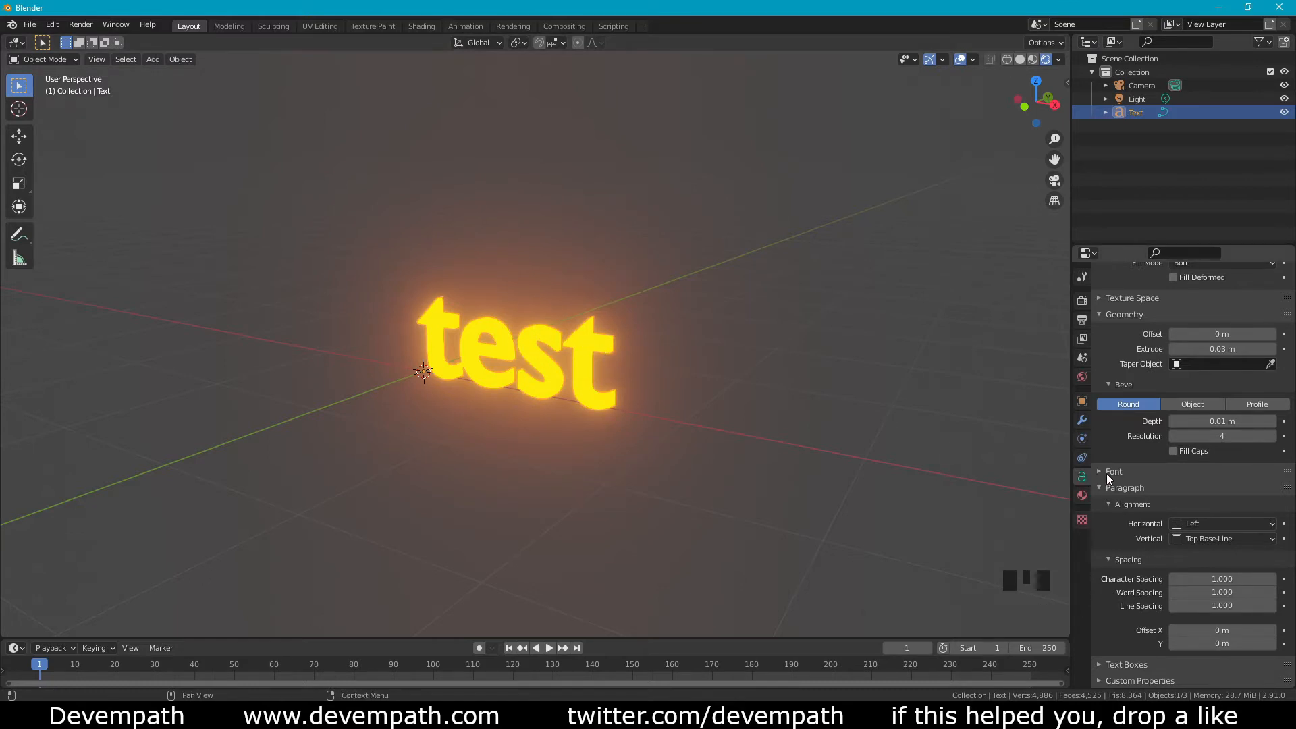
Load msjh.ttc from the Windows Fonts folder as the text's Regular font
left_click(1114, 472)
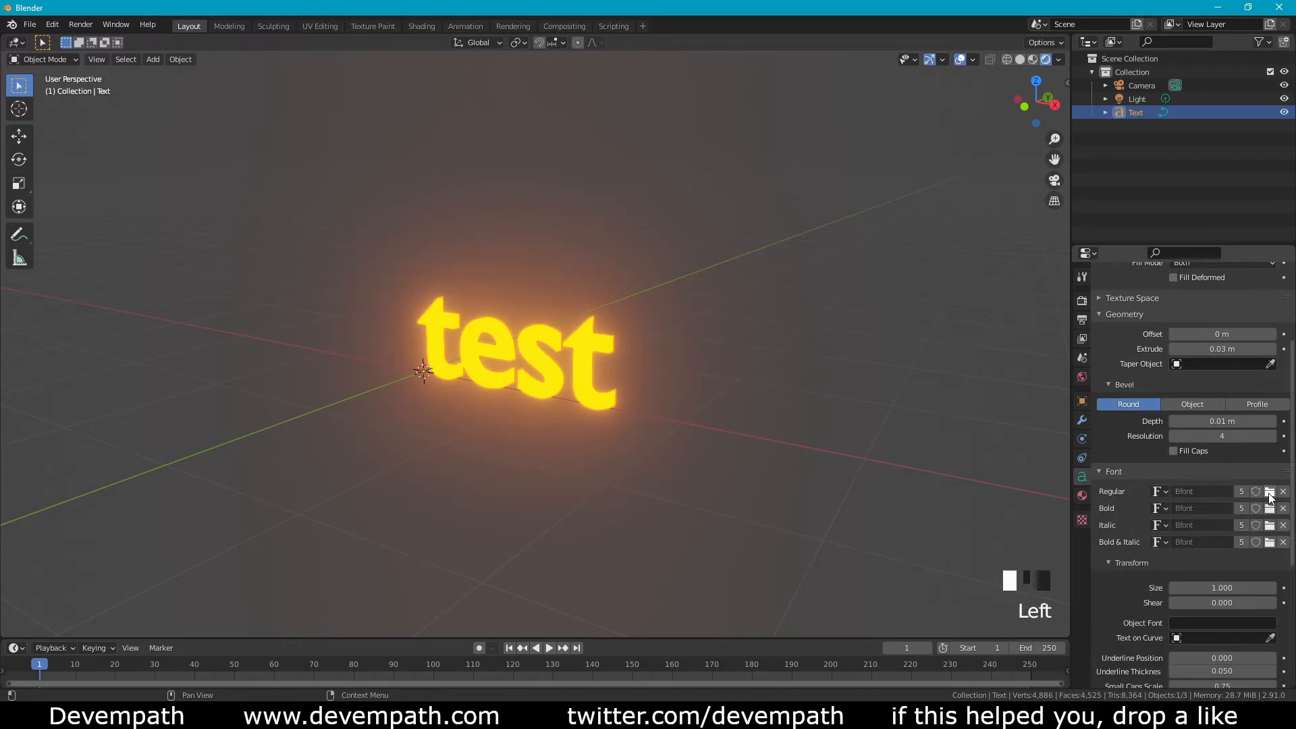
left_click(1270, 492)
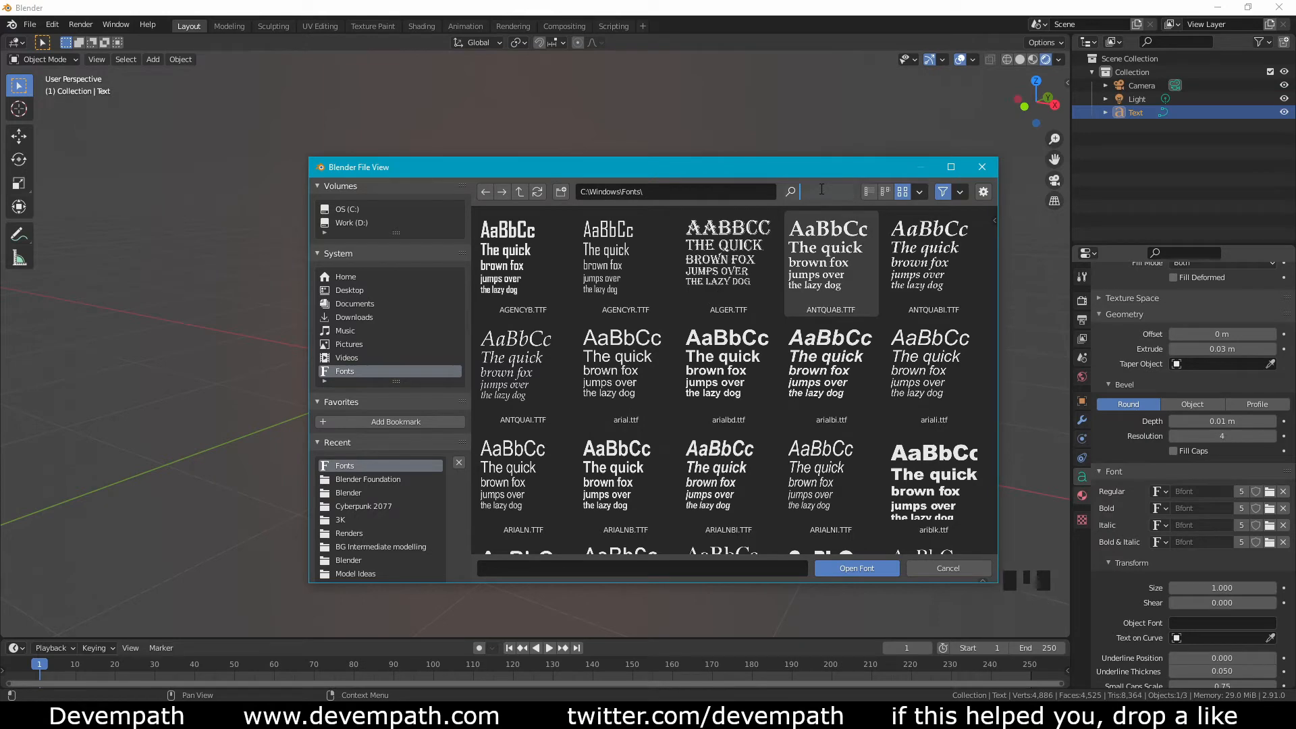
type("msj")
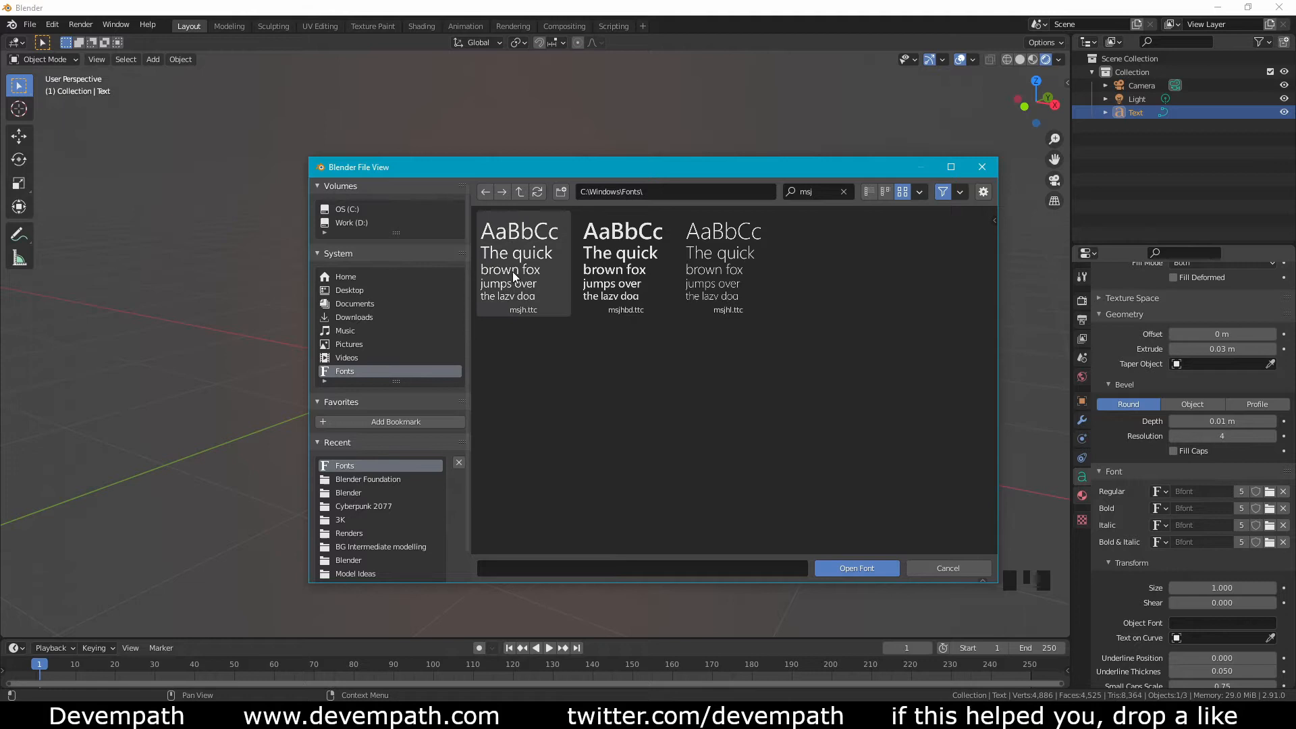
left_click(521, 265)
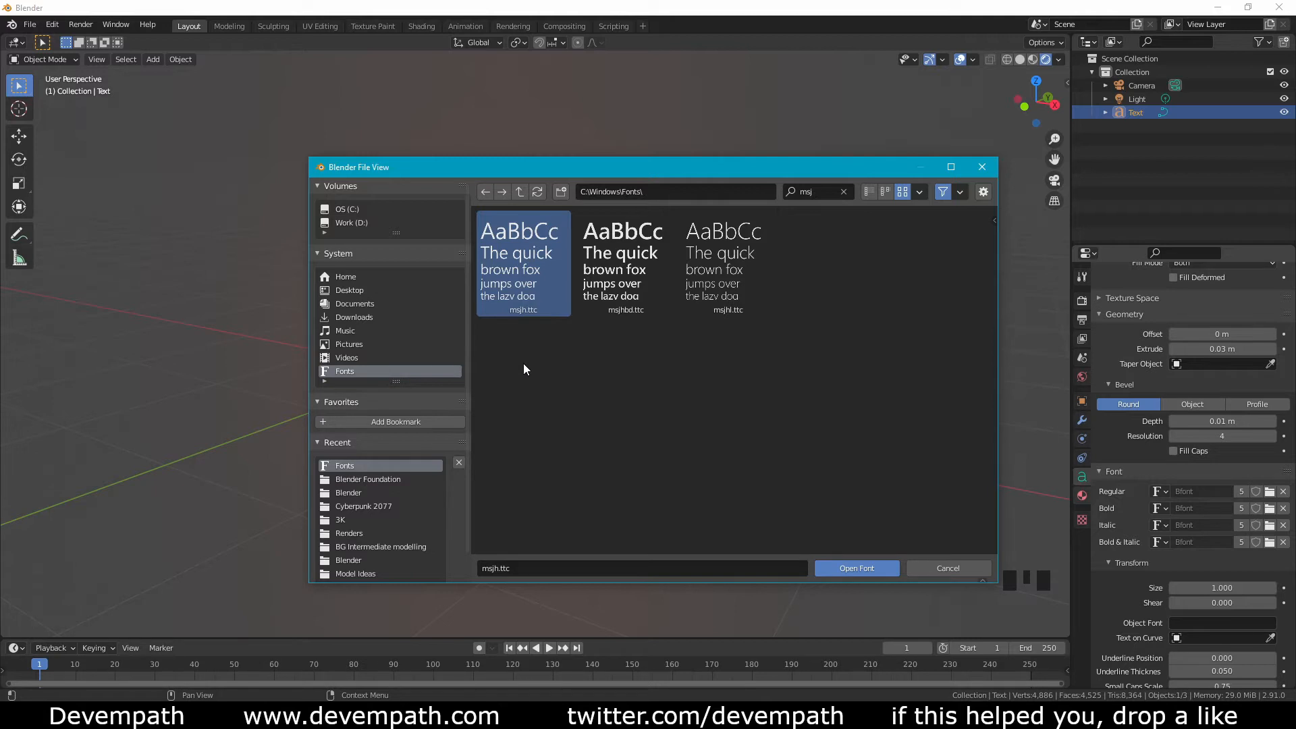
mouse_move(568, 382)
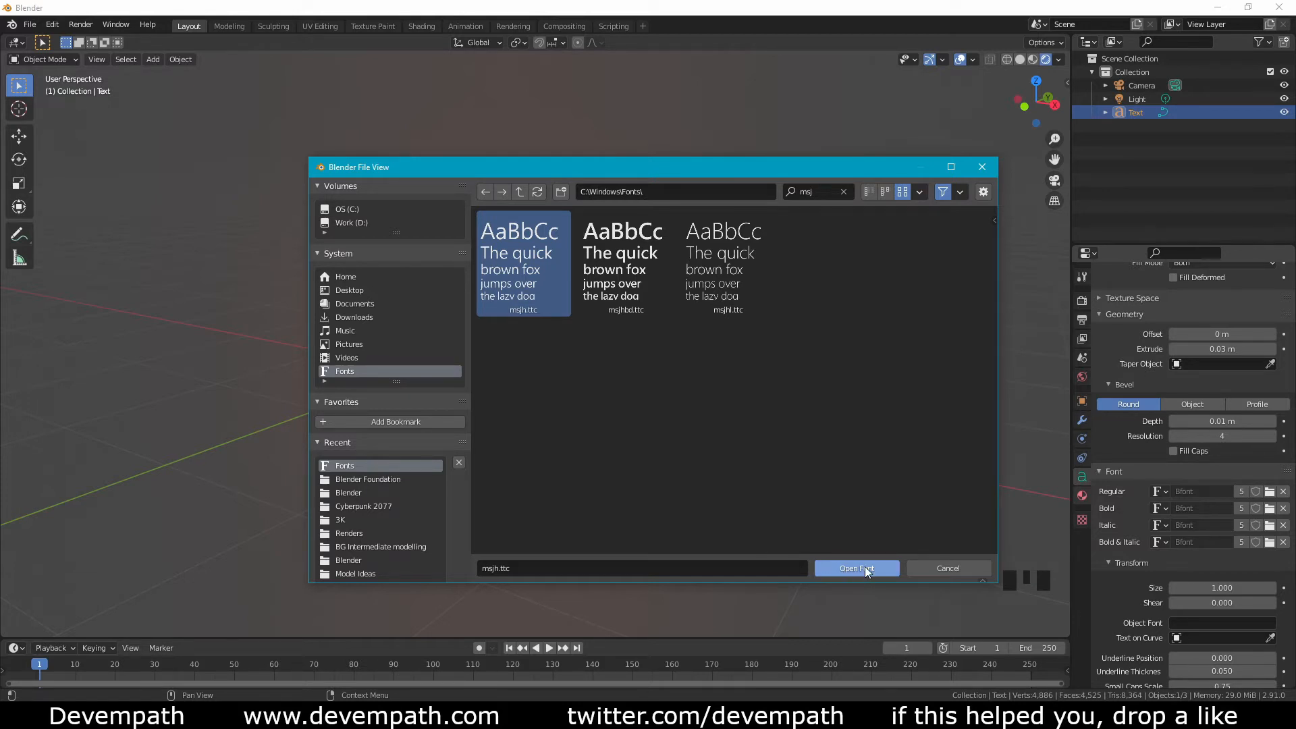
mouse_move(857, 568)
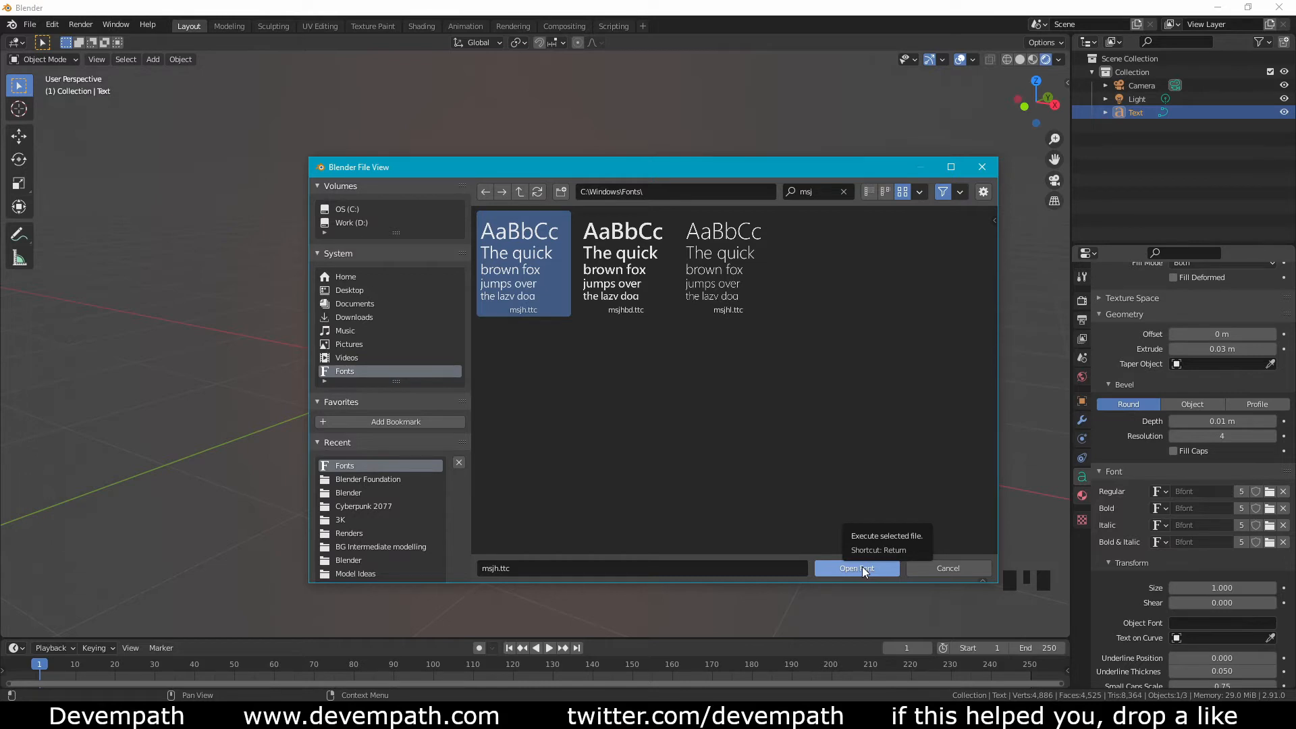
left_click(856, 568)
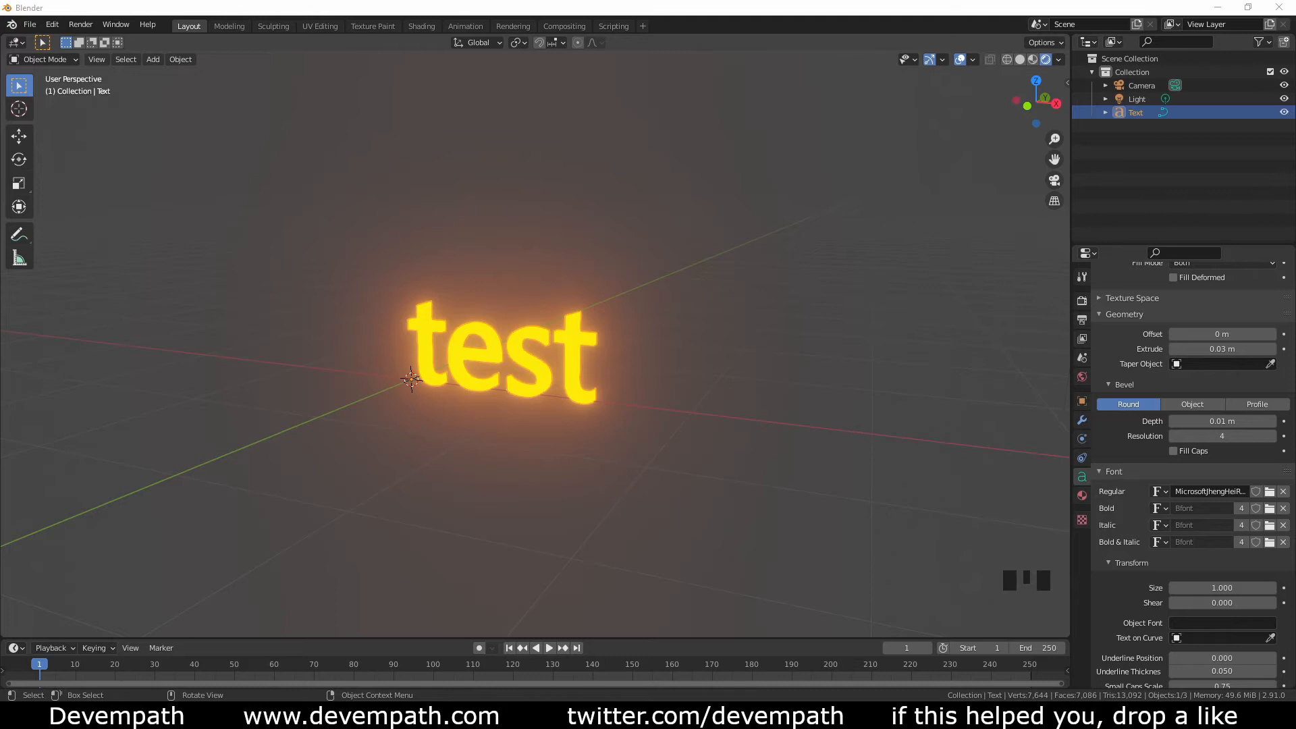
mouse_move(537, 270)
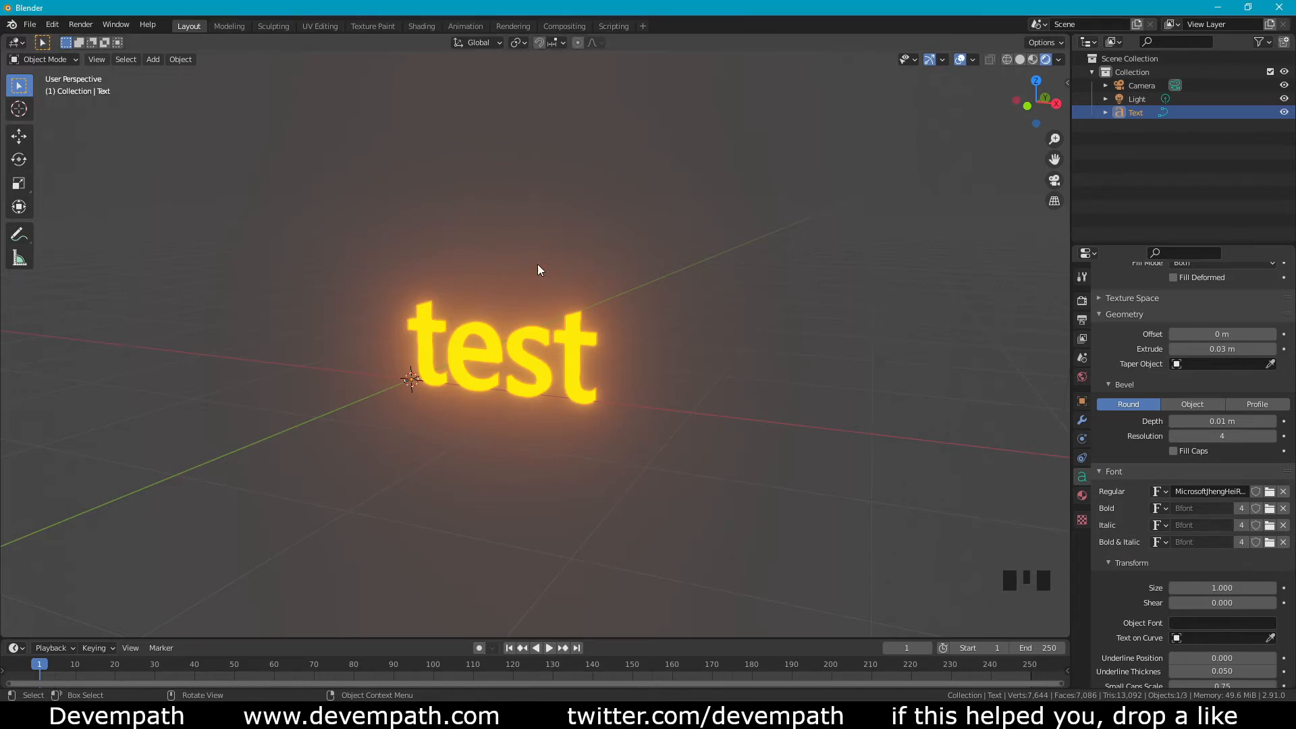
Paste the Chinese characters 康陶 as the text and return to object mode
scroll("up", 3)
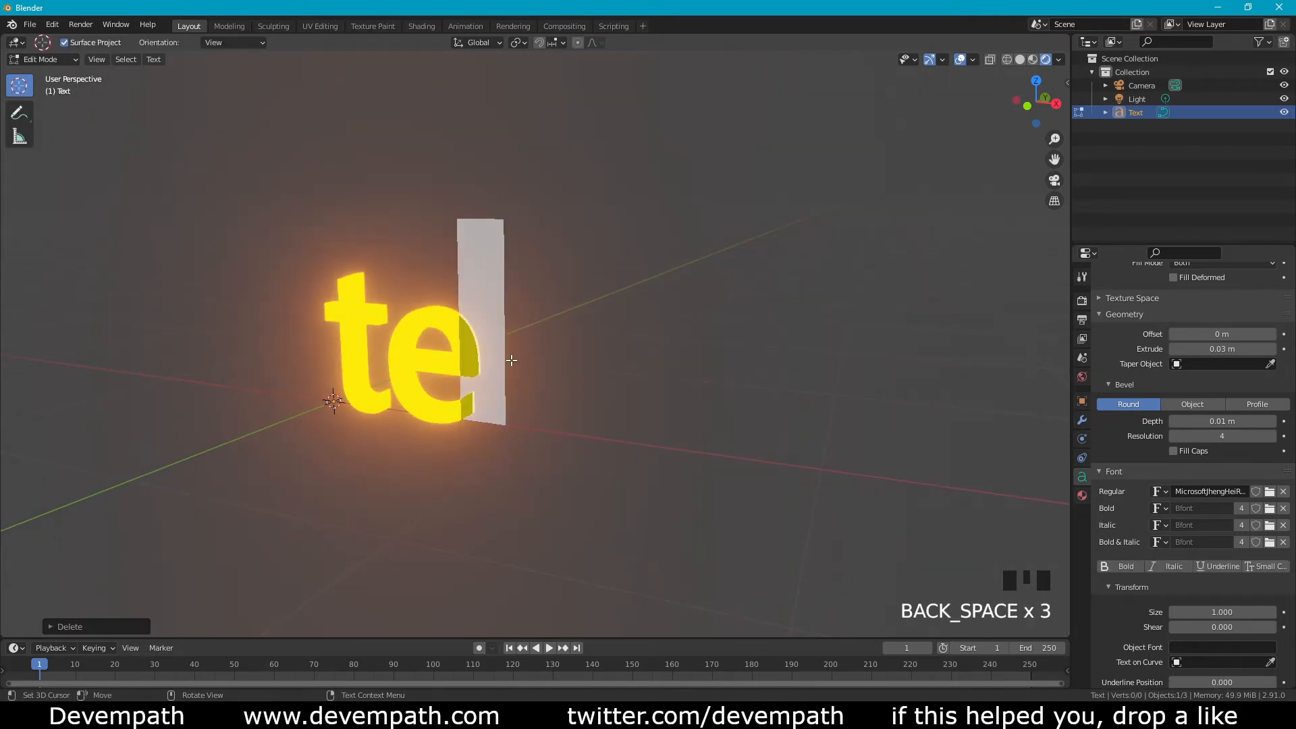
key("ctrl+v")
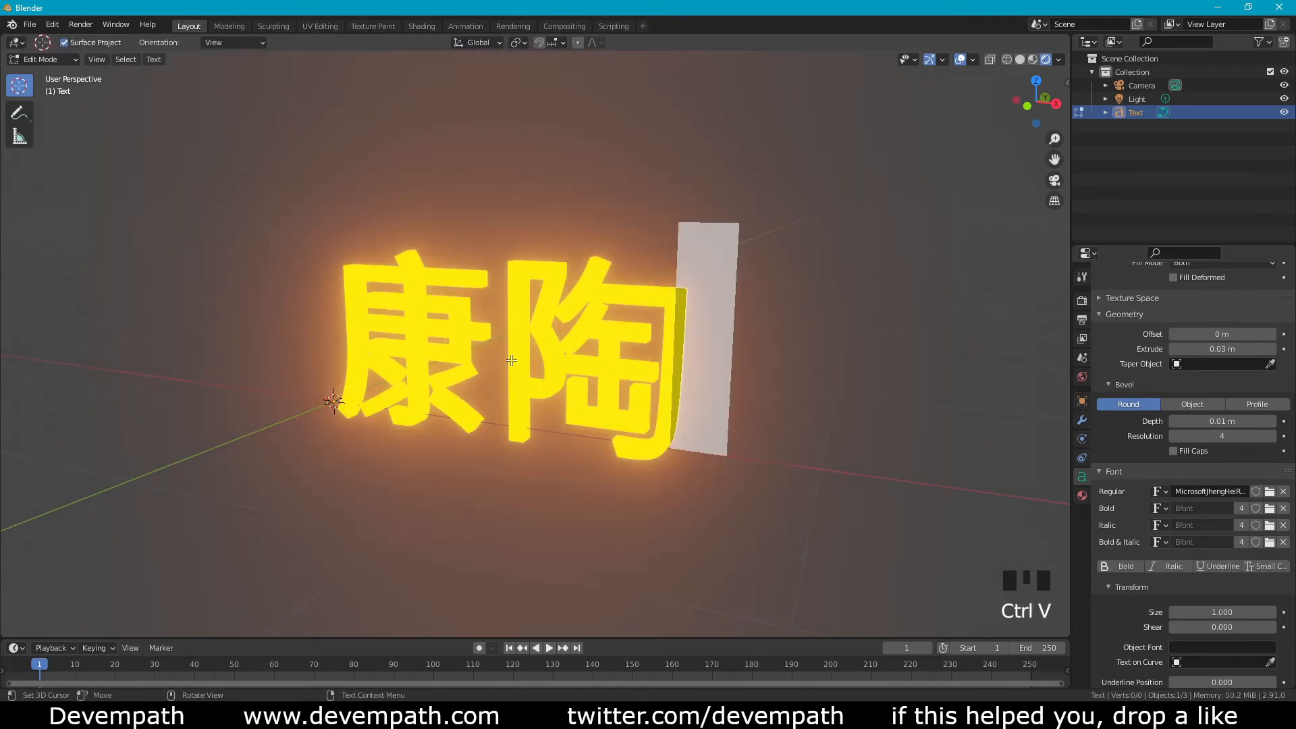
key("Tab")
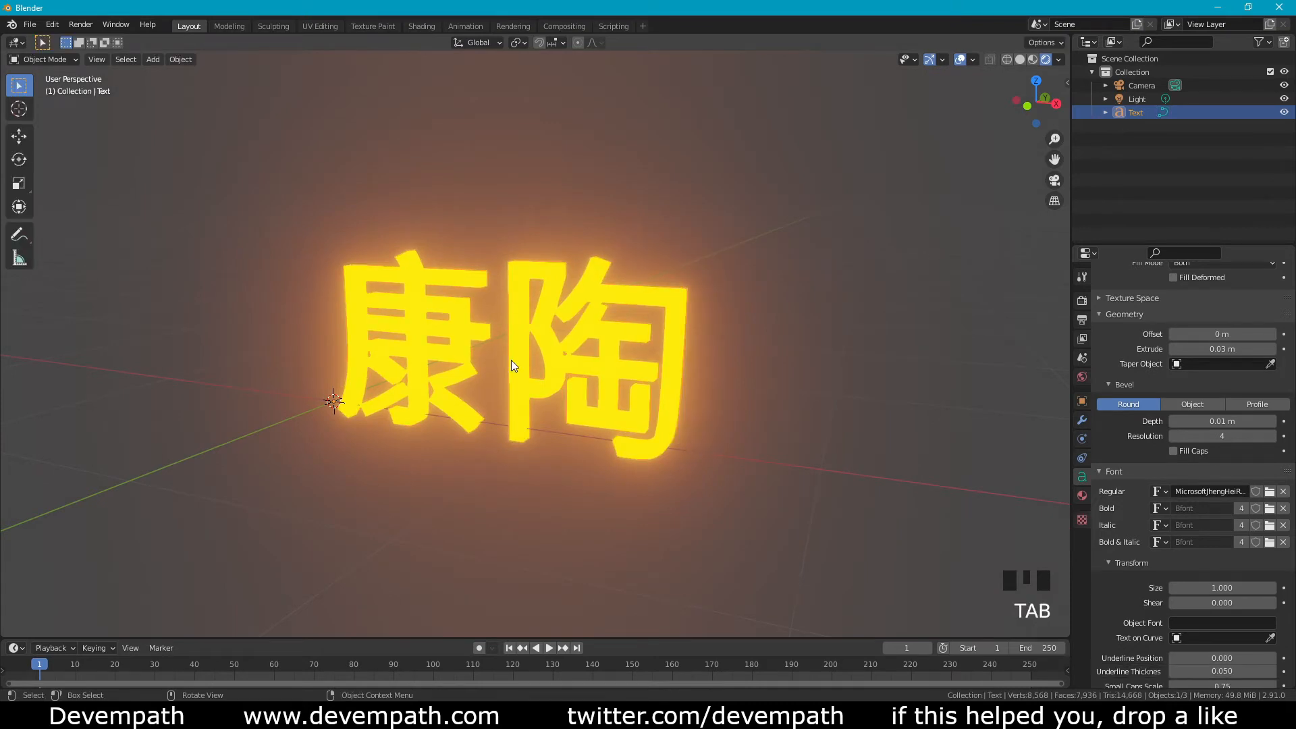
left_click_drag(513, 366, 553, 472)
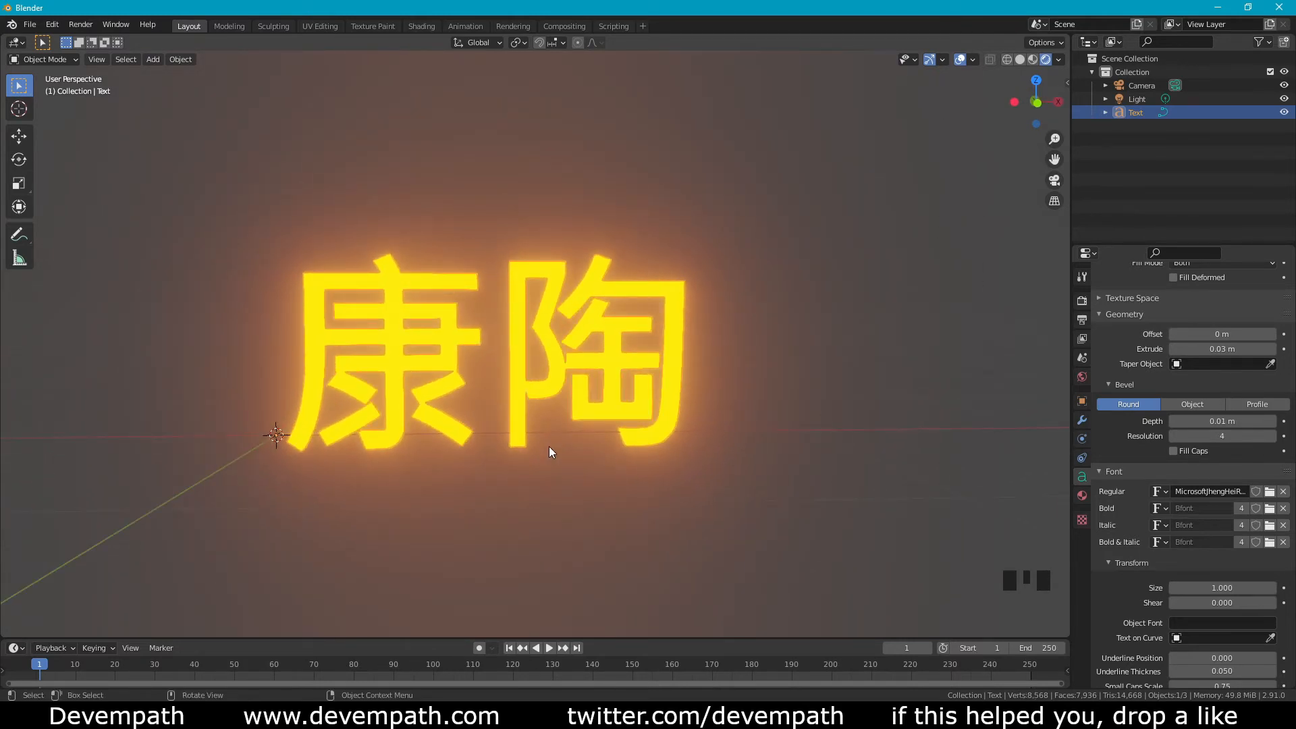
Add a four-vertex circle mesh and rotate it 90° on X to stand upright
key("KP_1")
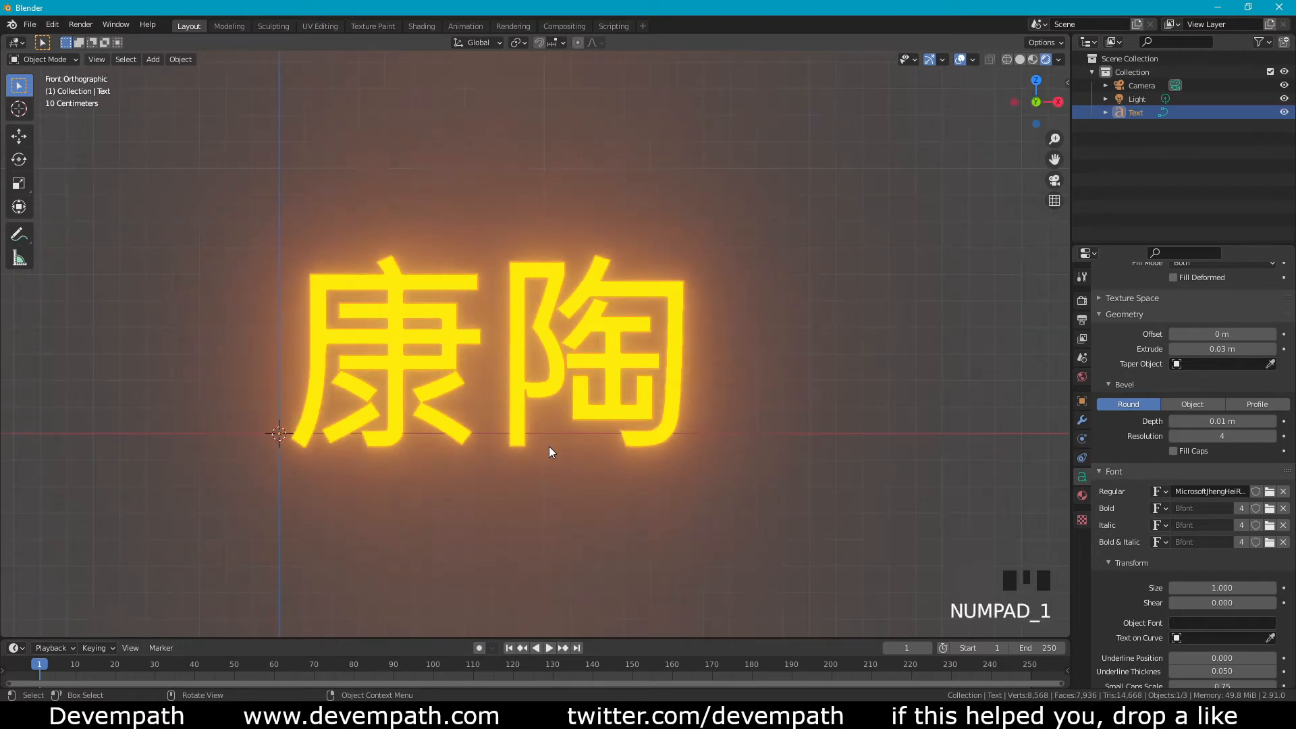
key("shift+a")
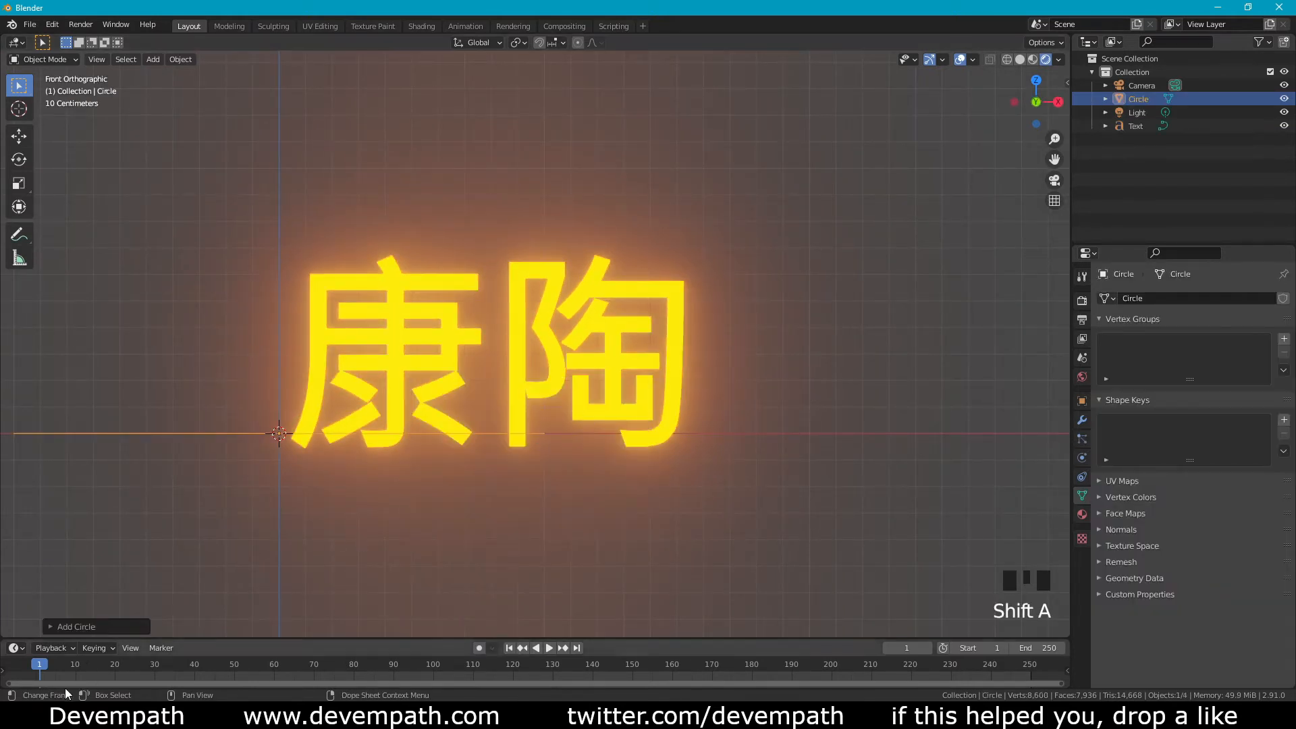
left_click(75, 625)
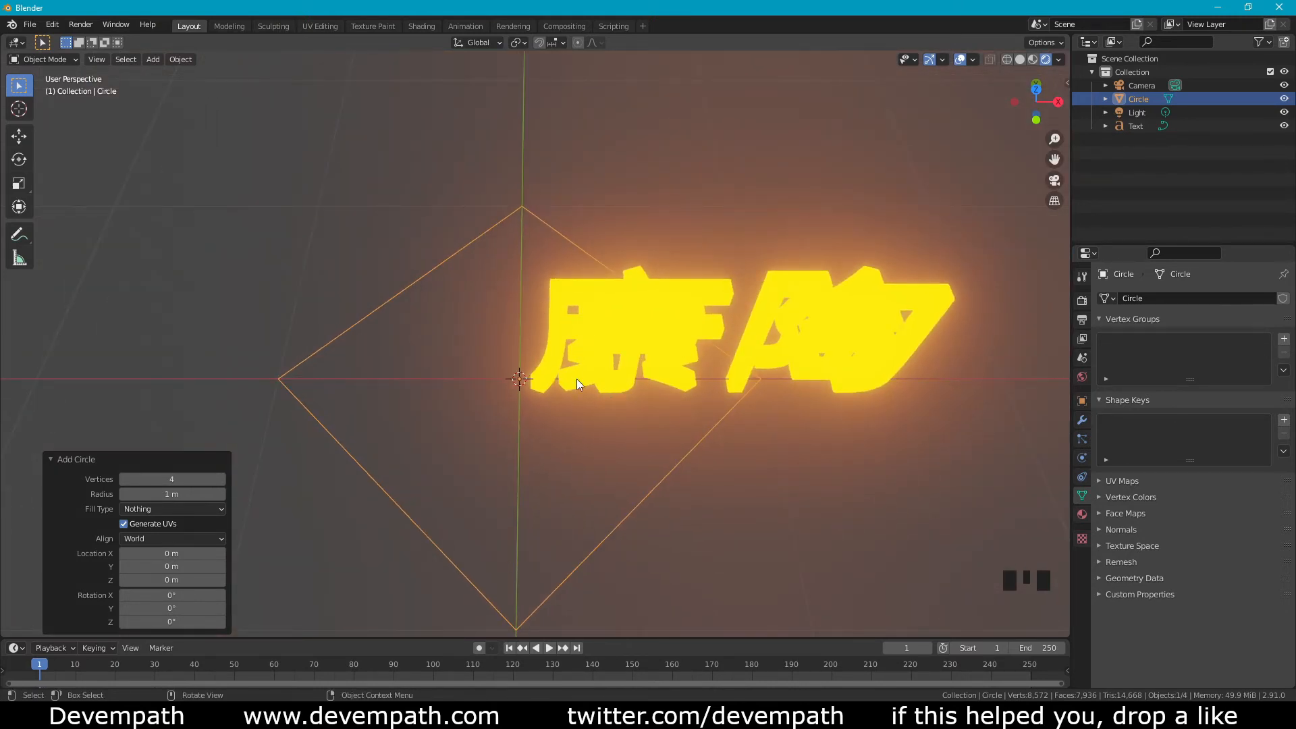
key("Tab")
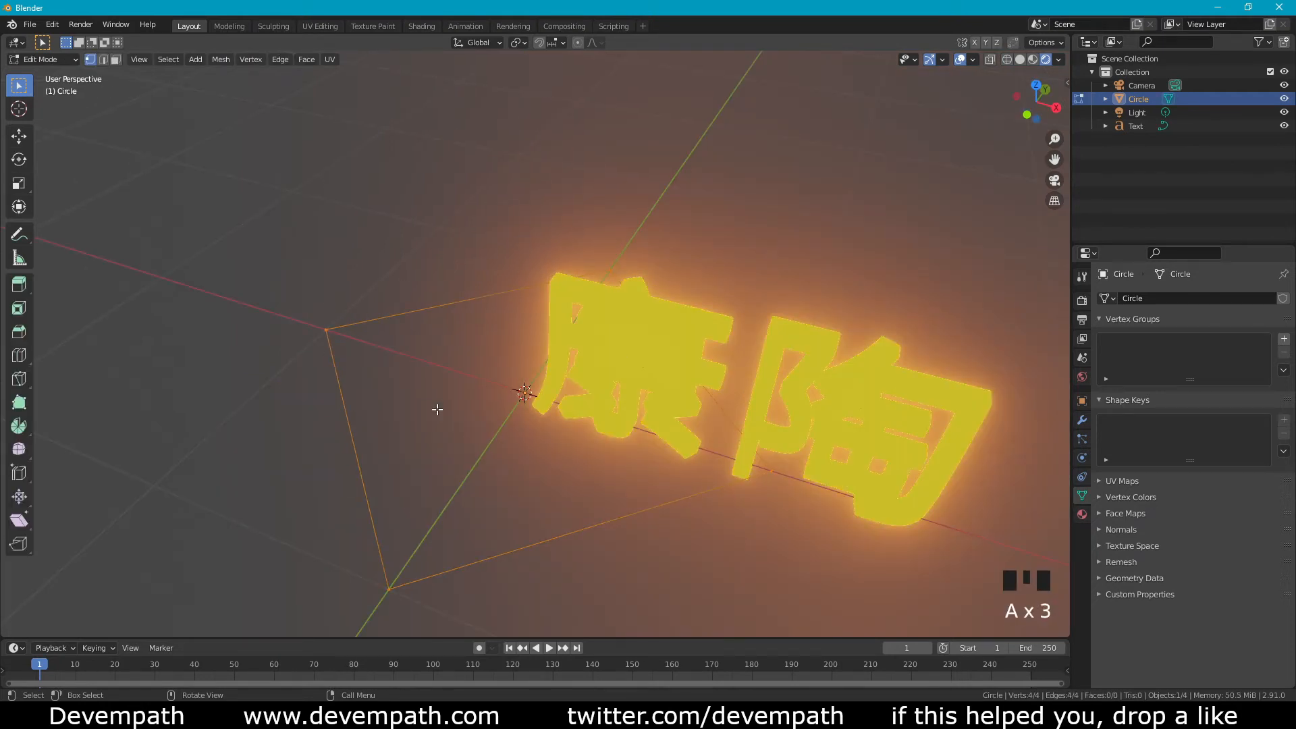
key("r")
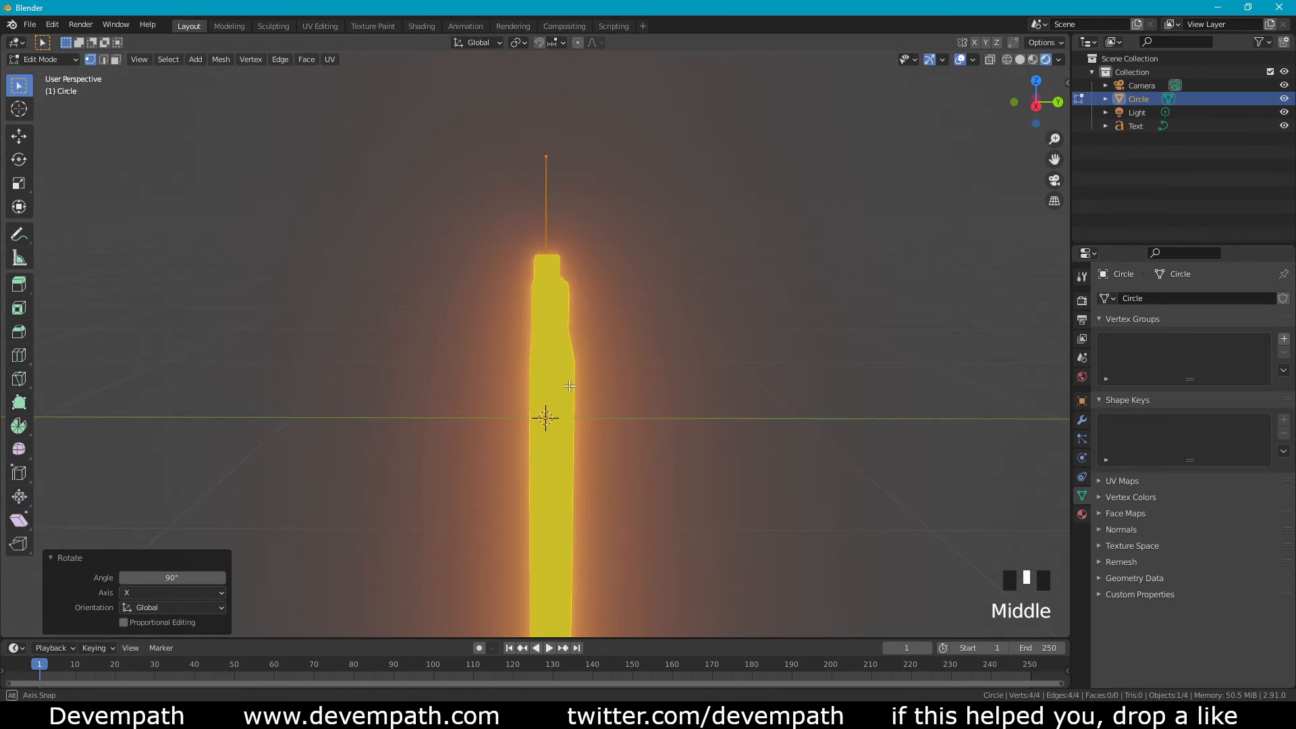
Rotate the upright outline 45° into a square behind the characters
left_click_drag(568, 386, 693, 392)
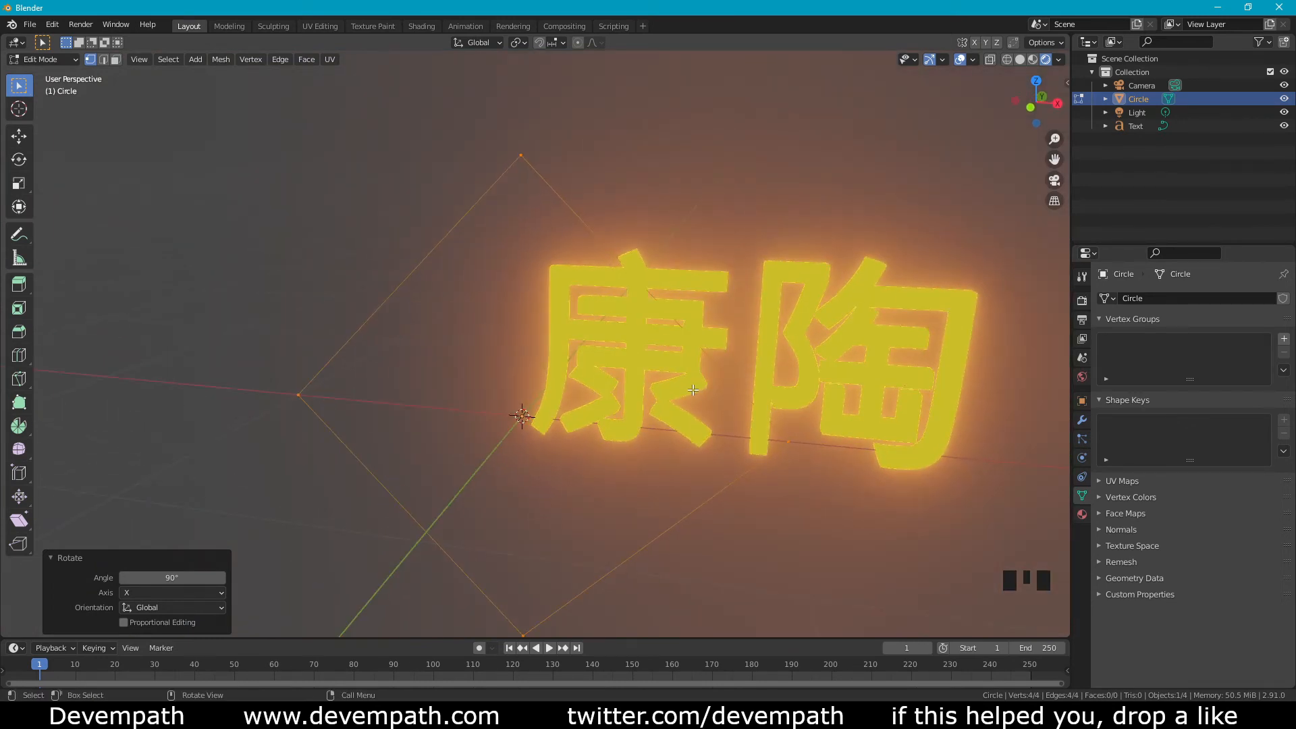
scroll("down", 3)
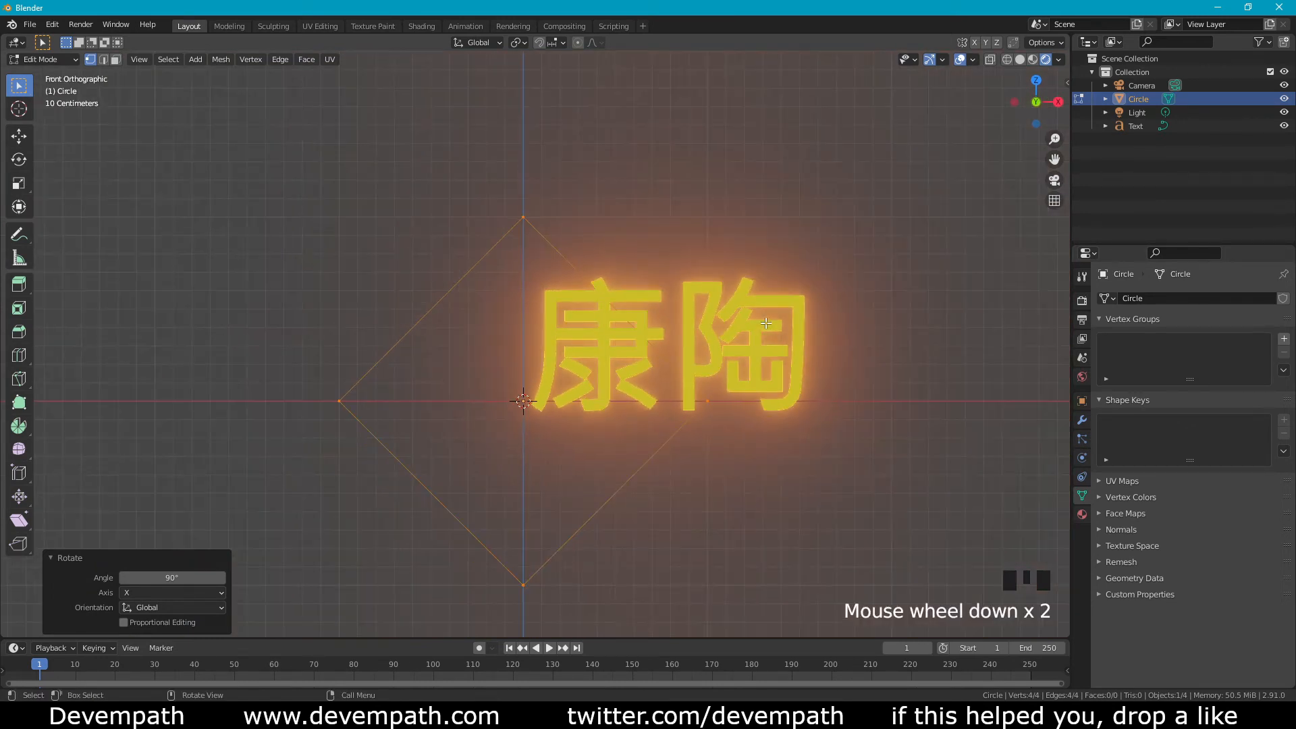
key("r")
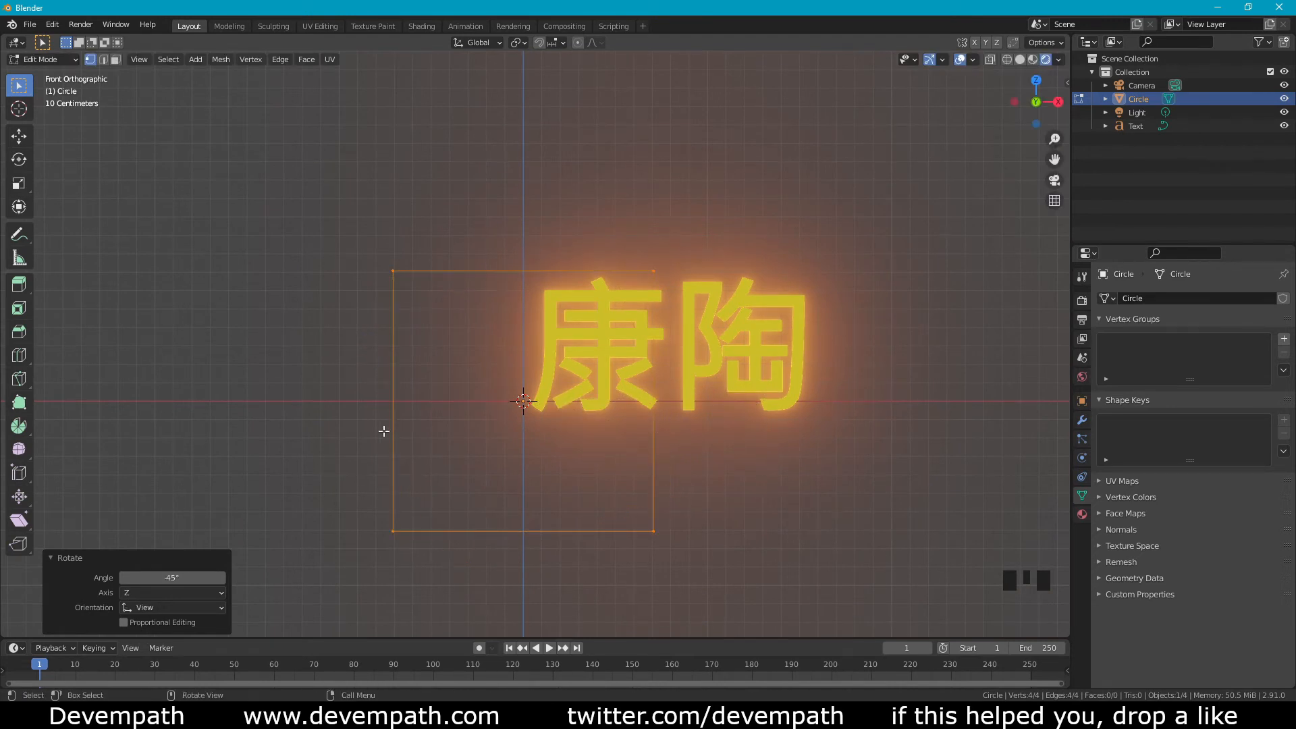
mouse_move(691, 400)
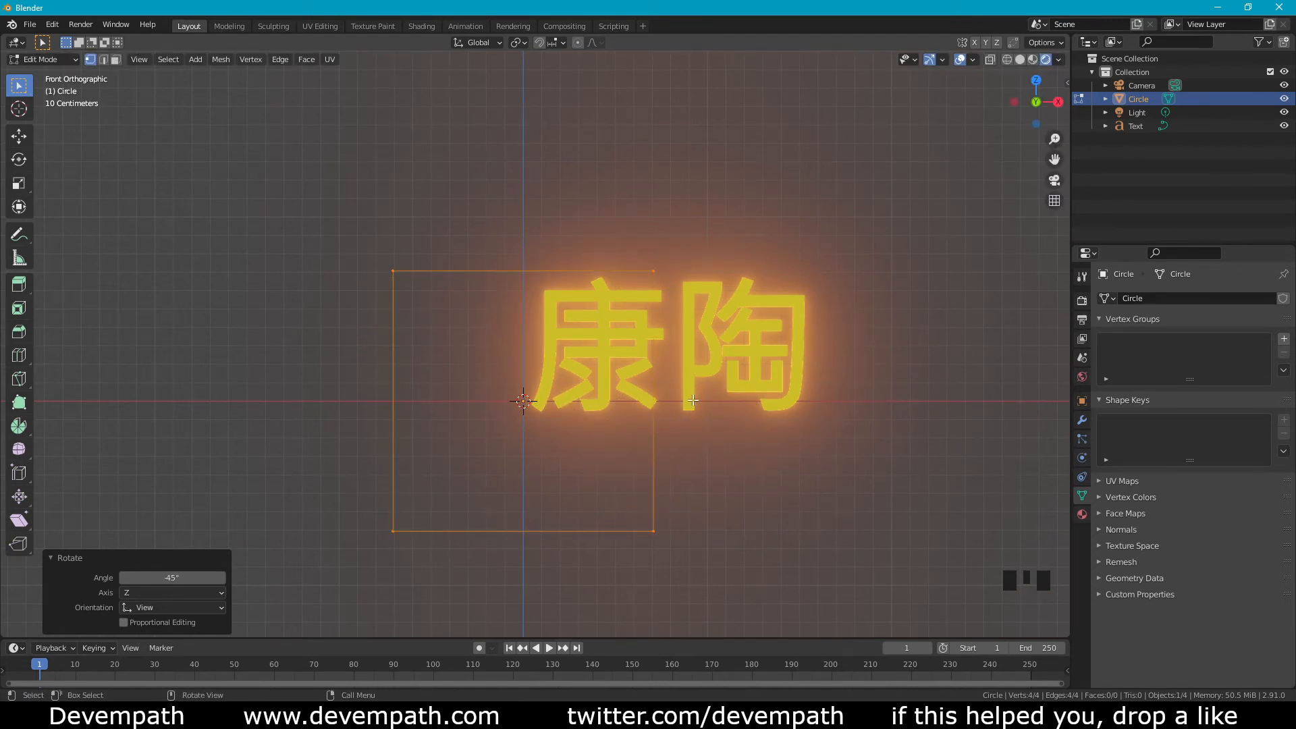
mouse_move(731, 380)
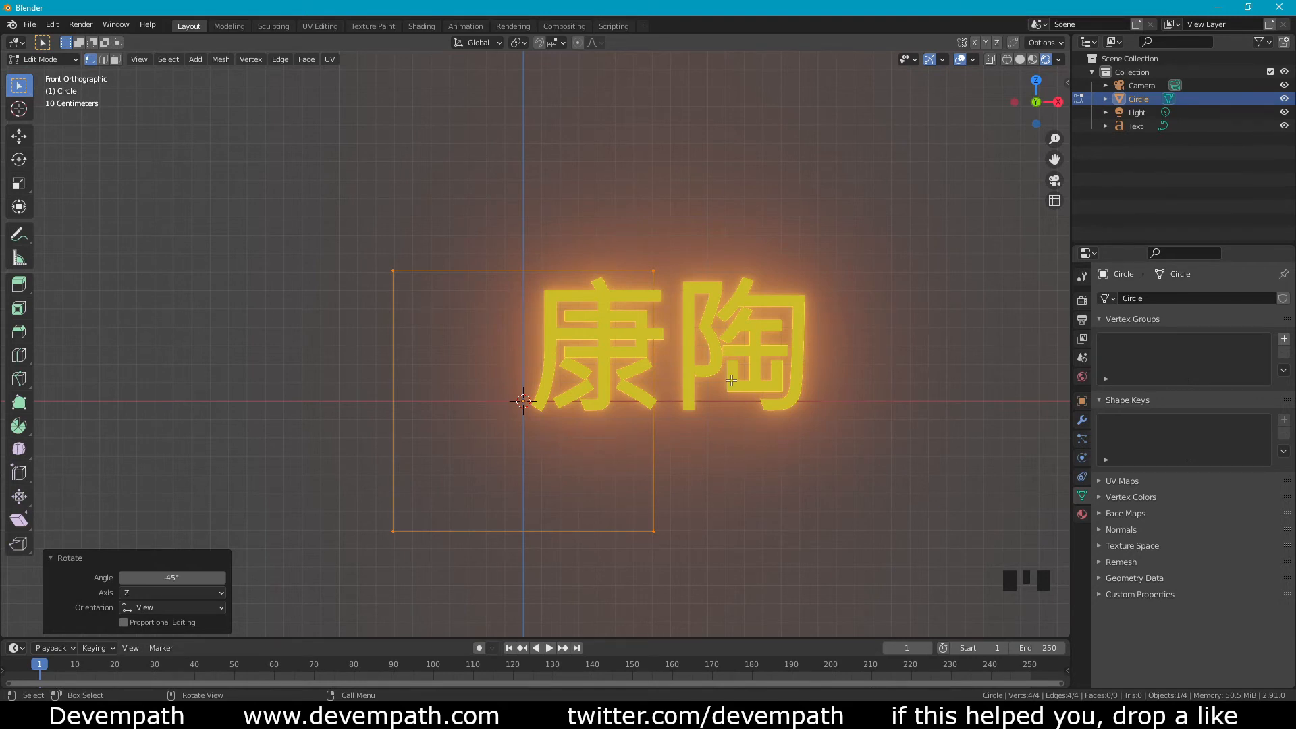
Extrude the square outline's edges and scale them inward to about 0.911, forming a thin frame band
key("e")
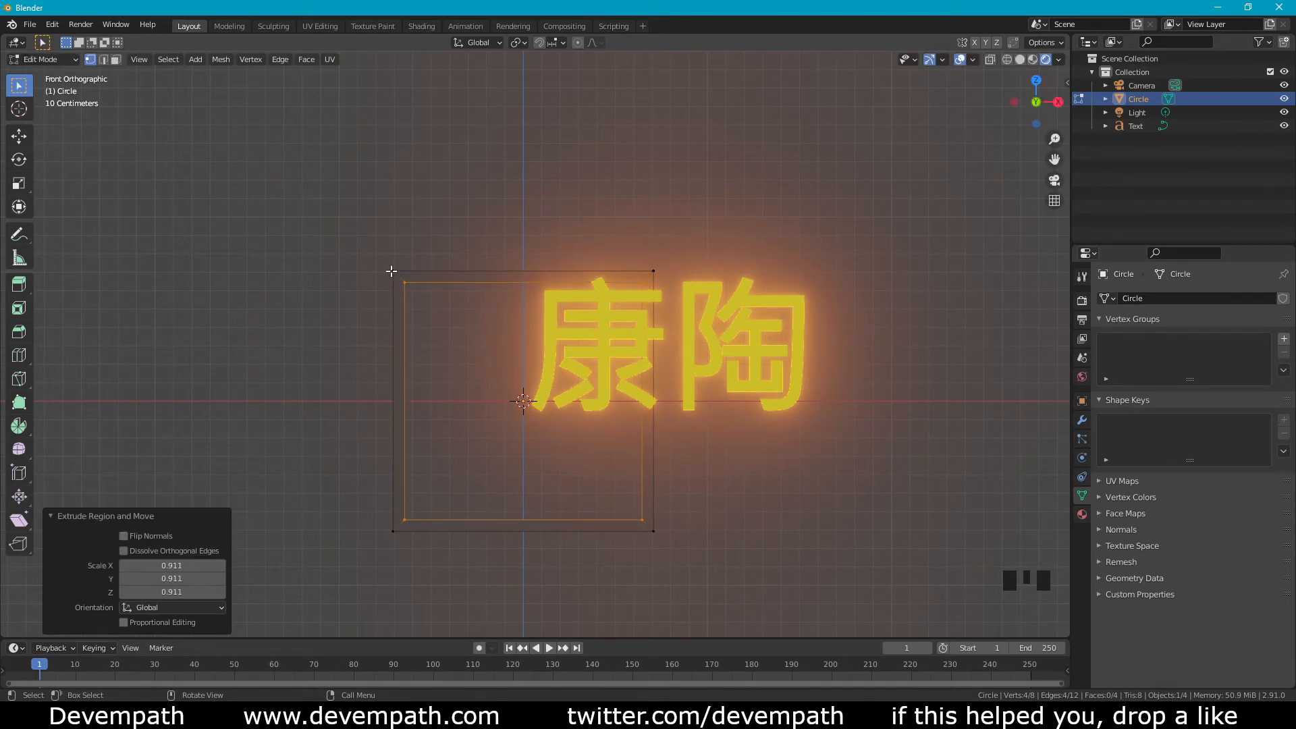
scroll("down", 3)
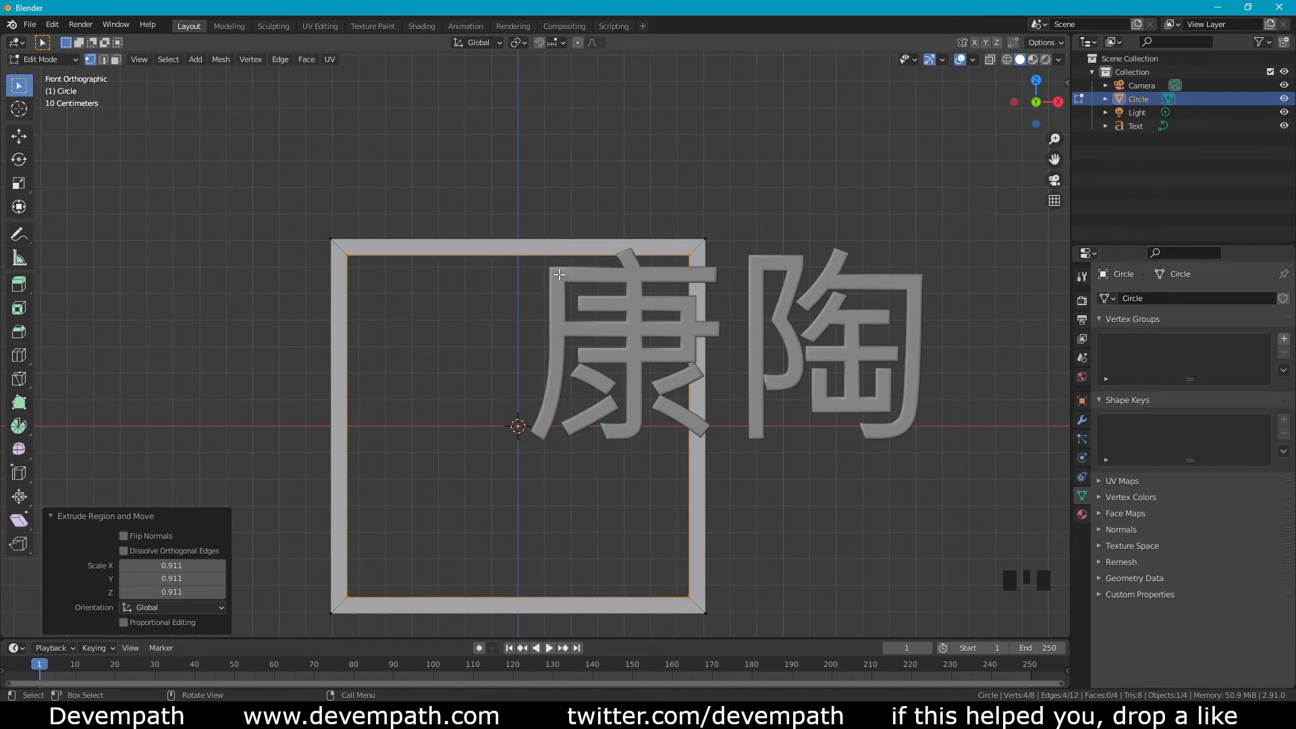
mouse_move(449, 288)
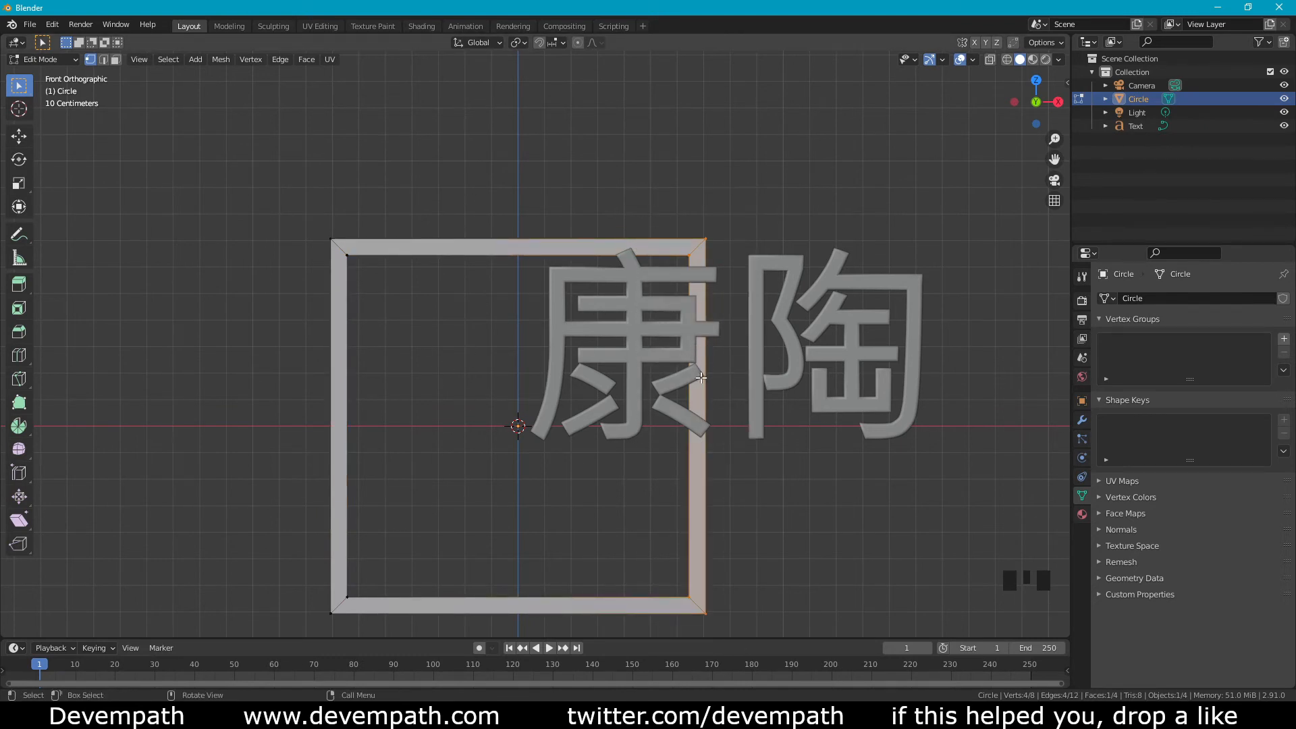
mouse_move(615, 441)
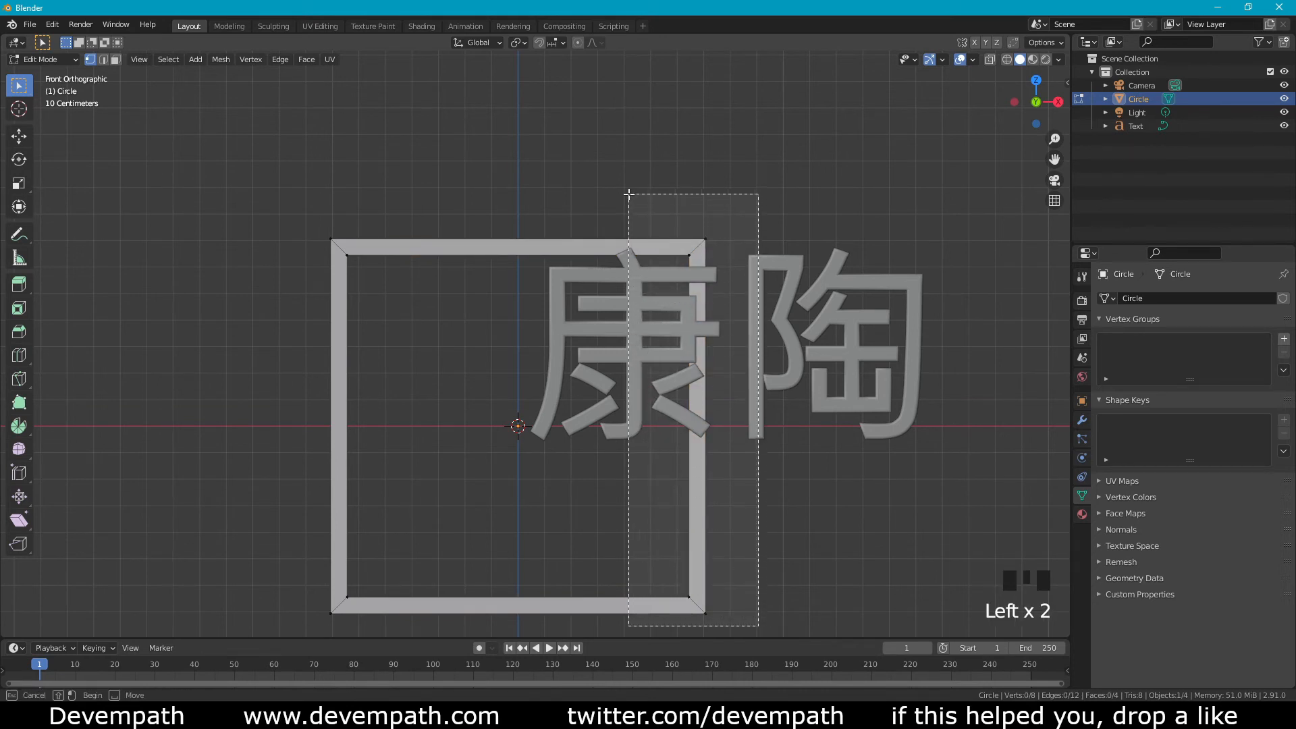
Move the right edge along X and the top and bottom edges along Z so the frame encloses 康陶
key("g")
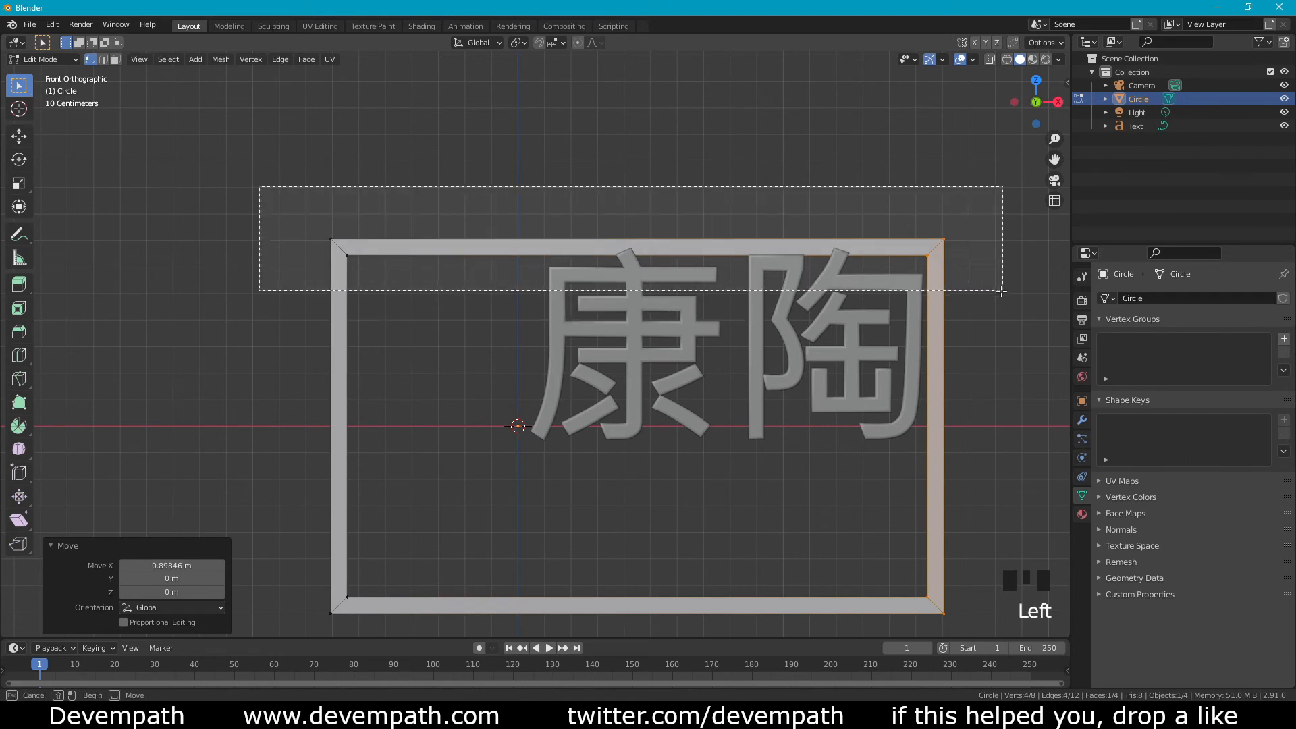
left_click(851, 370)
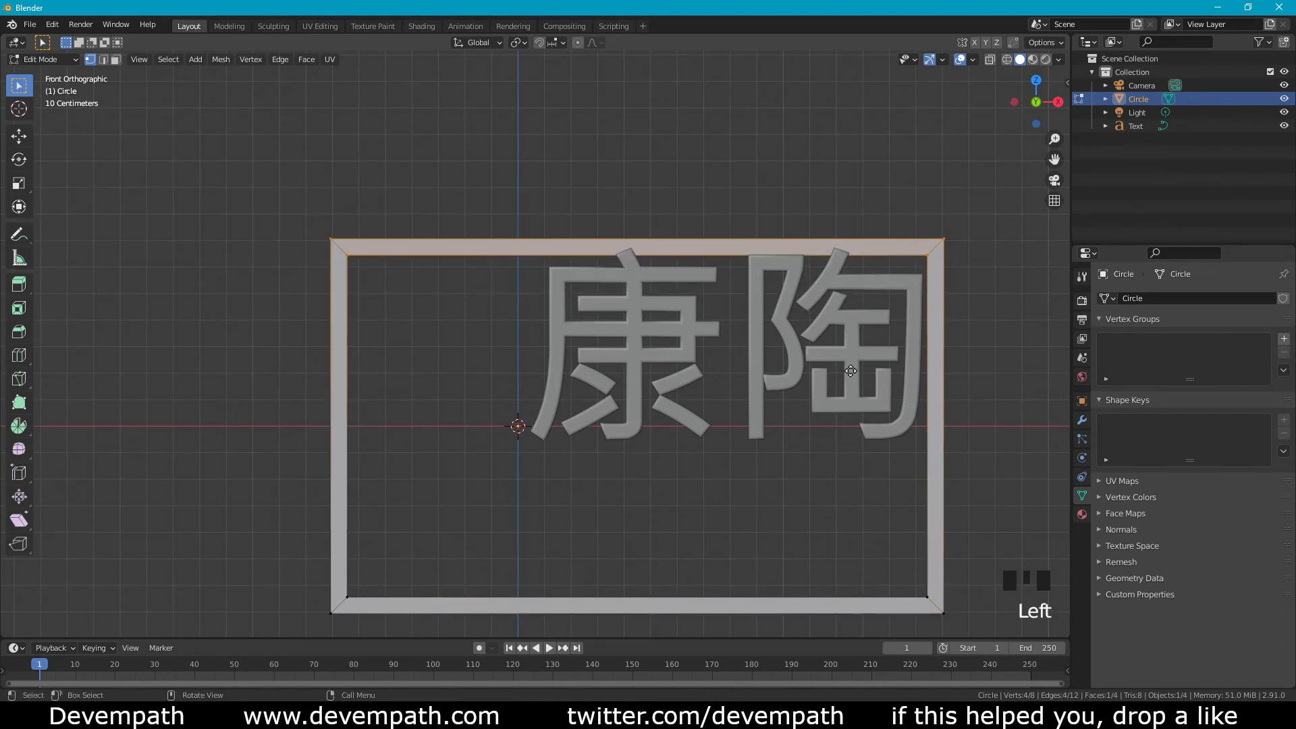
key("g")
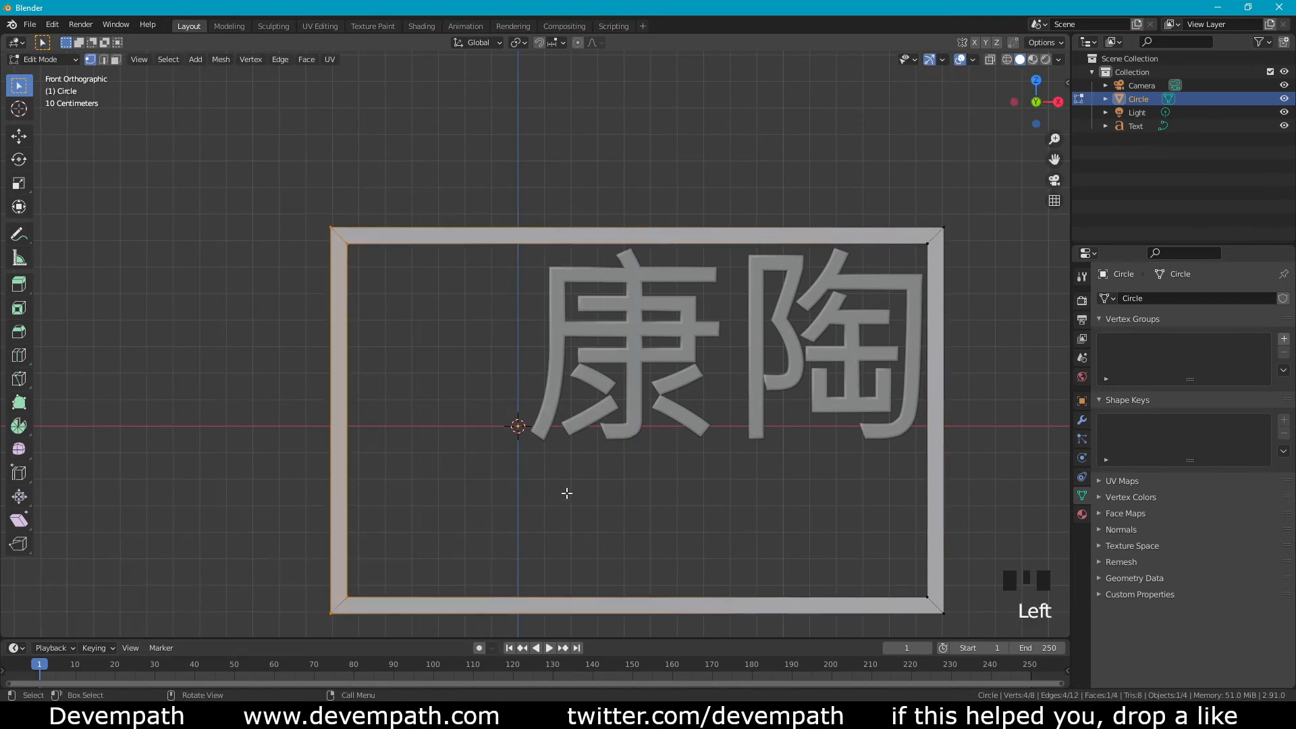
key("g")
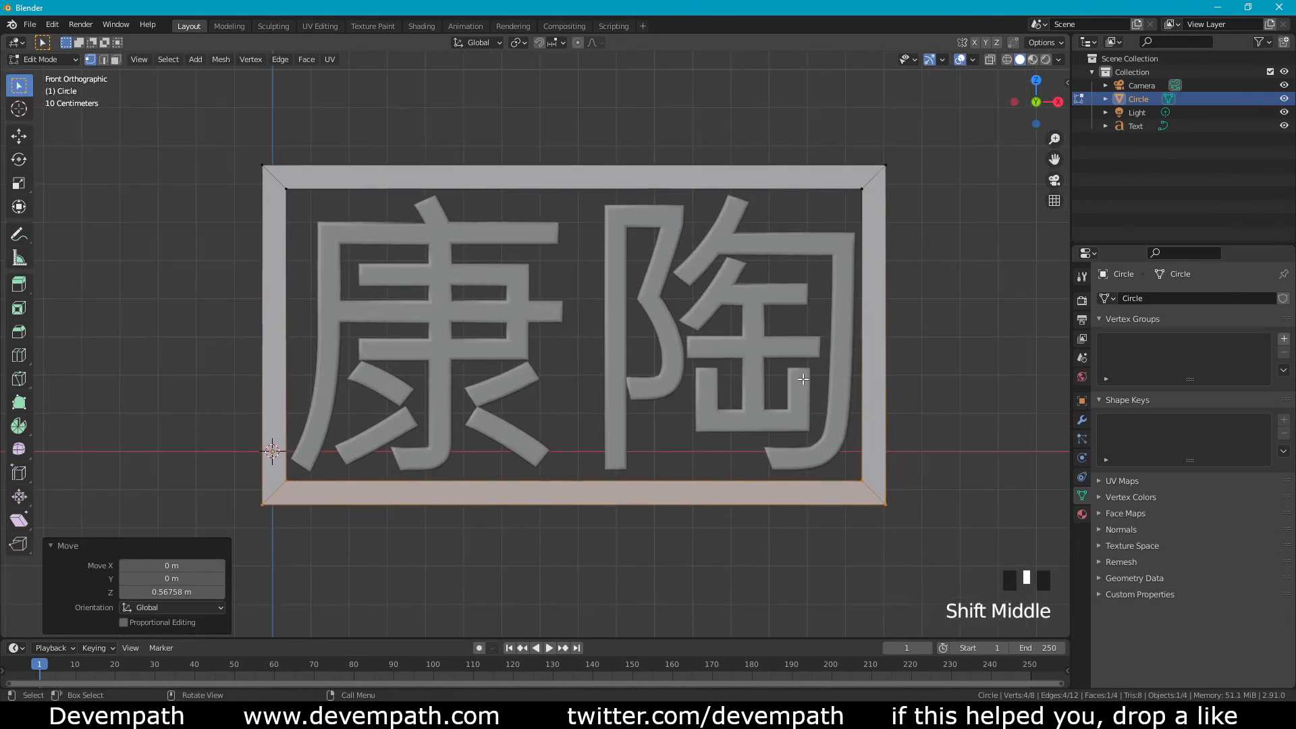
From the Right view, extrude the frame for depth and shift it 0.04 m along Y around the characters
scroll("down", 3)
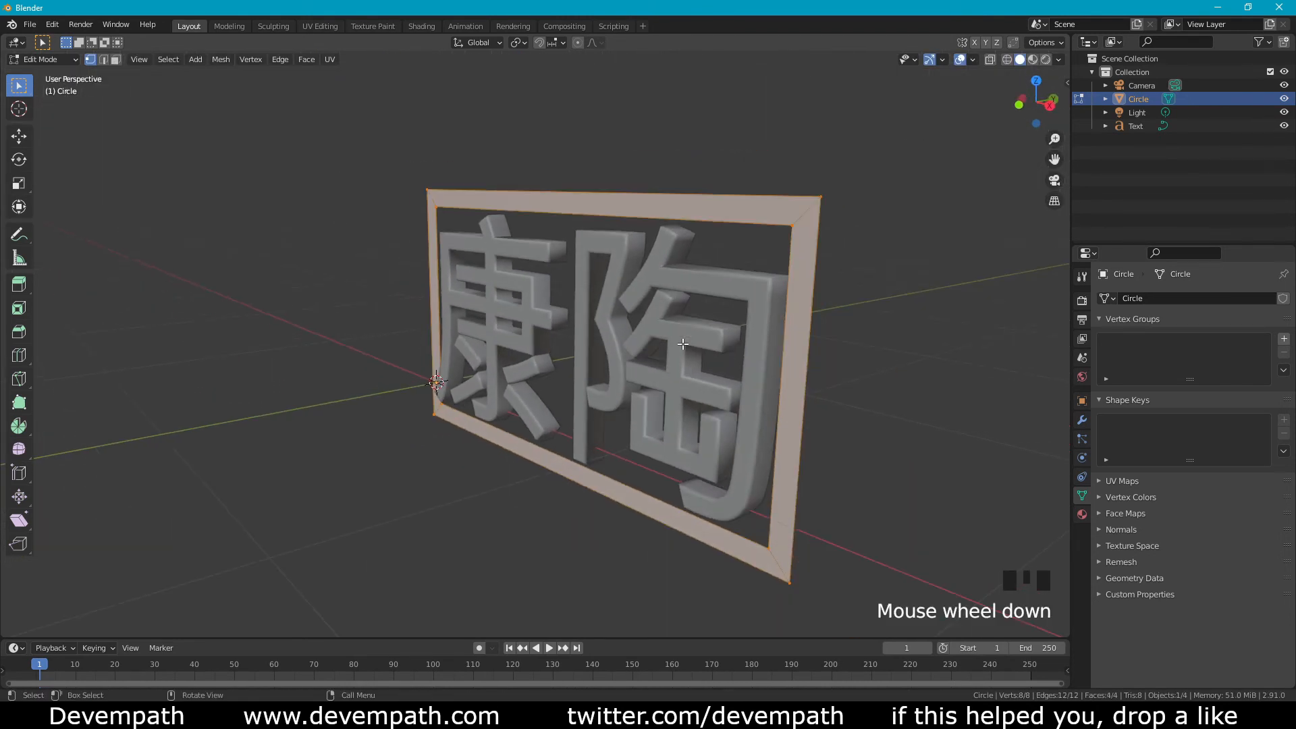
key("NUMPAD_3")
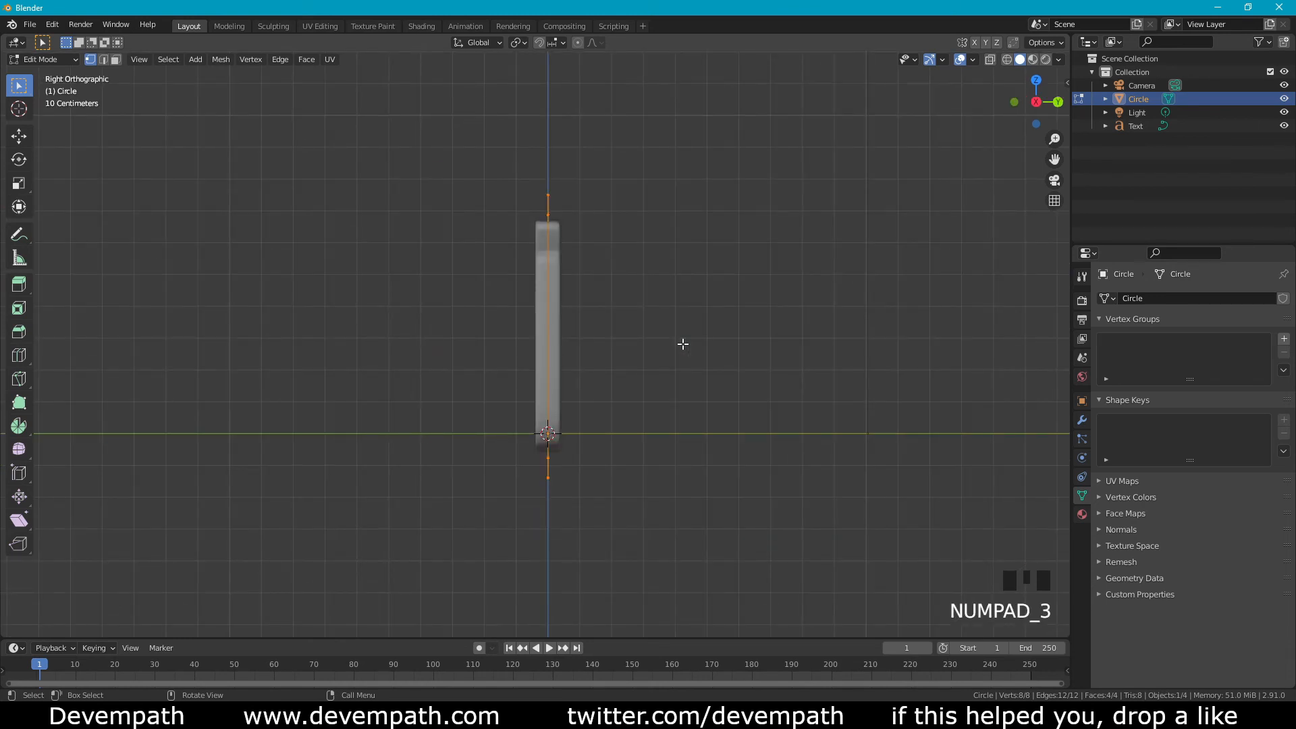
left_click_drag(681, 342, 645, 293)
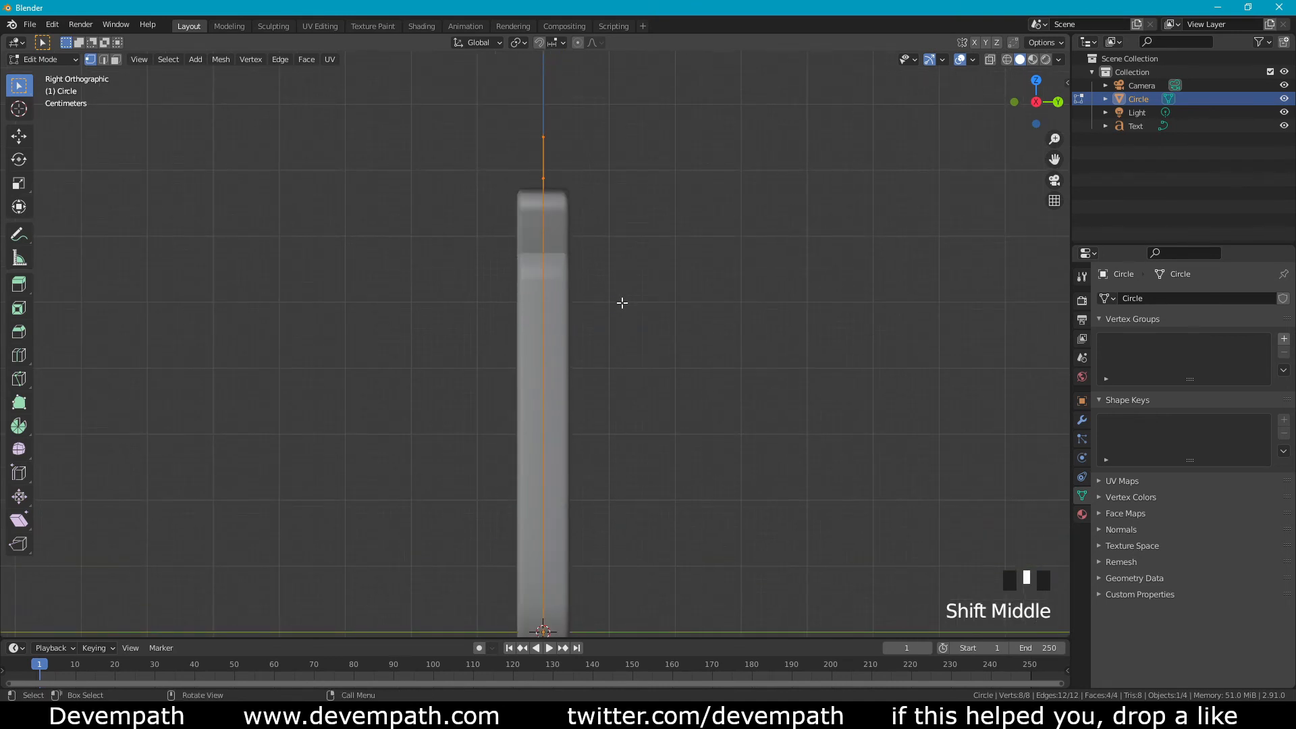
key("e")
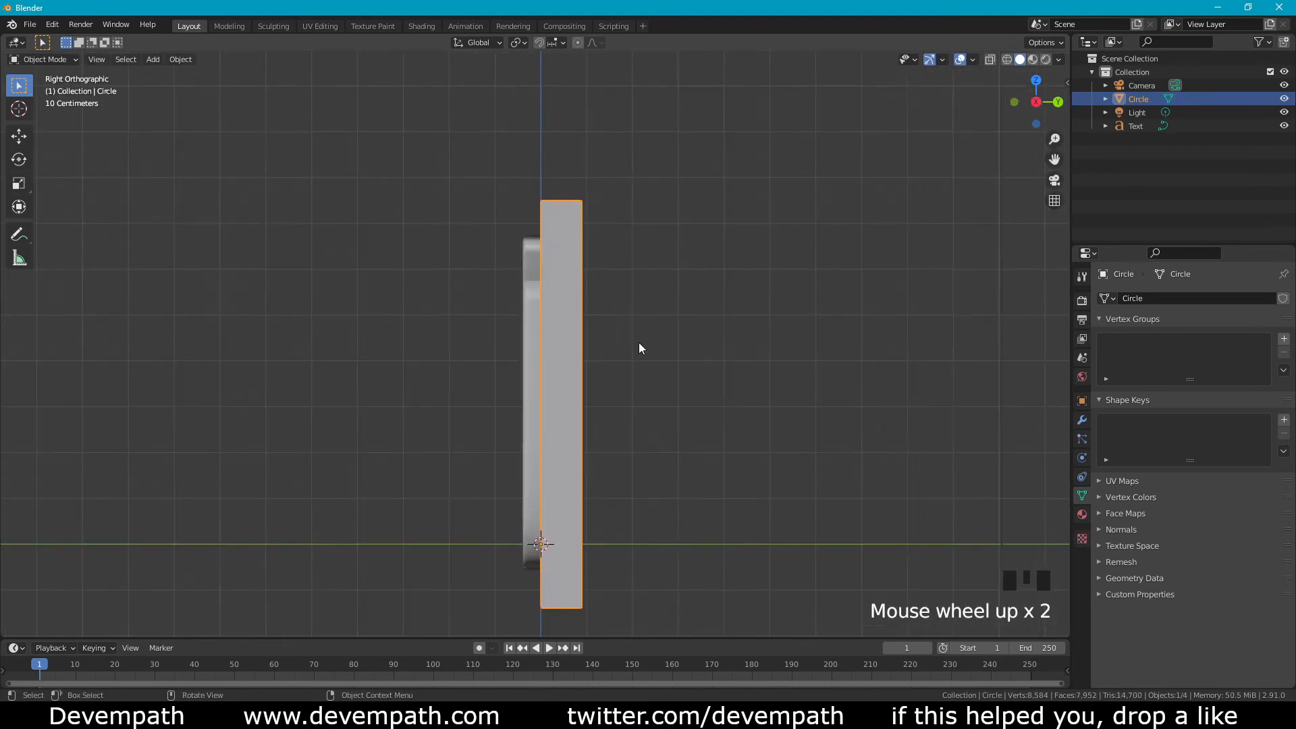
key("g")
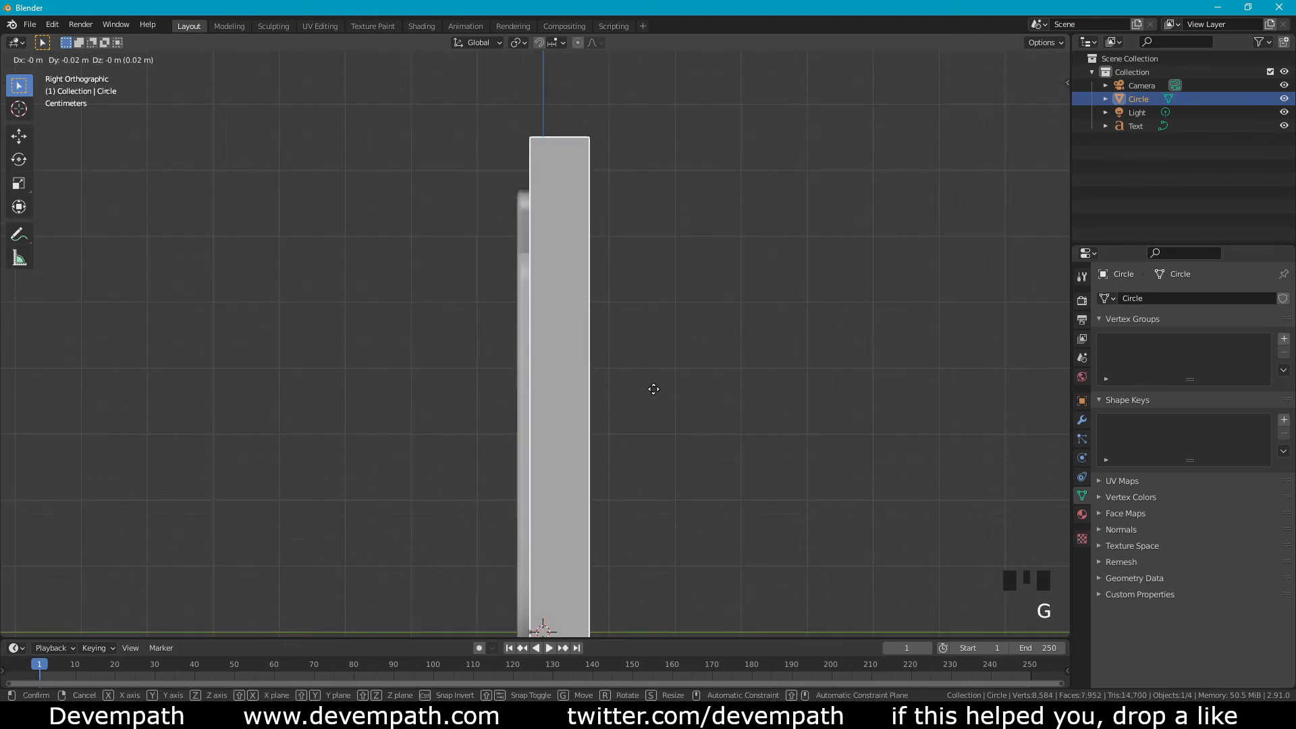
left_click(654, 389)
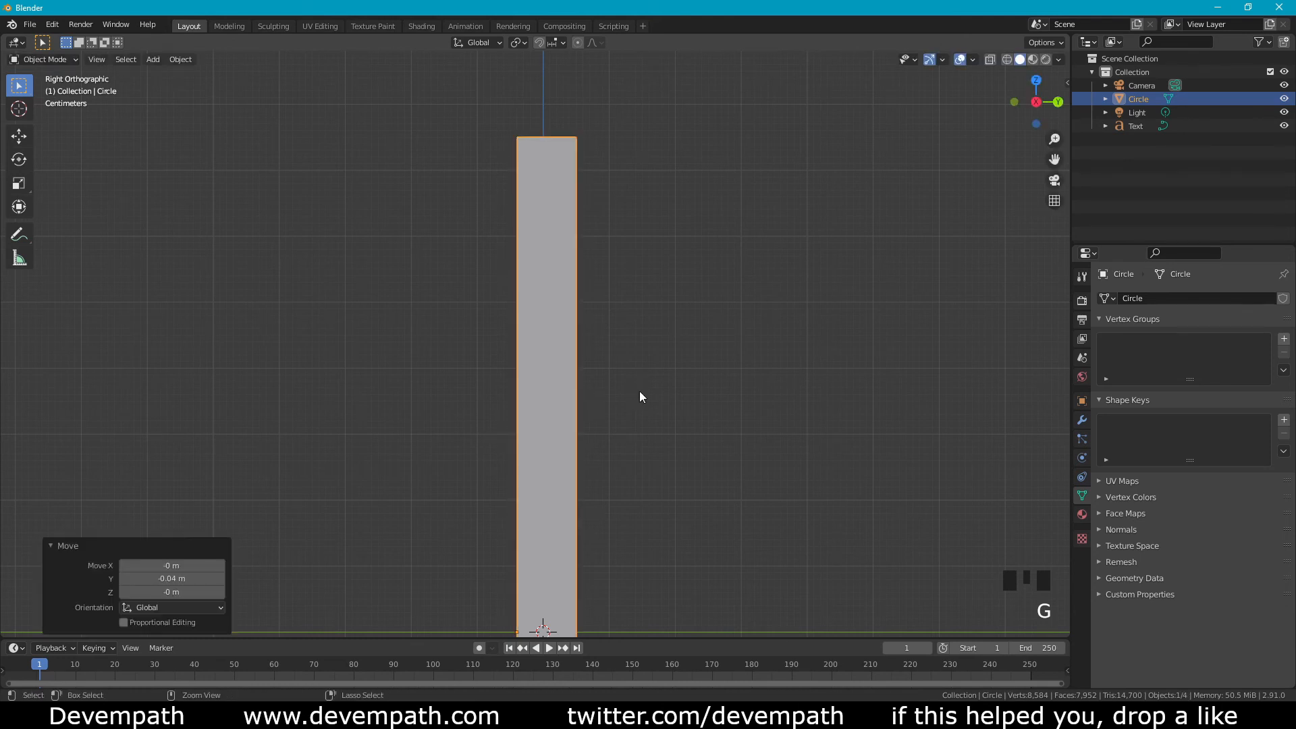
Preview the framed glowing characters in Rendered shading from an orbited angle
scroll("down", 3)
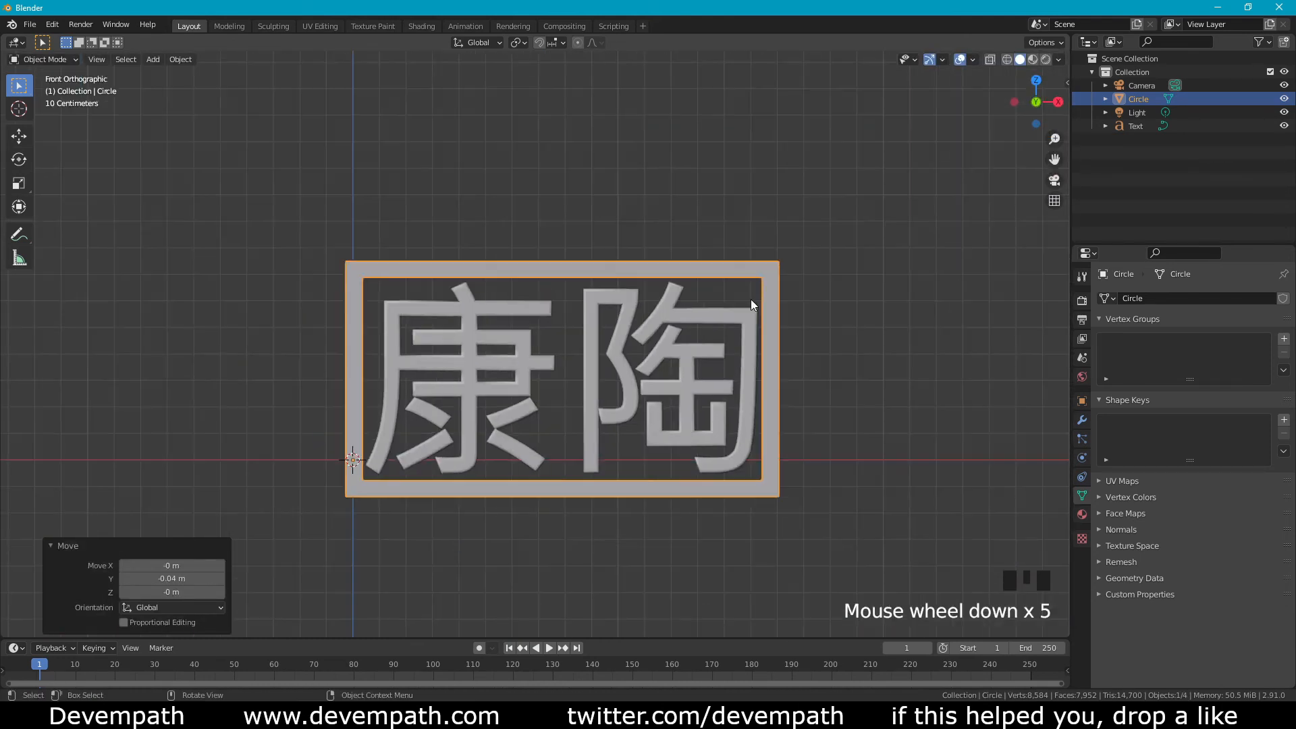
left_click(1050, 58)
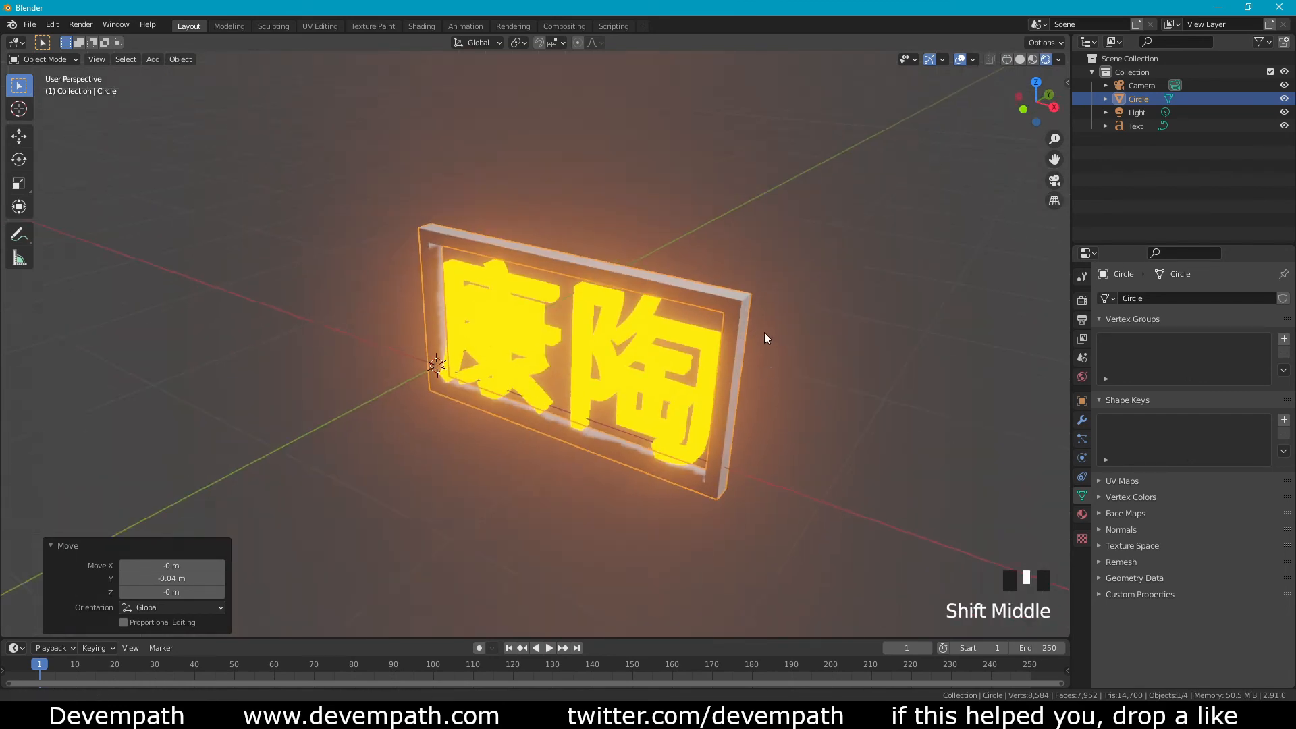
left_click_drag(764, 338, 625, 309)
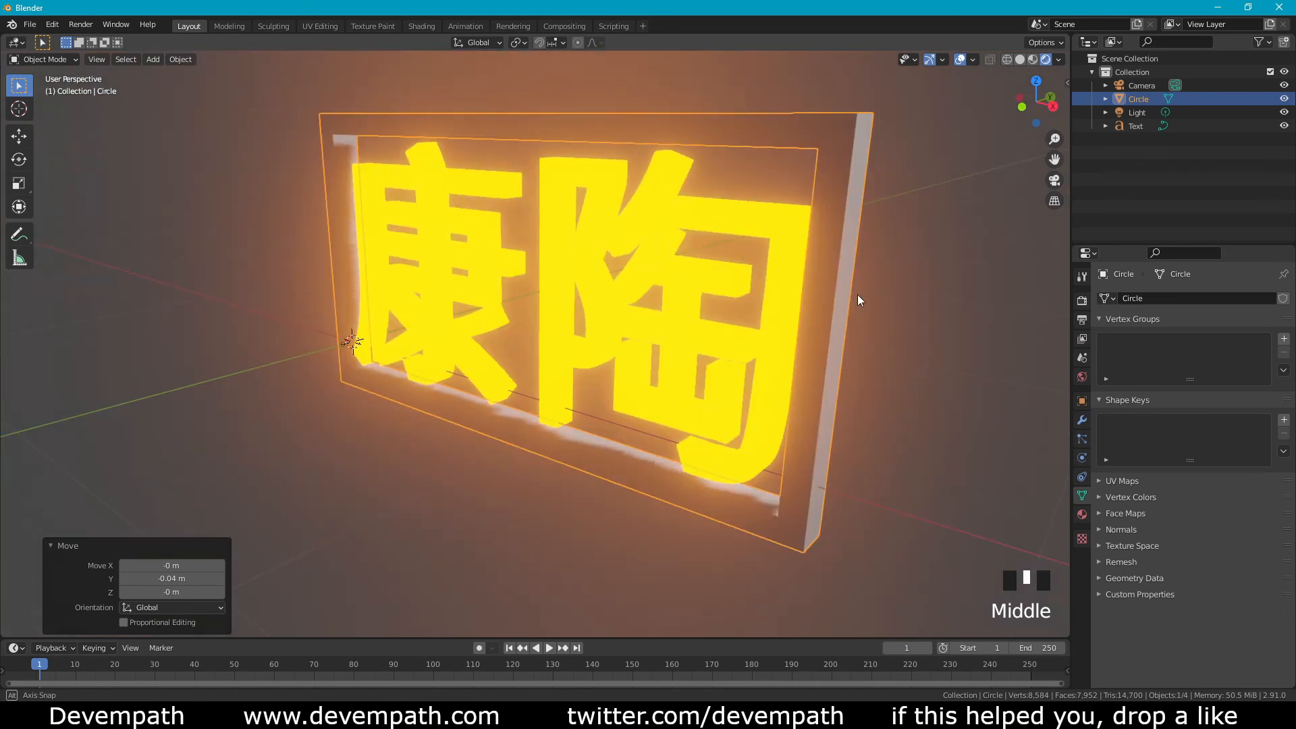
scroll("down", 3)
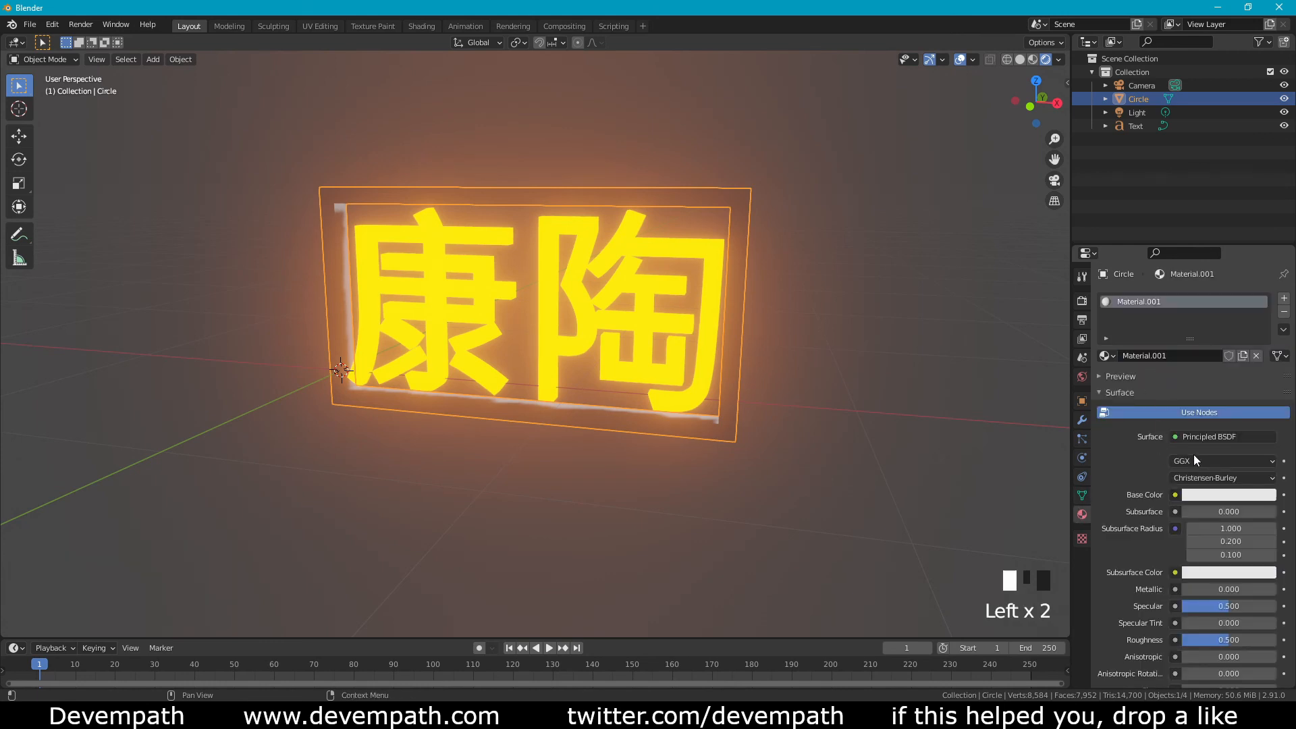
Give the frame's Material.001 an Emission surface with a pinkish-red colour
left_click(1225, 436)
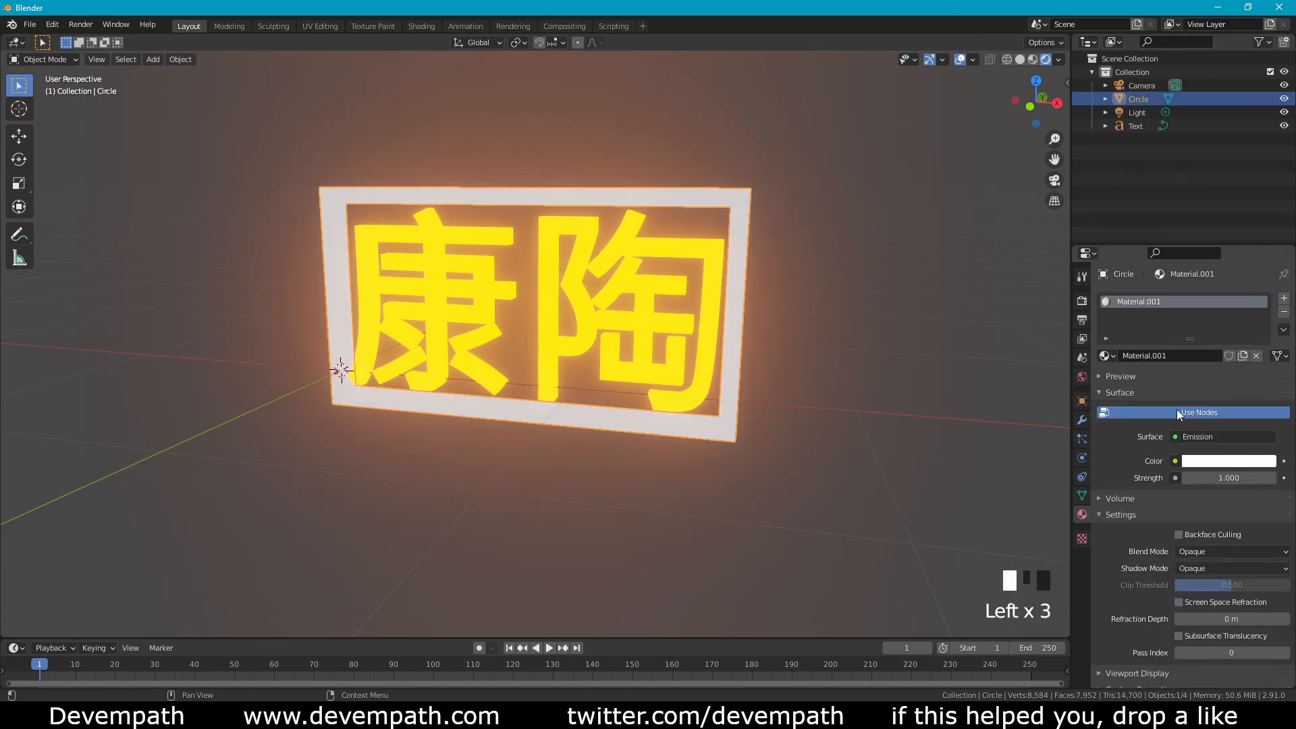
left_click(1227, 460)
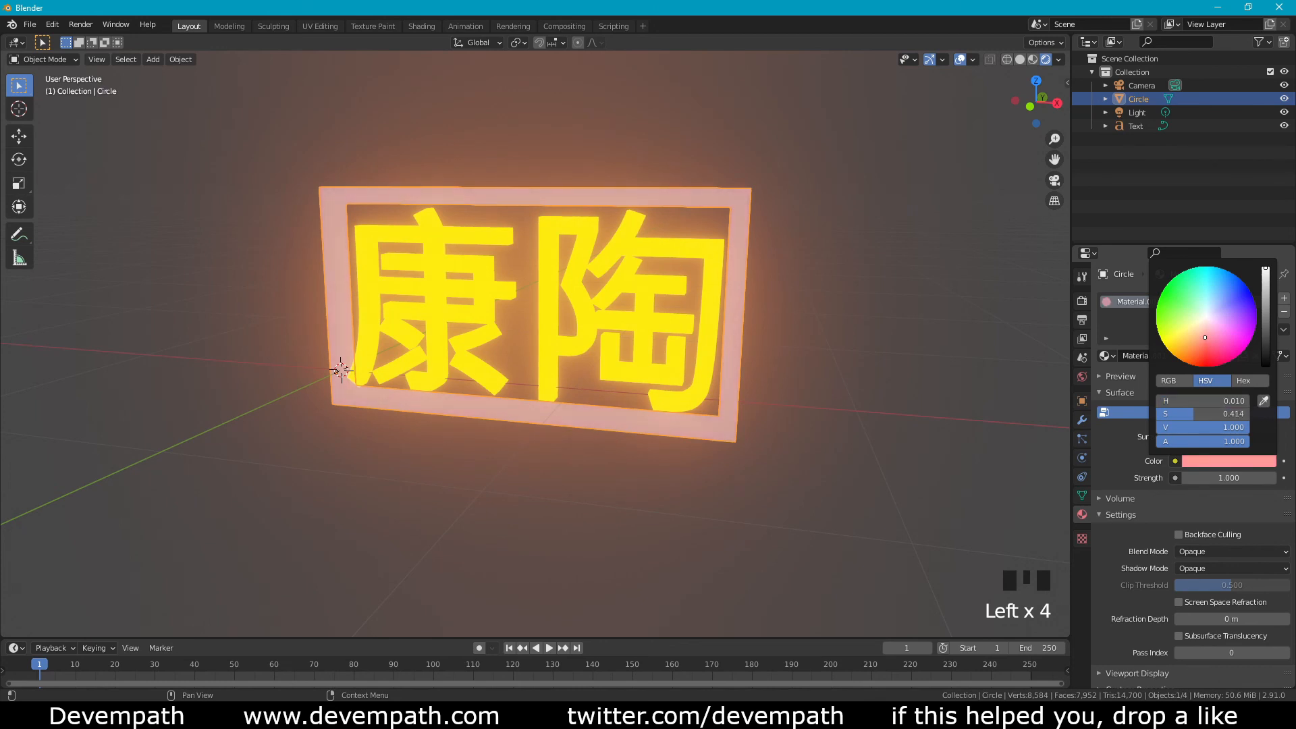